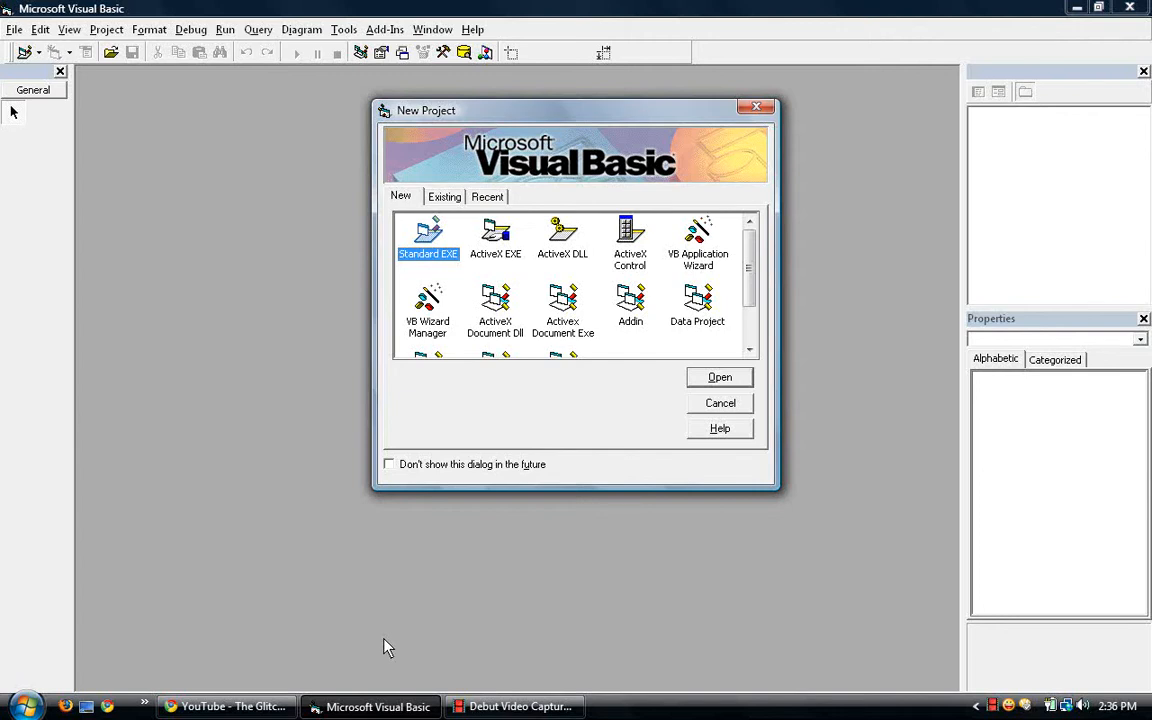
pyautogui.moveTo(582, 522)
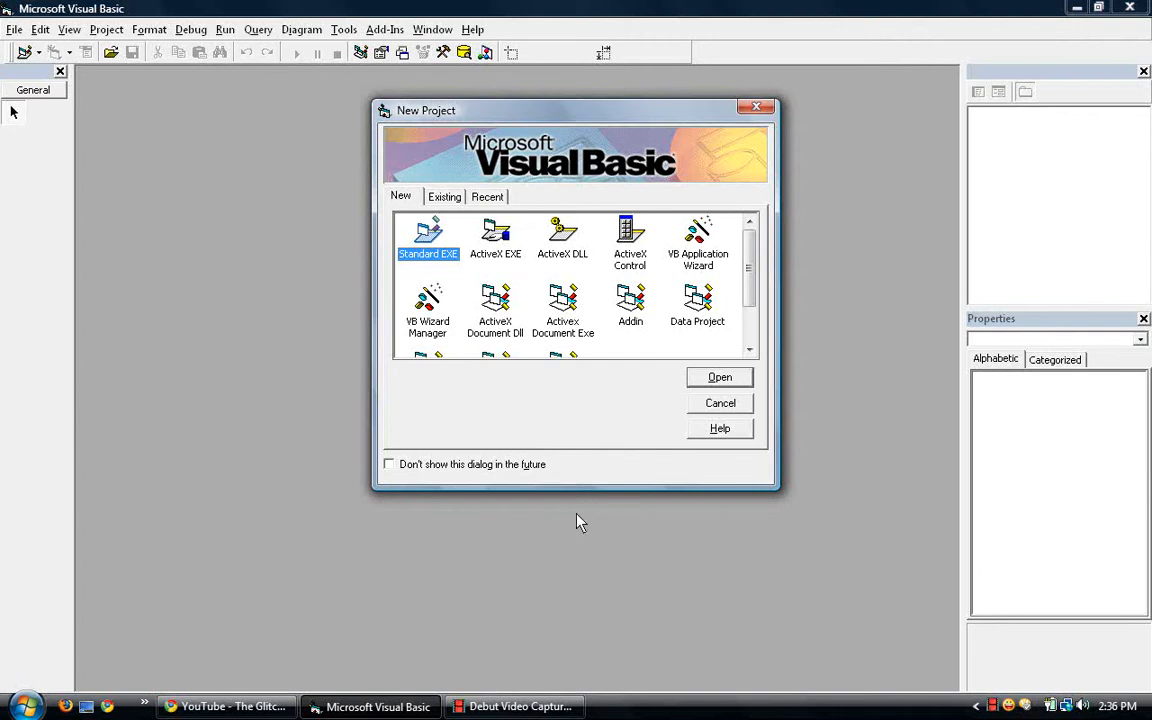
pyautogui.moveTo(700, 377)
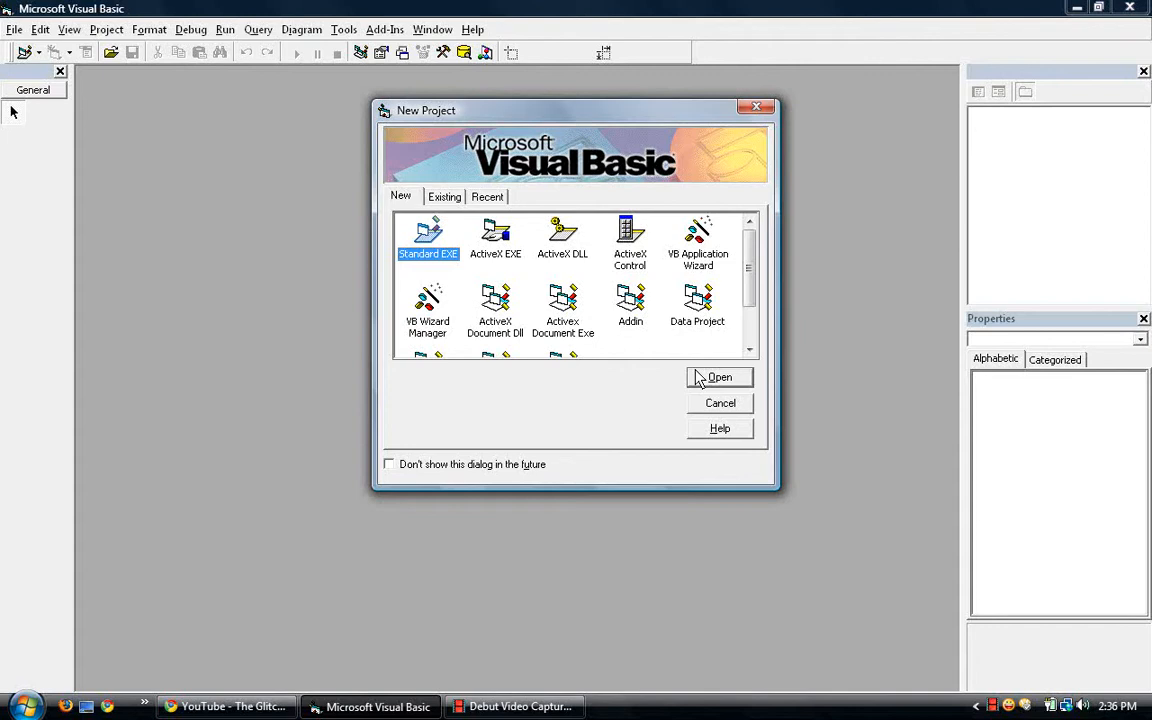
pyautogui.moveTo(705, 397)
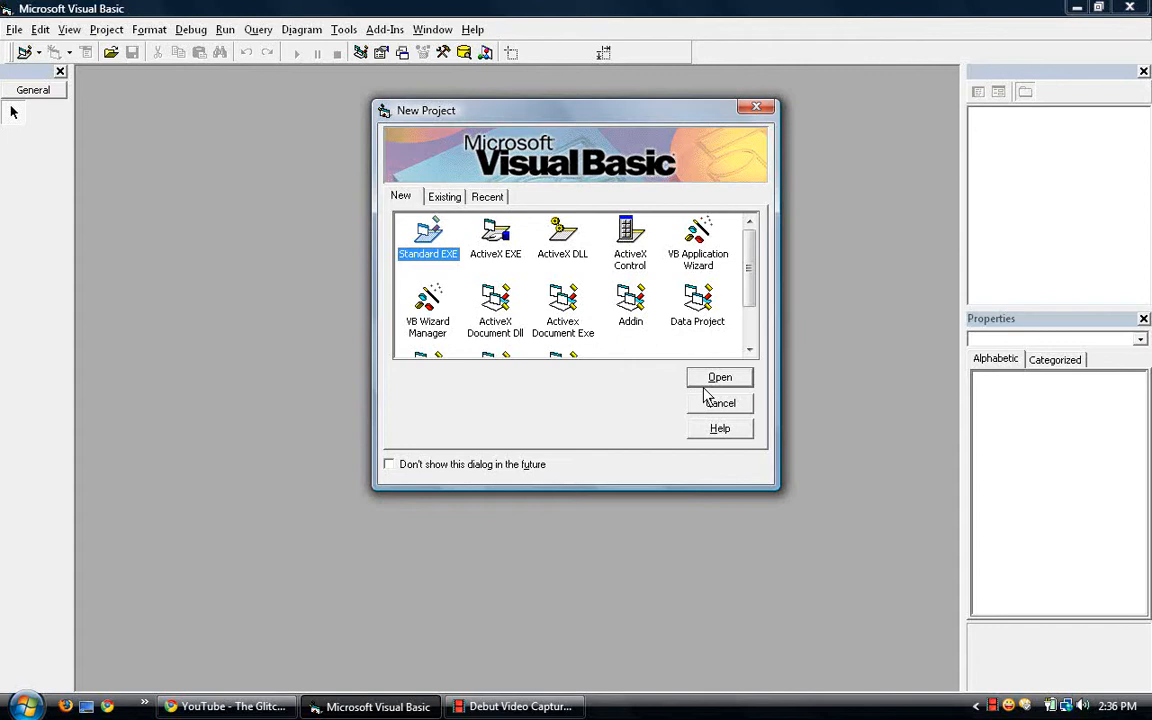
# - Start a Standard EXE, enlarge Form1, and add three separate text boxes, not control arrays
pyautogui.click(719, 377)
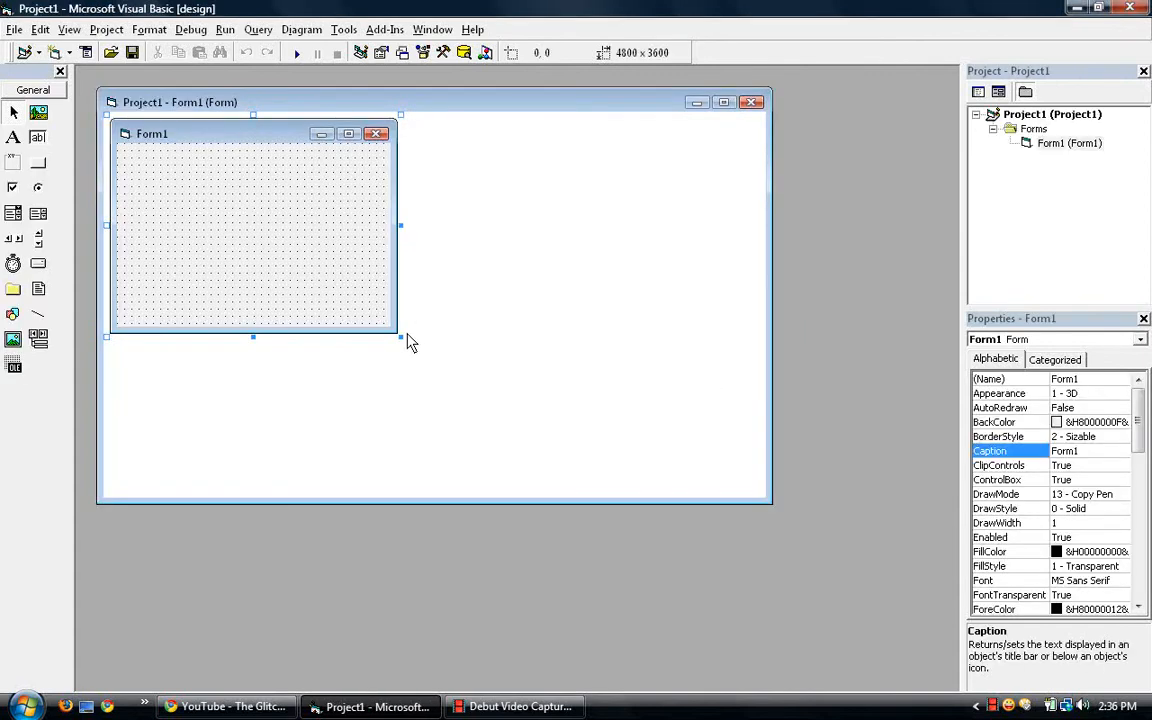
pyautogui.moveTo(400, 337); pyautogui.dragTo(725, 437)
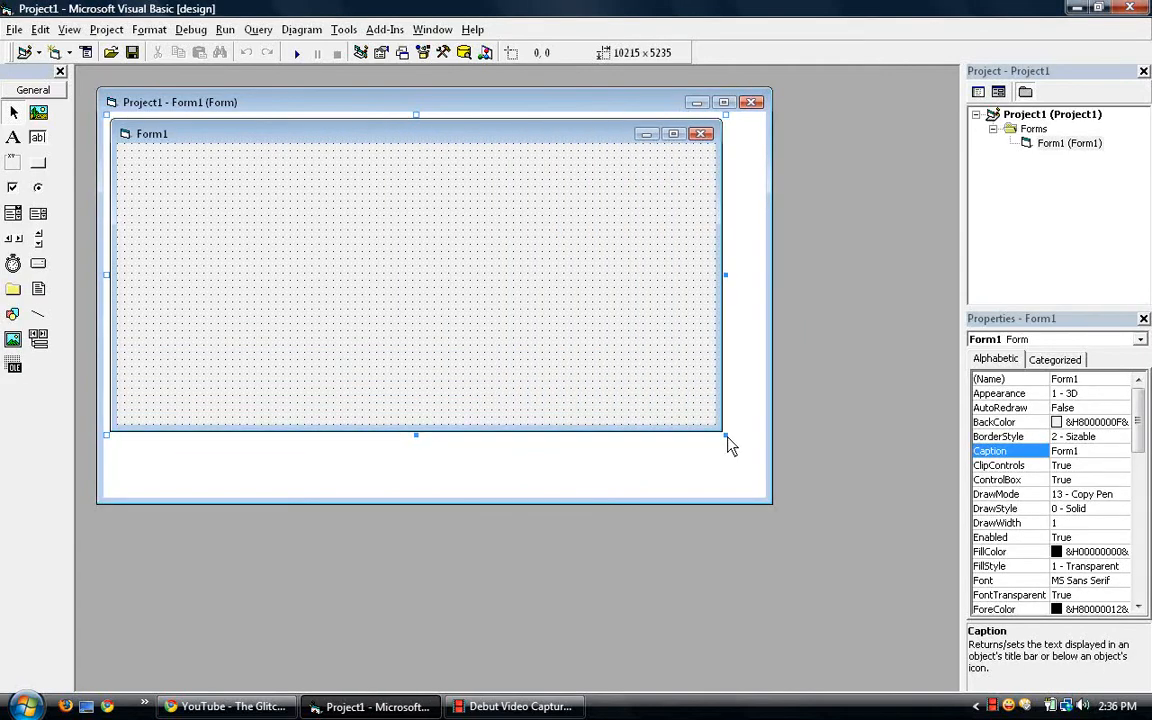
pyautogui.moveTo(140, 180)
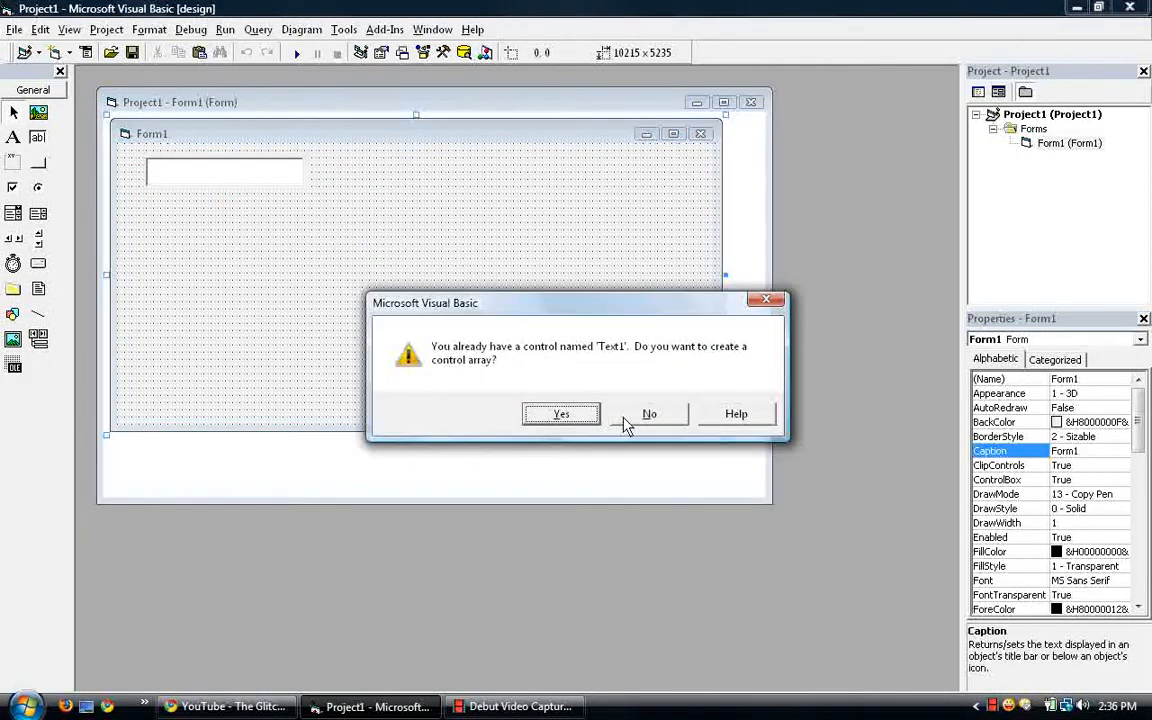
pyautogui.click(648, 413)
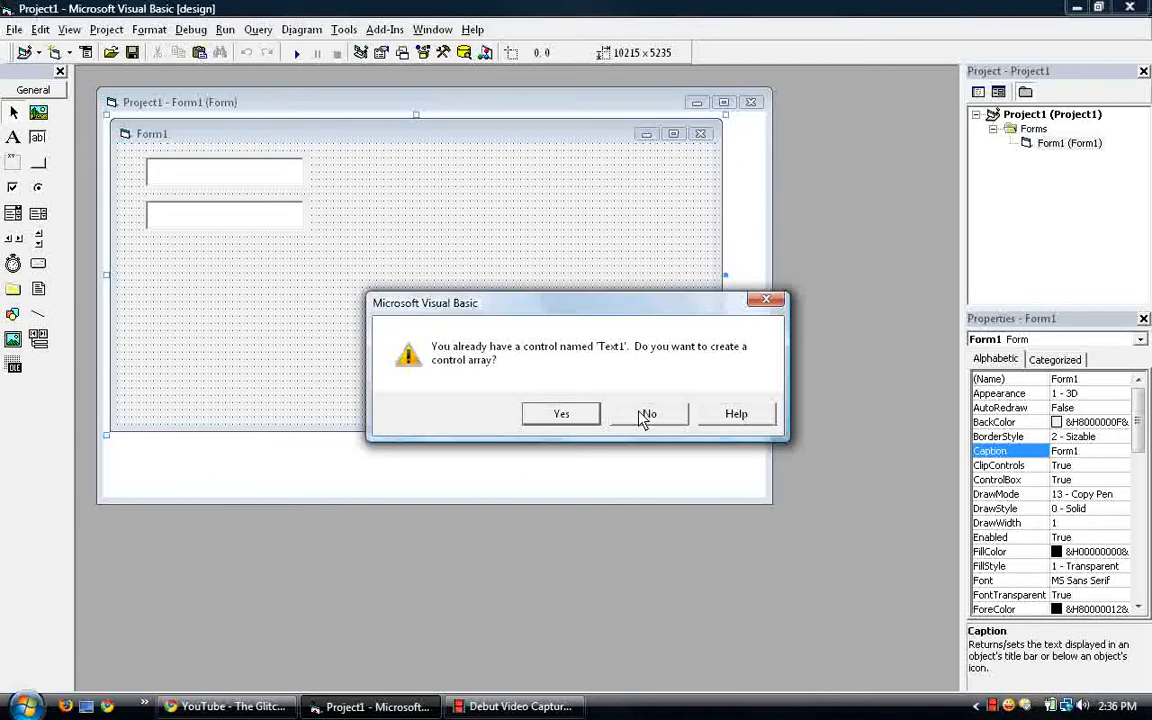
pyautogui.click(648, 413)
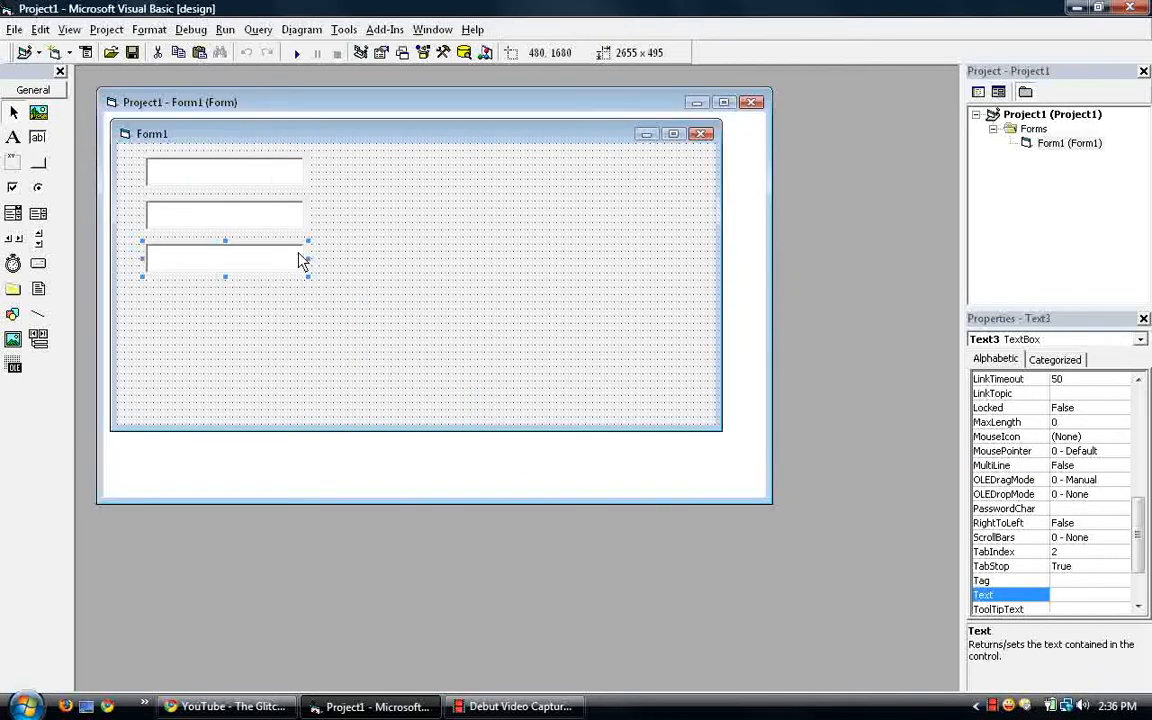
pyautogui.click(360, 258)
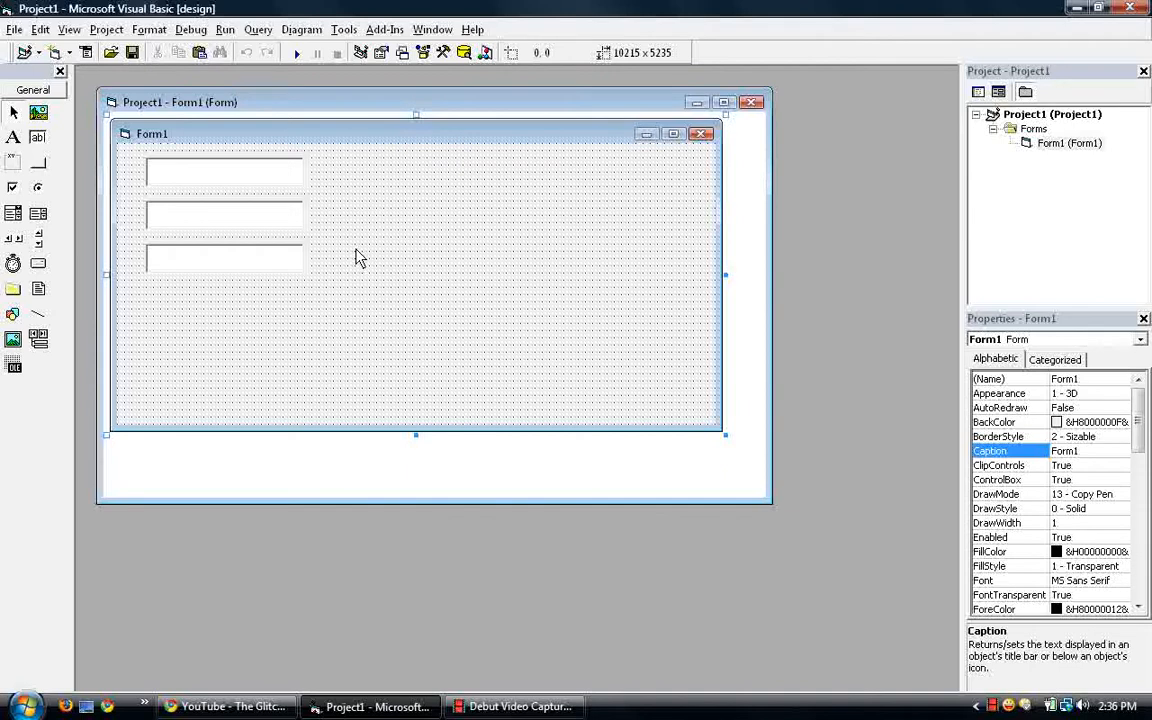
pyautogui.moveTo(432, 200)
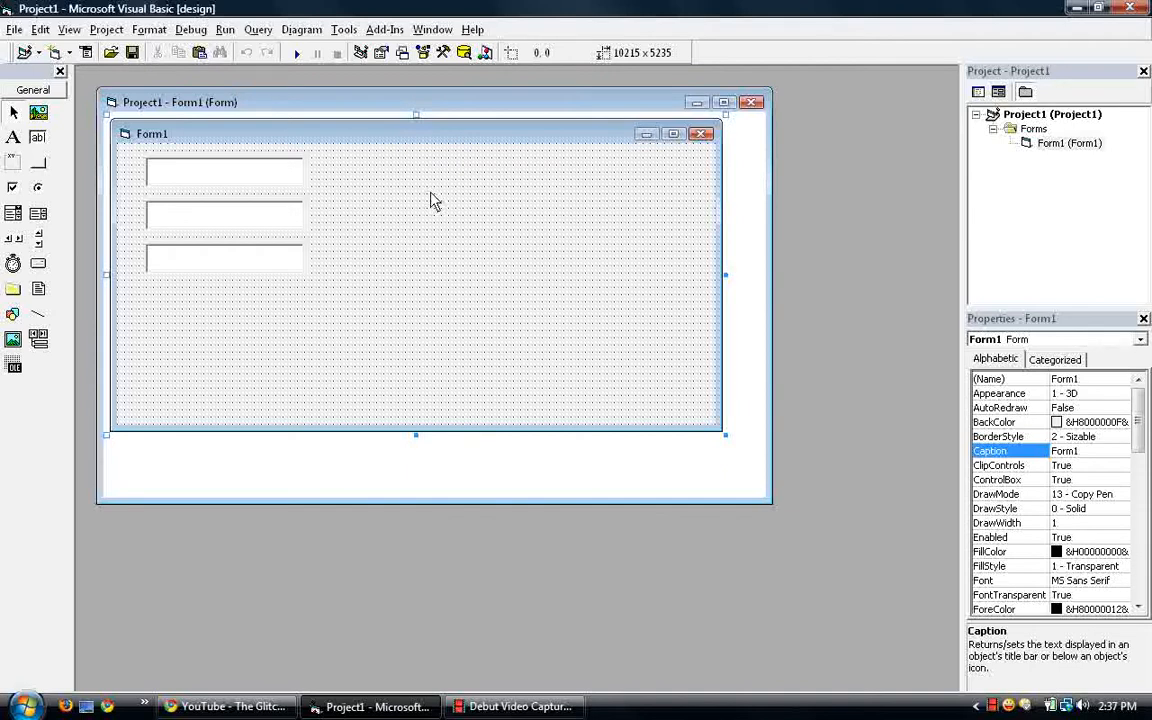
pyautogui.moveTo(420, 203)
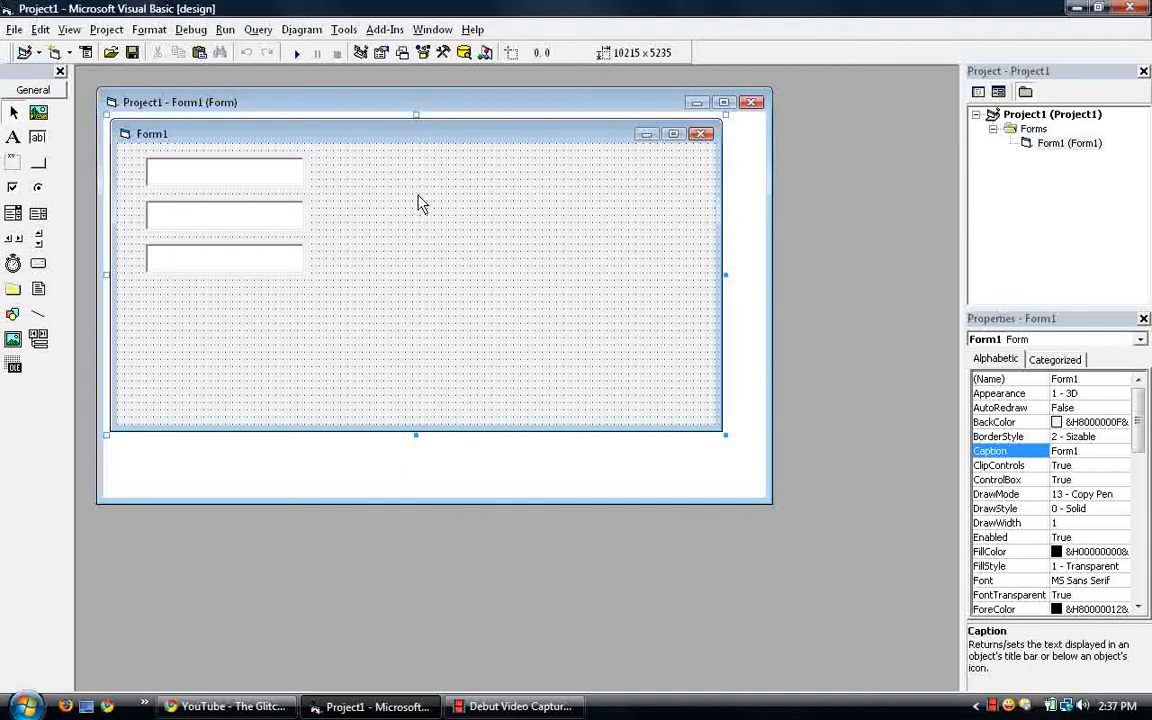
pyautogui.moveTo(435, 185)
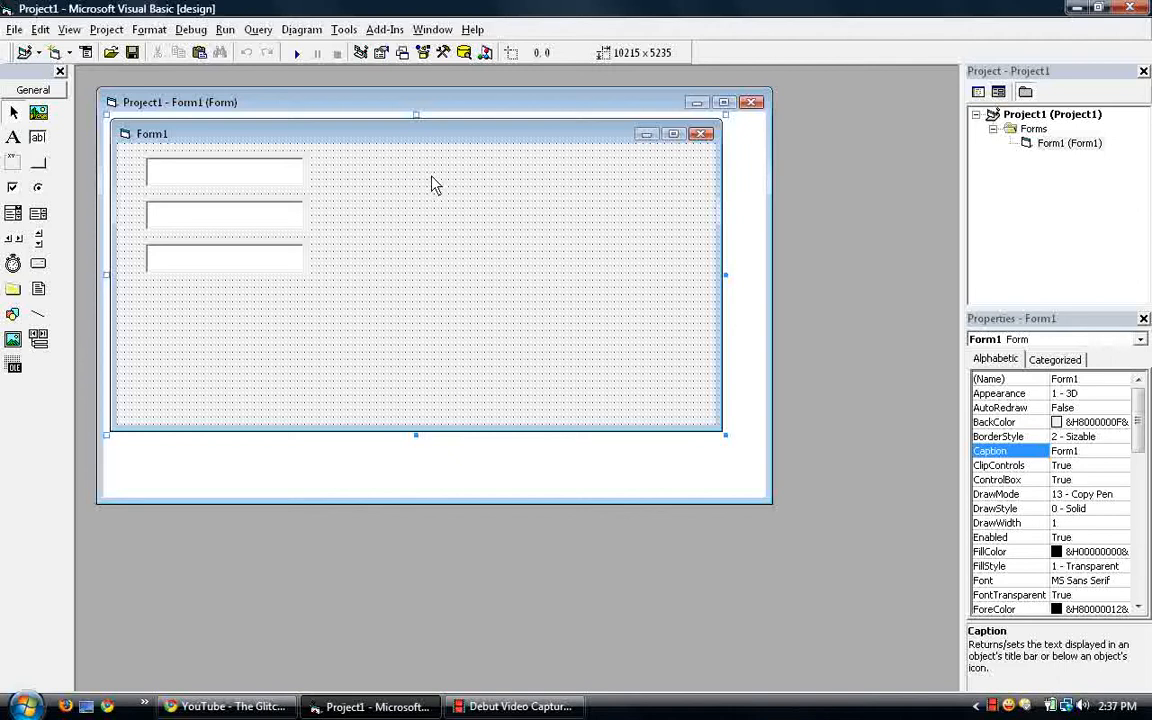
# - Open Form1's Code window and select the third text box, Text3
pyautogui.doubleClick(435, 290)
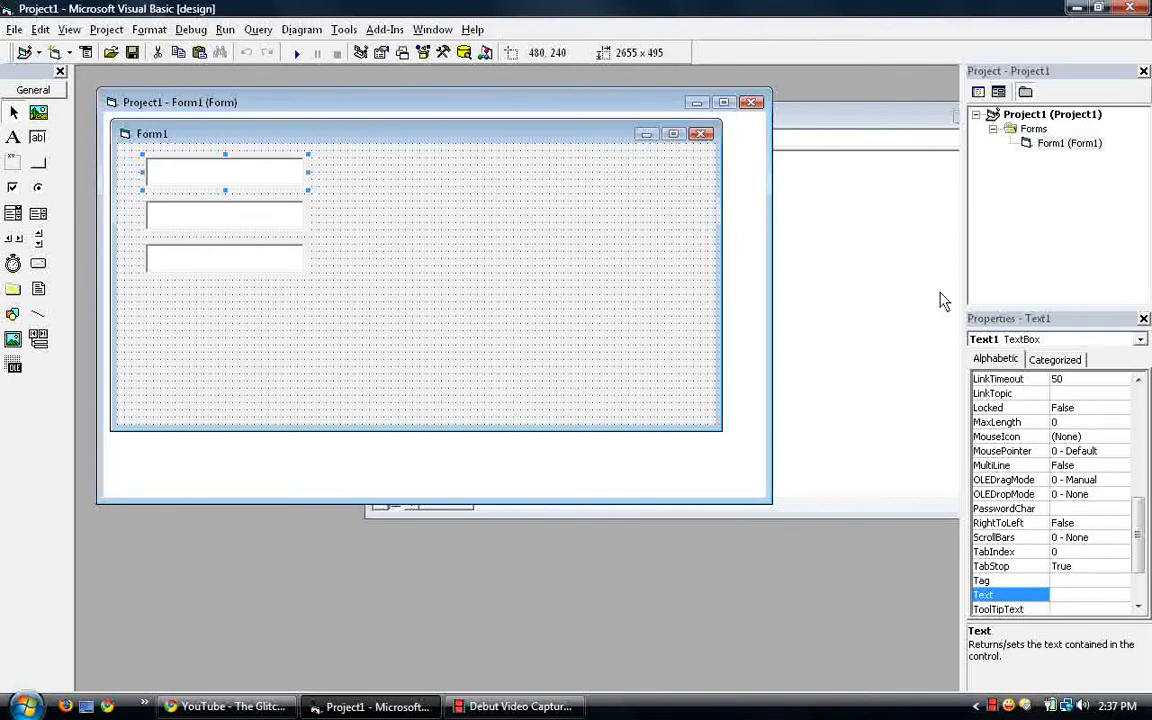
pyautogui.moveTo(990, 347)
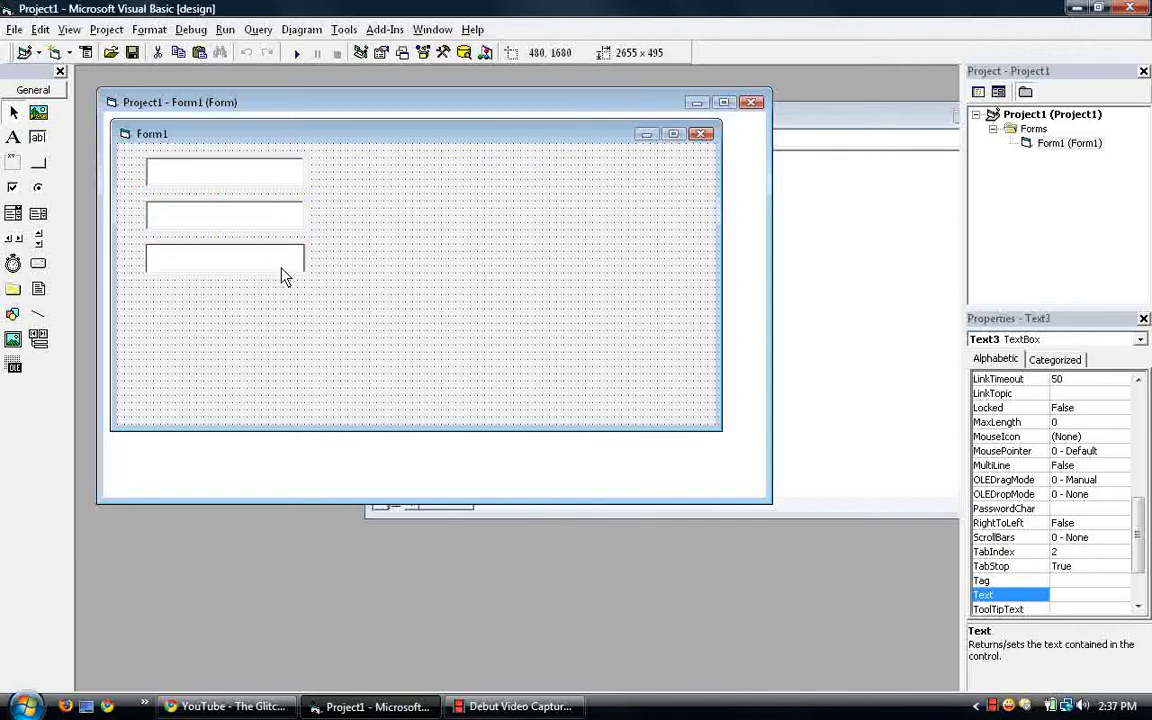
pyautogui.click(224, 258)
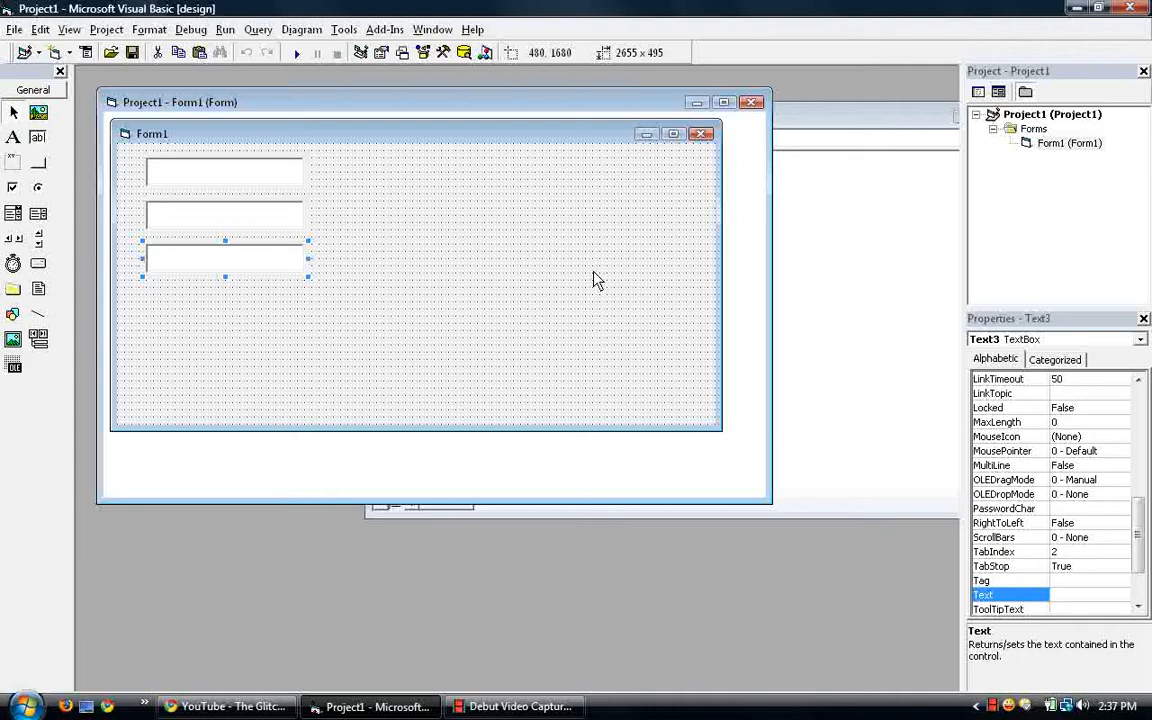
pyautogui.moveTo(500, 235)
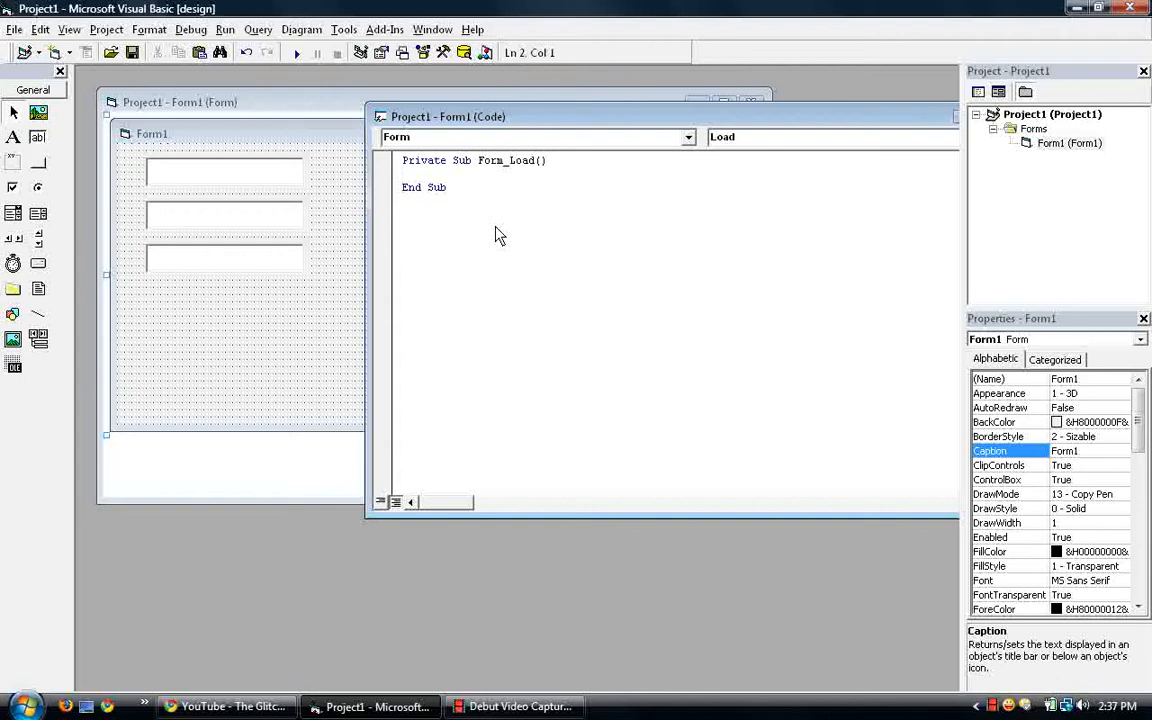
# - In Form_Load, write Text1.Text = Now, Text2.Text = Date and Text3.Text = Time
pyautogui.write('tex1')
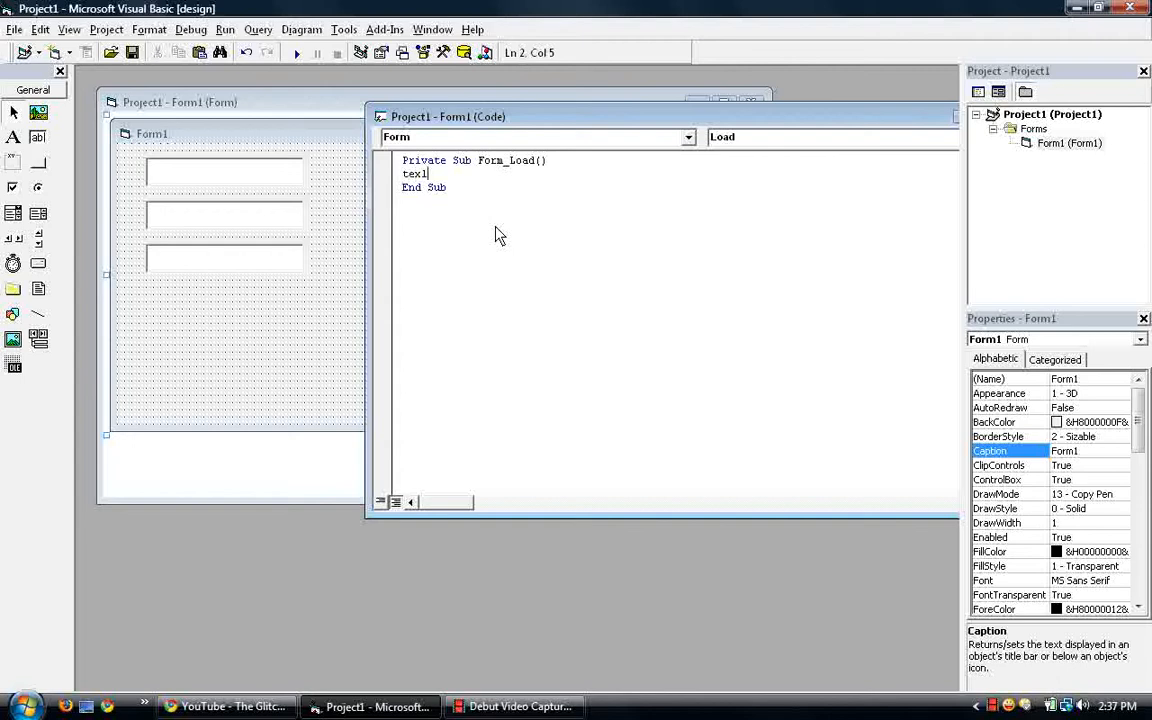
pyautogui.write('.te')
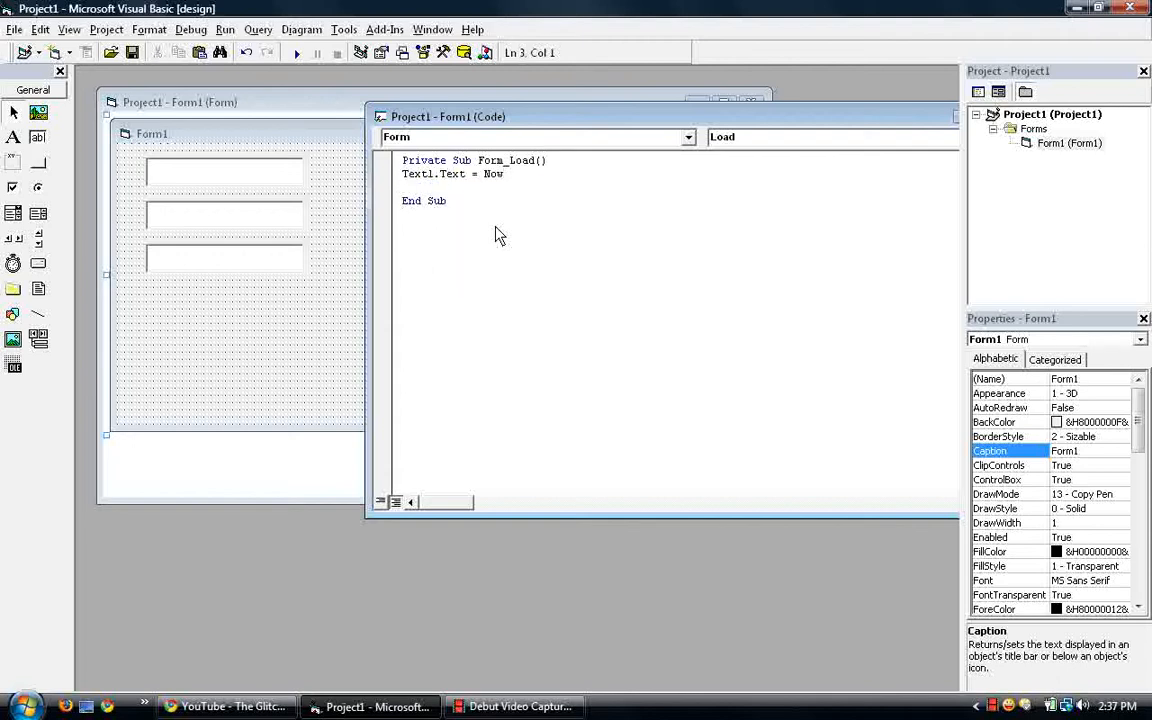
pyautogui.write('text2')
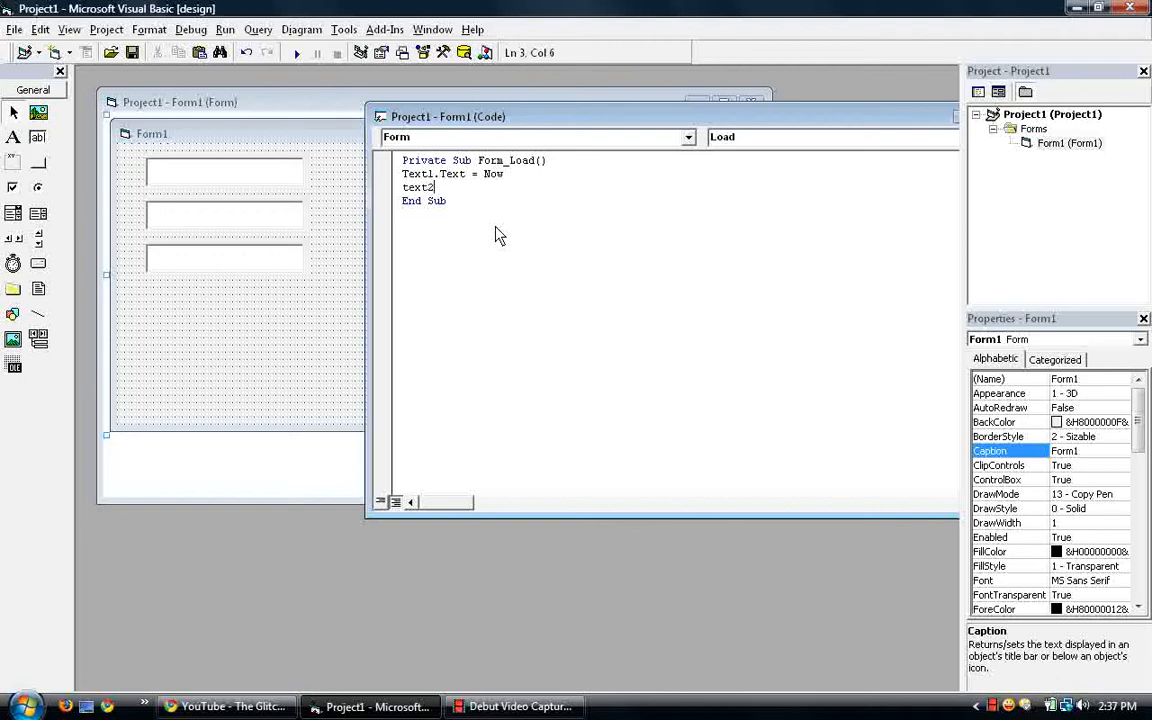
pyautogui.write('.Text =')
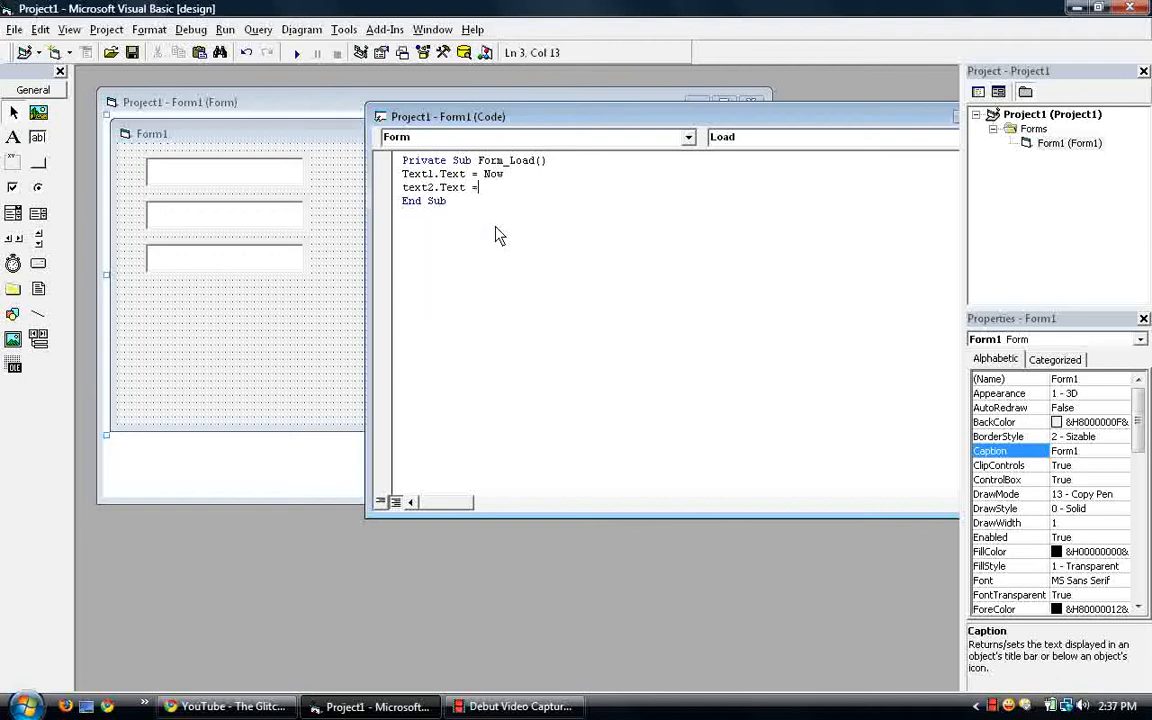
pyautogui.write('date')
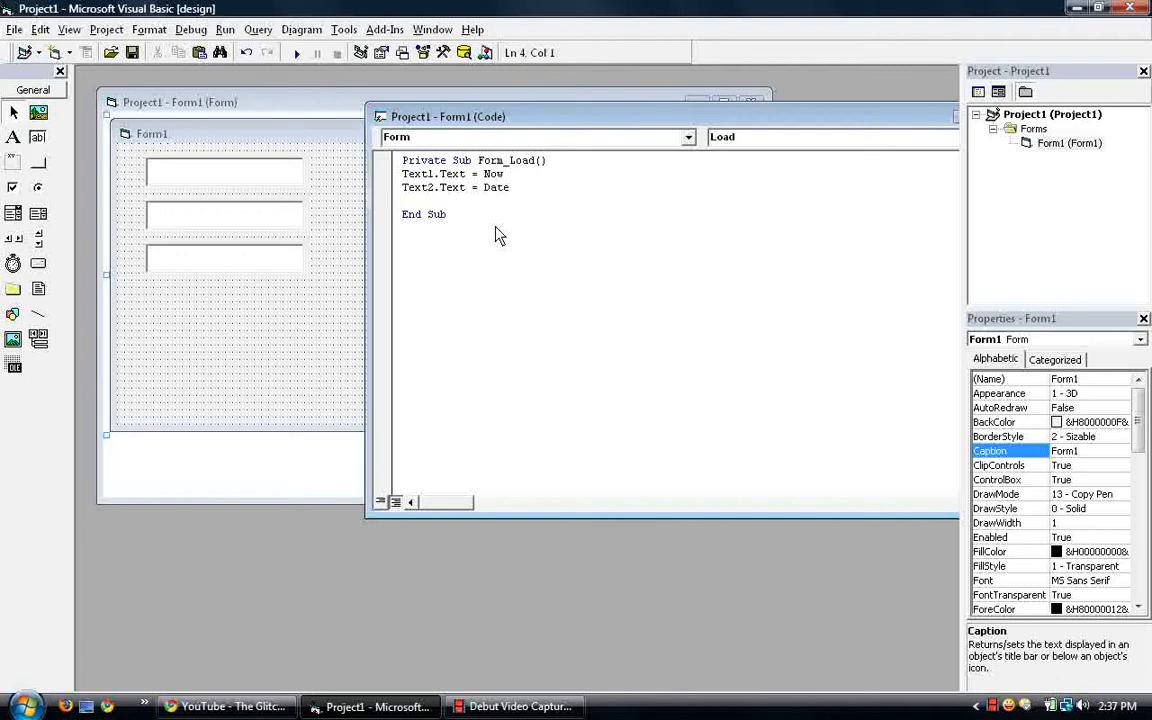
pyautogui.write('text3')
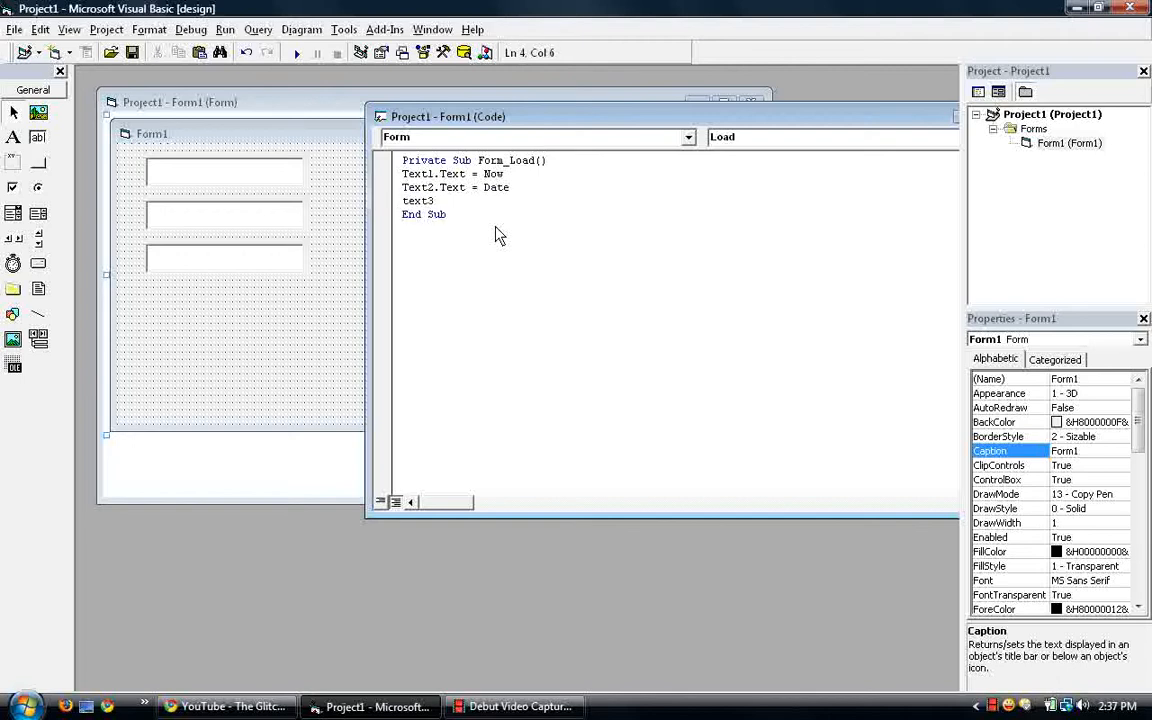
pyautogui.write('.Text = Time')
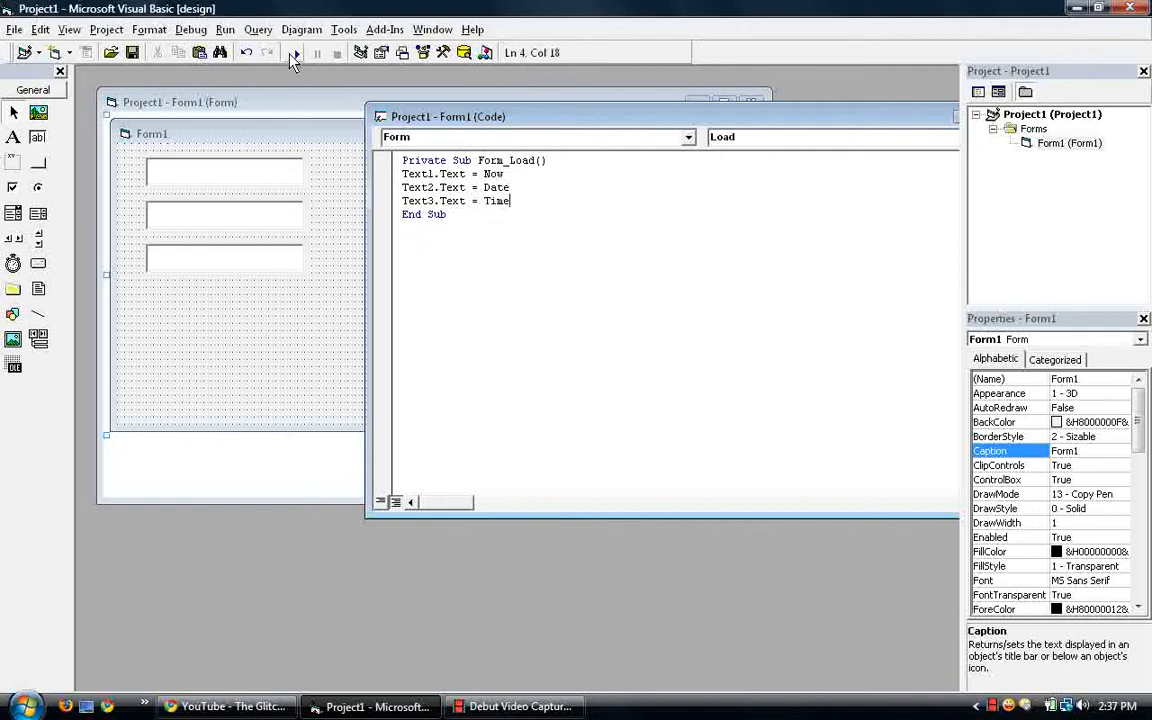
# - Run the project, check the date-time, date and time boxes, then end it
pyautogui.click(296, 52)
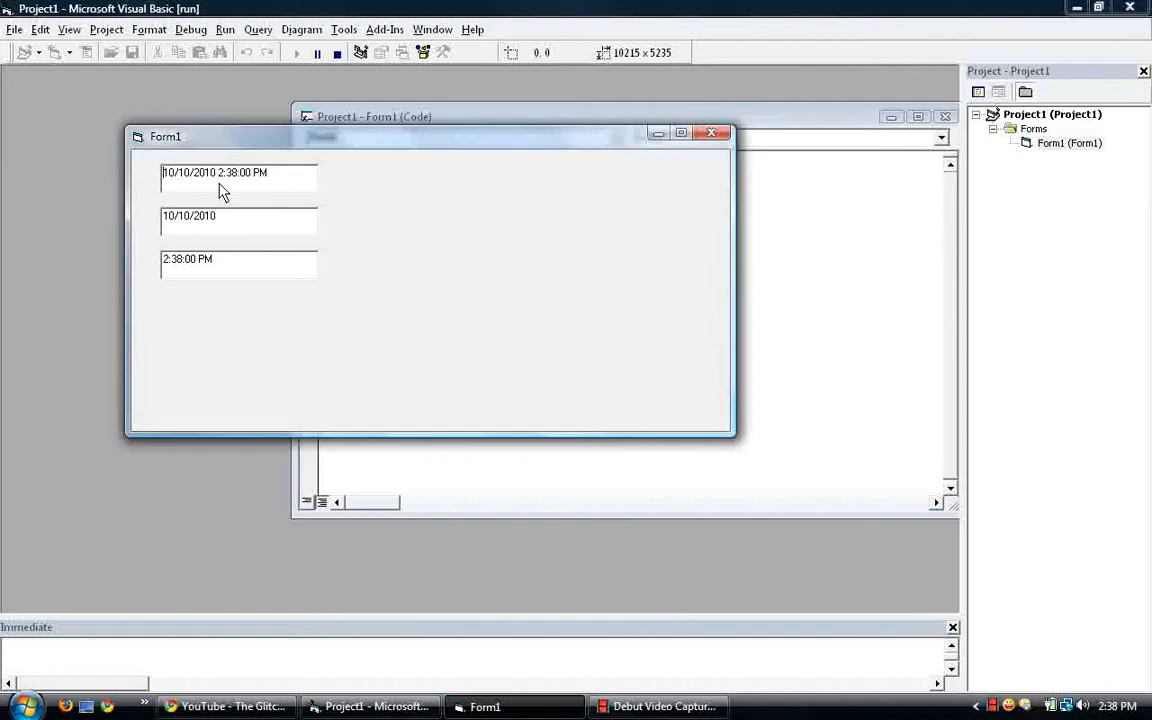
pyautogui.moveTo(245, 182)
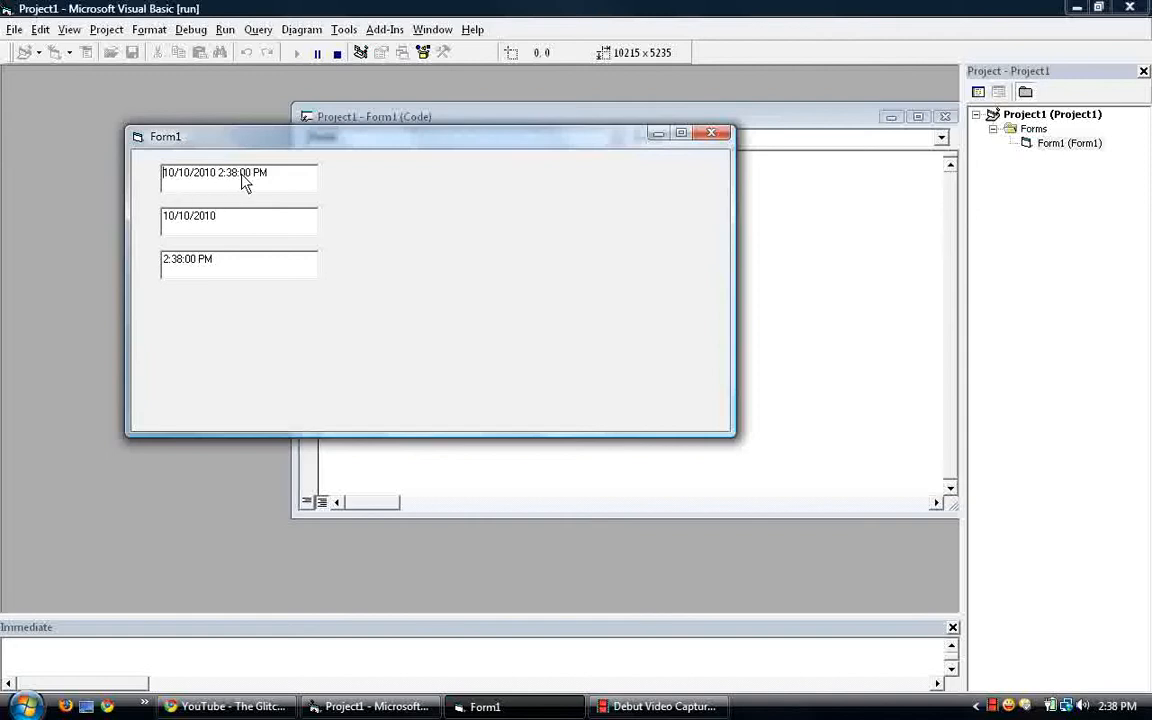
pyautogui.moveTo(167, 230)
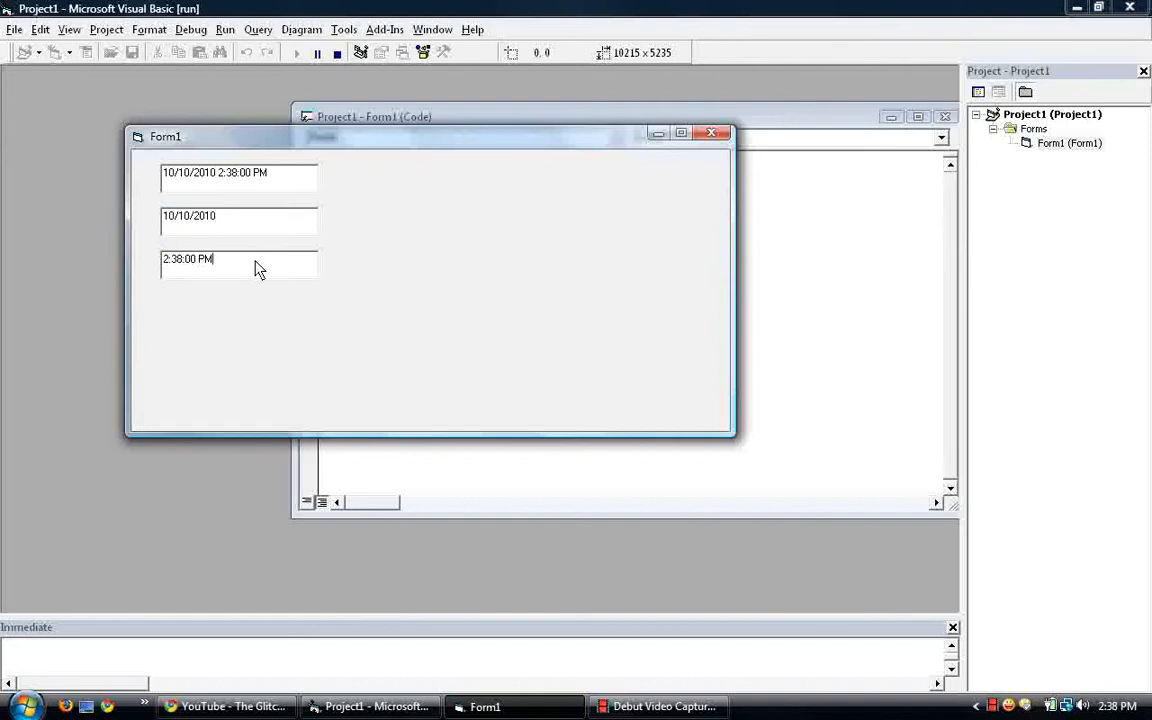
pyautogui.moveTo(295, 190)
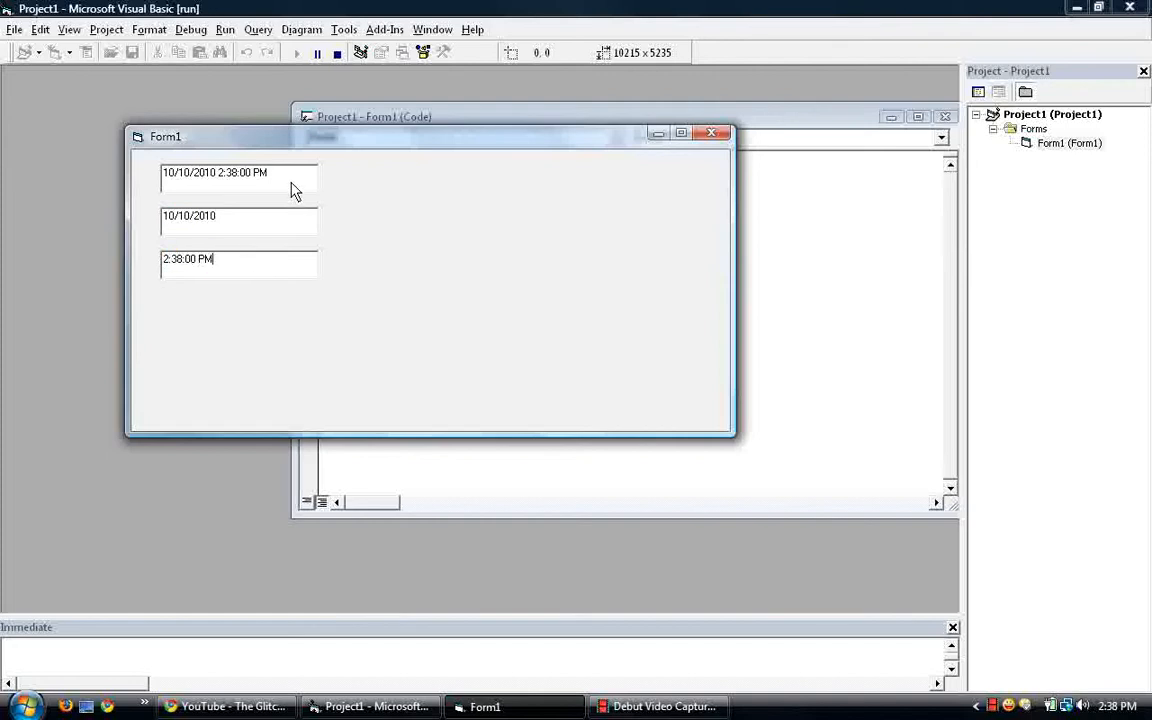
pyautogui.moveTo(285, 268)
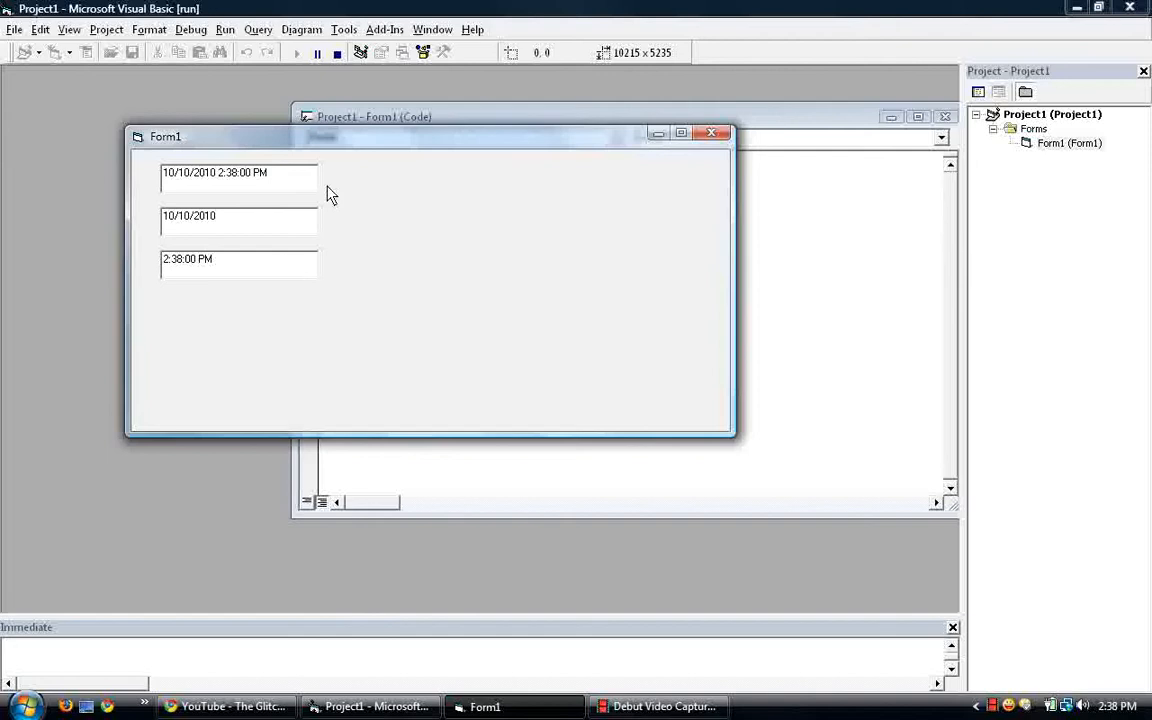
pyautogui.click(337, 53)
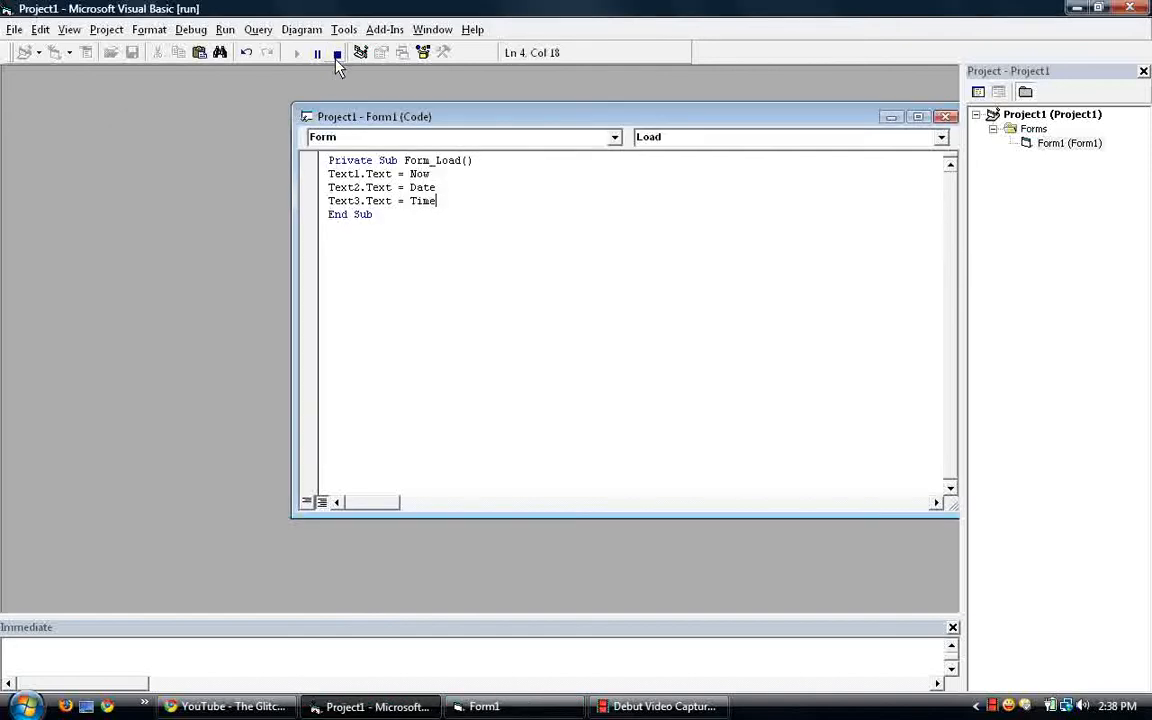
# - Set Timer1's Interval to 1000 milliseconds and reselect the timer below Text3
pyautogui.click(337, 53)
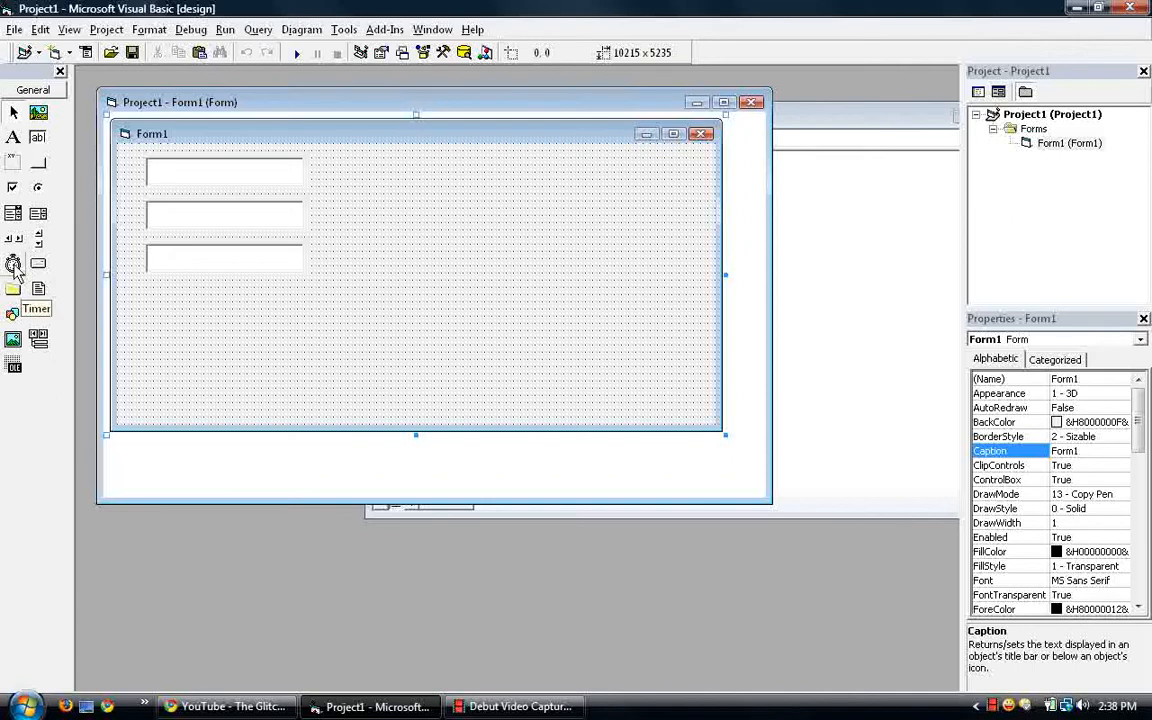
pyautogui.moveTo(148, 305)
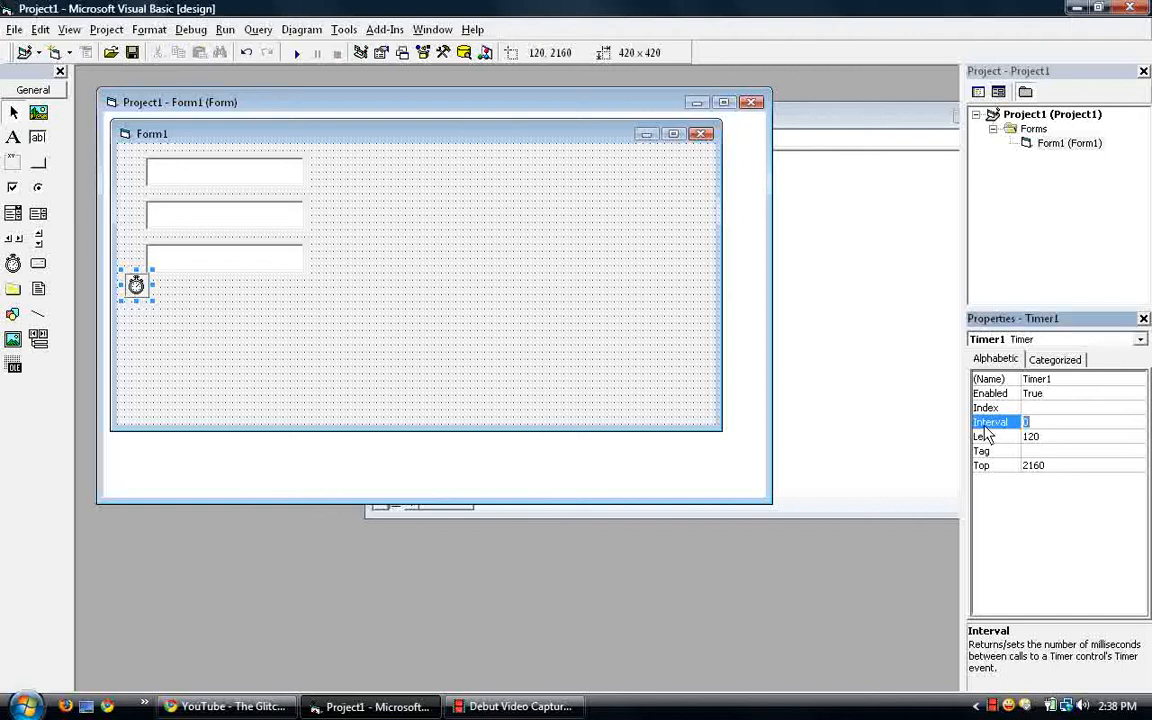
pyautogui.write('1000')
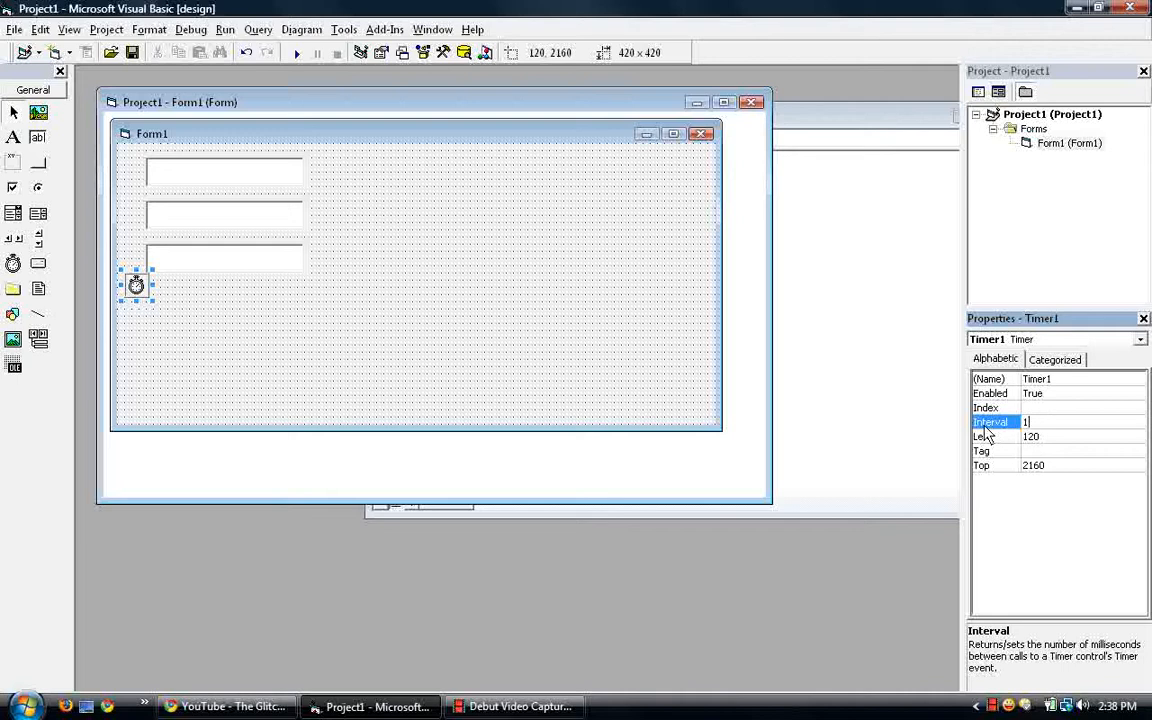
pyautogui.write('000')
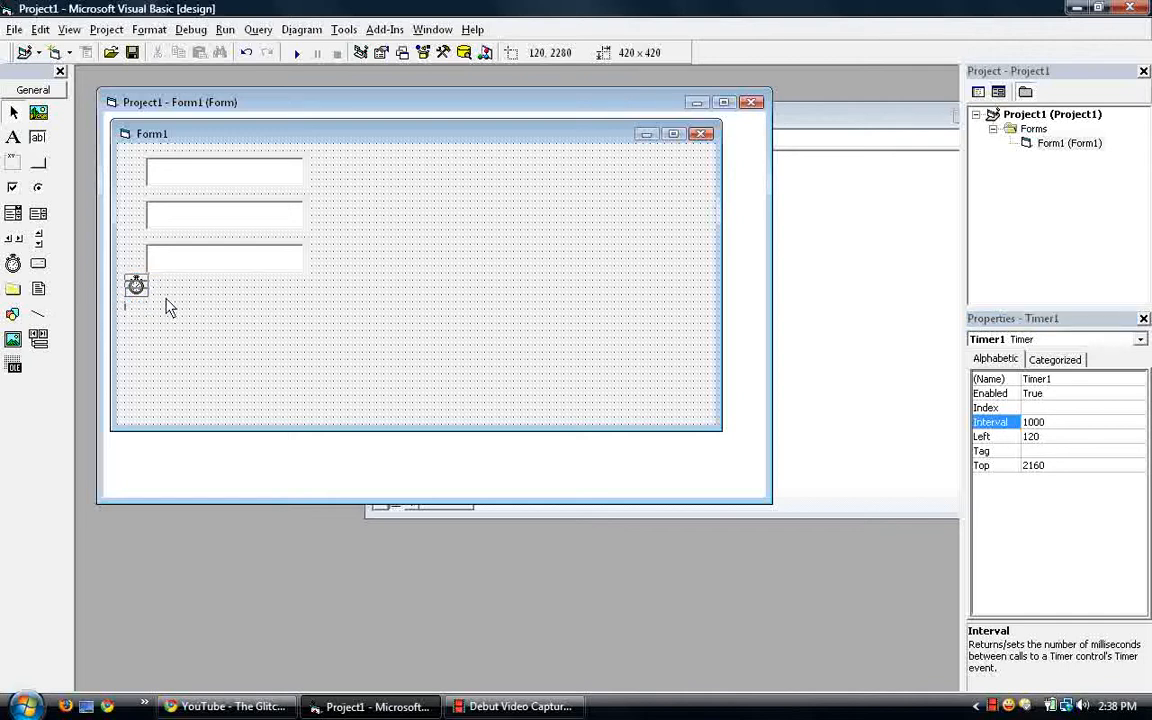
pyautogui.click(375, 324)
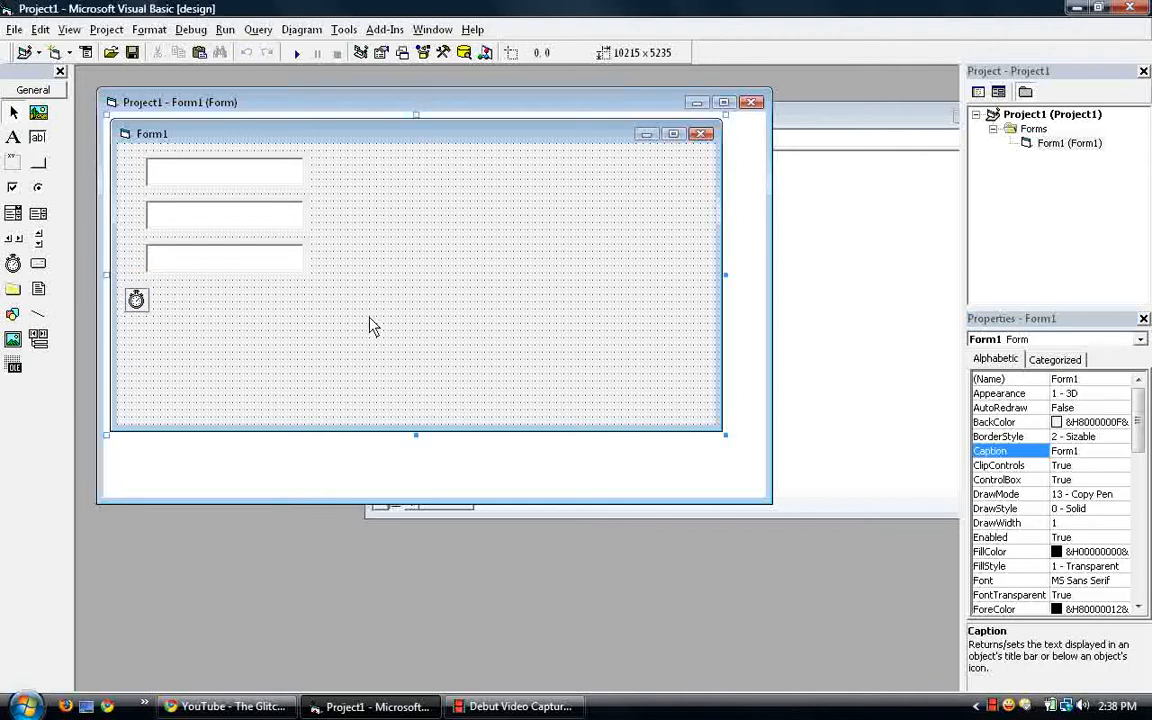
pyautogui.click(136, 300)
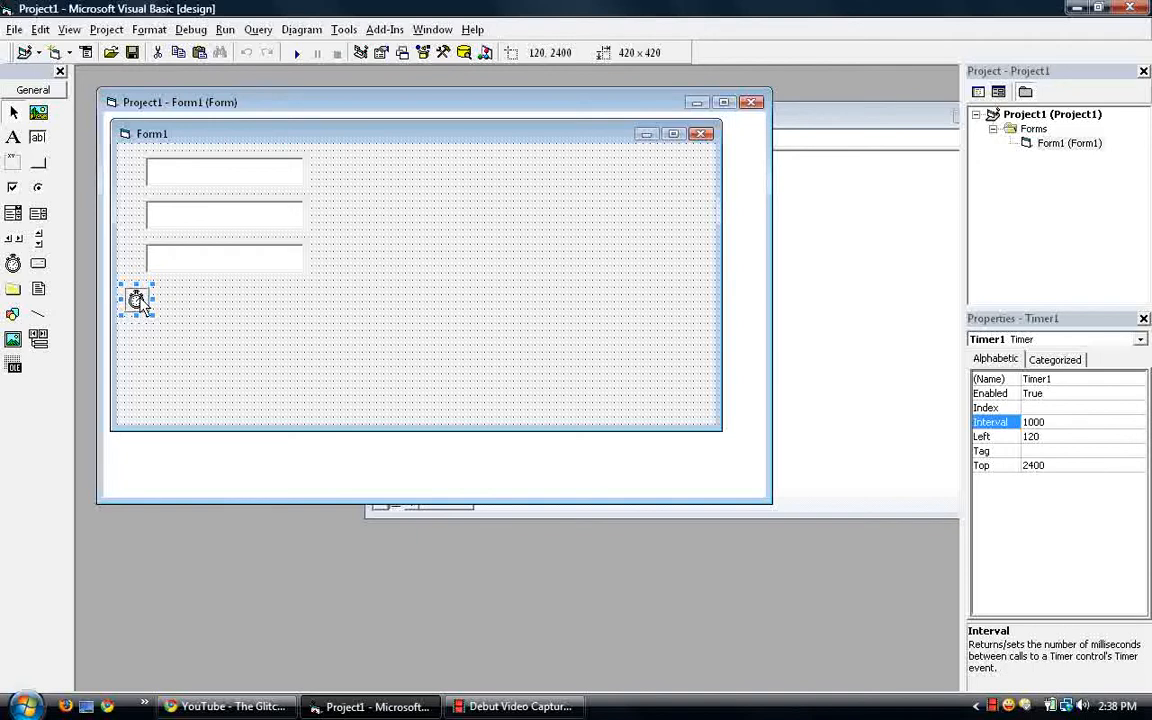
# - Open Timer1_Timer and move the Text1.Text = Now line into it from Form_Load
pyautogui.doubleClick(137, 300)
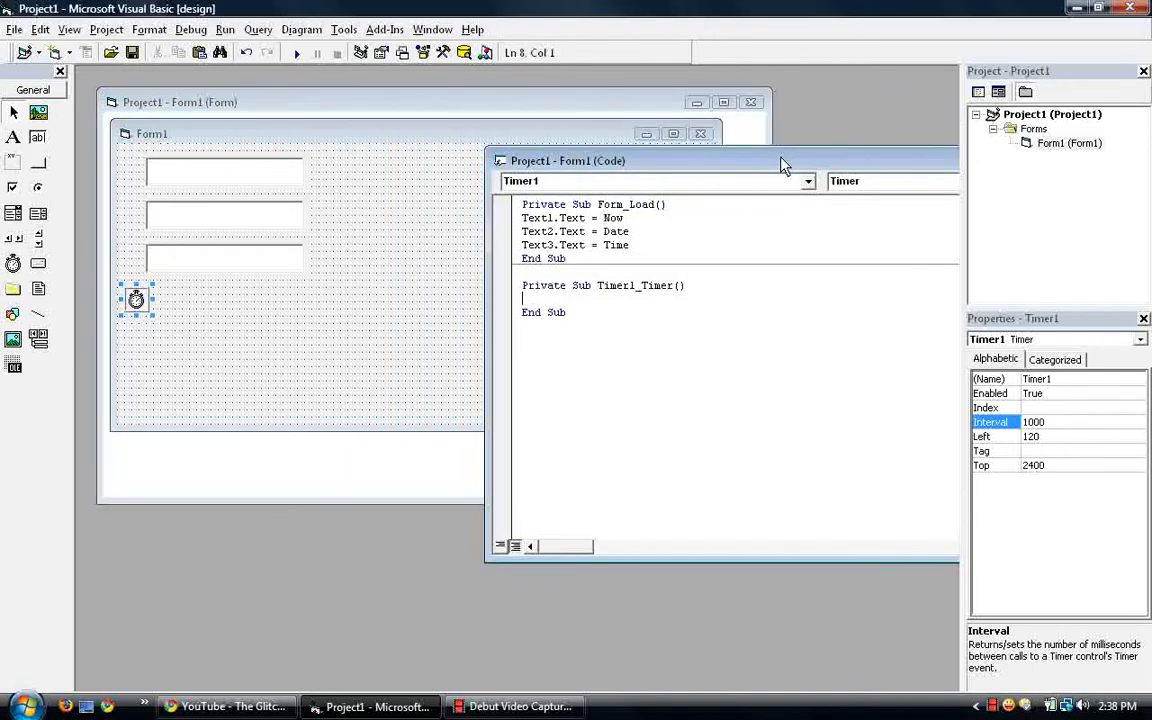
pyautogui.moveTo(603, 303)
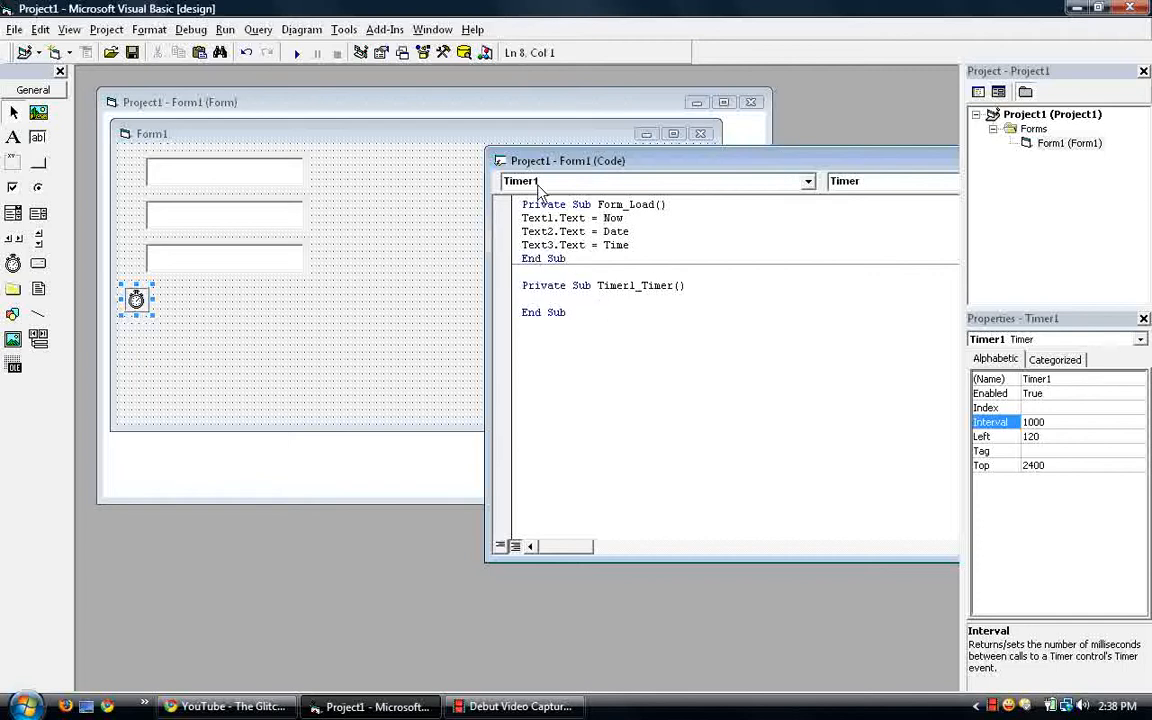
pyautogui.moveTo(520, 225)
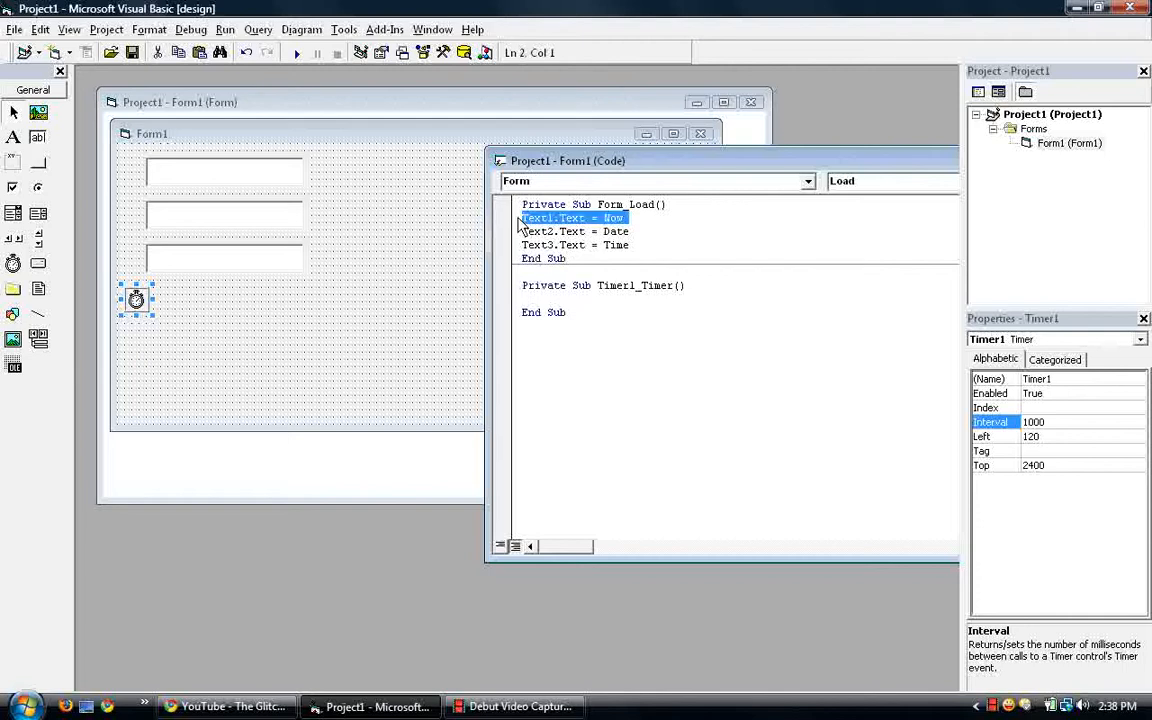
pyautogui.press('Delete')
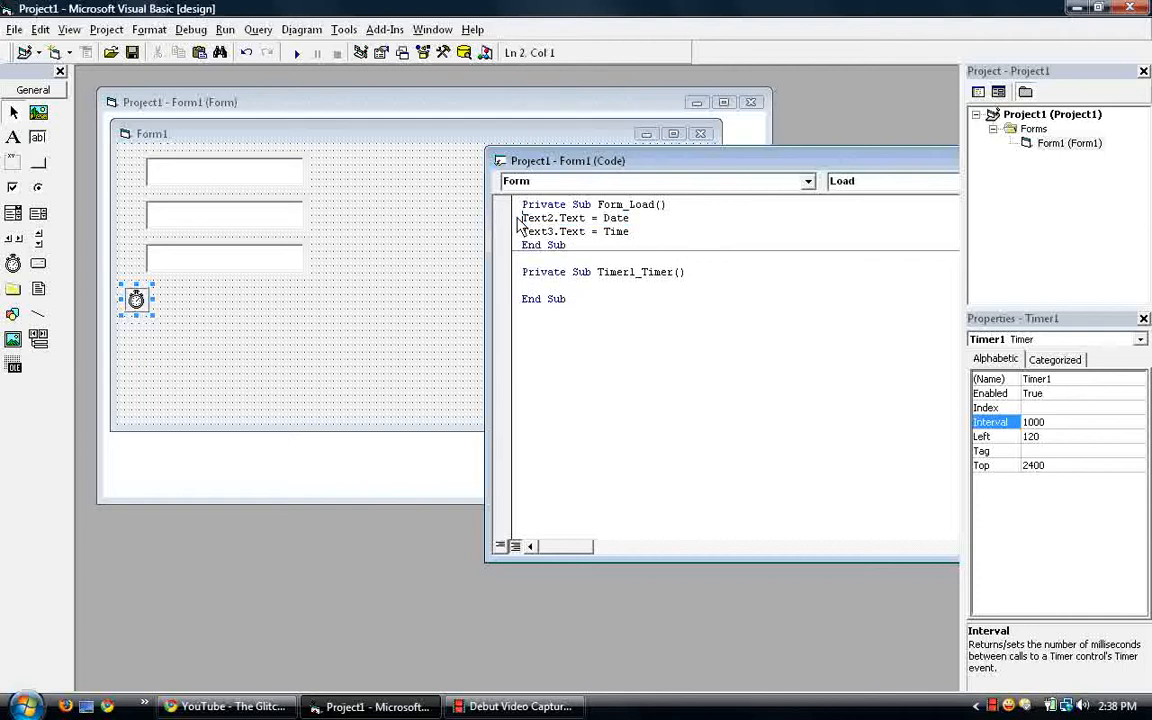
pyautogui.click(540, 290)
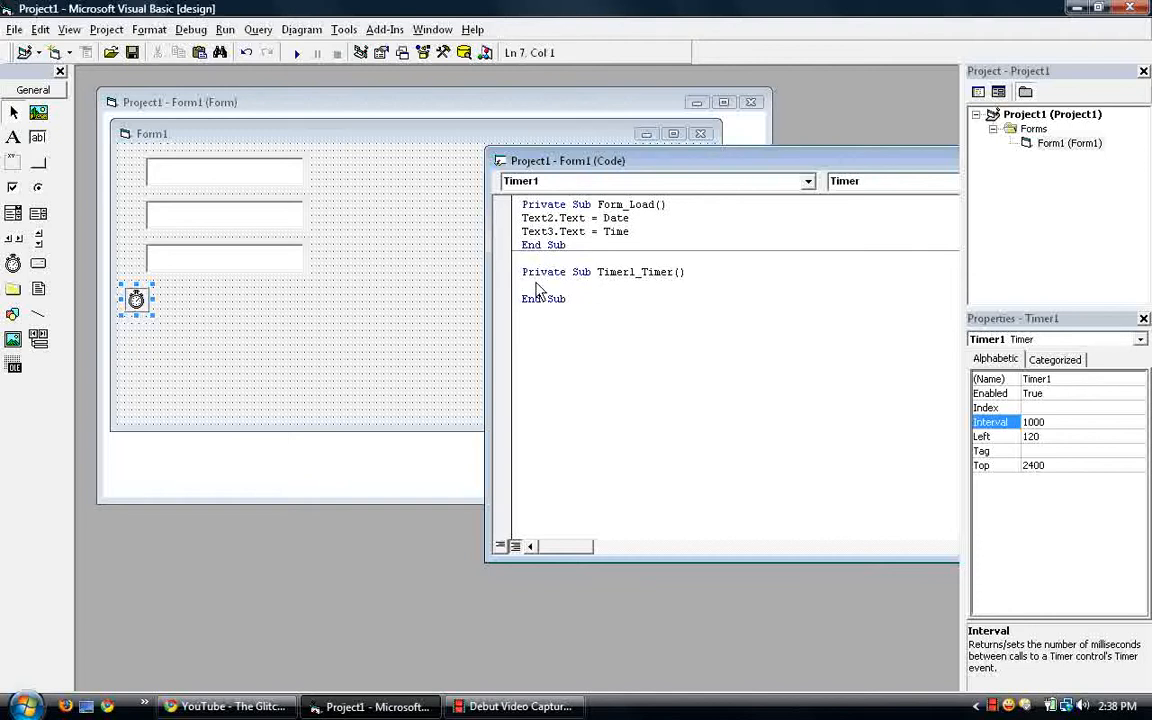
pyautogui.write('Text1.Text = Now')
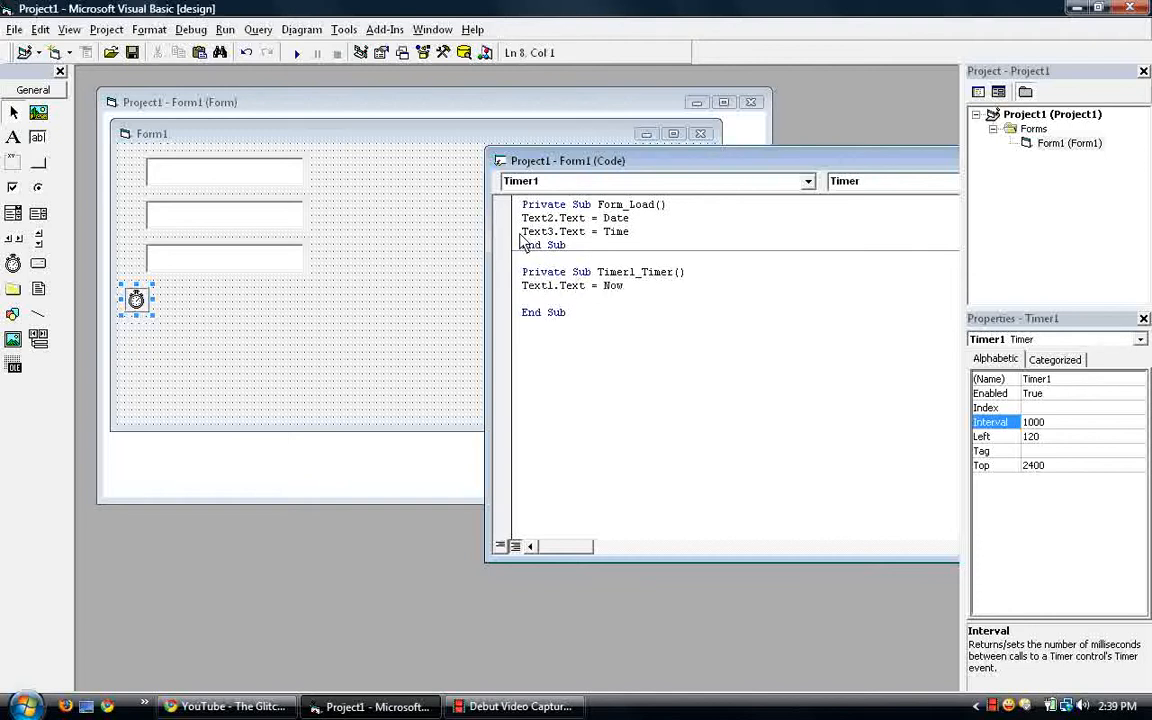
# - Move the Text3 = Time line into Timer1_Timer and run the project
pyautogui.rightClick(575, 231)
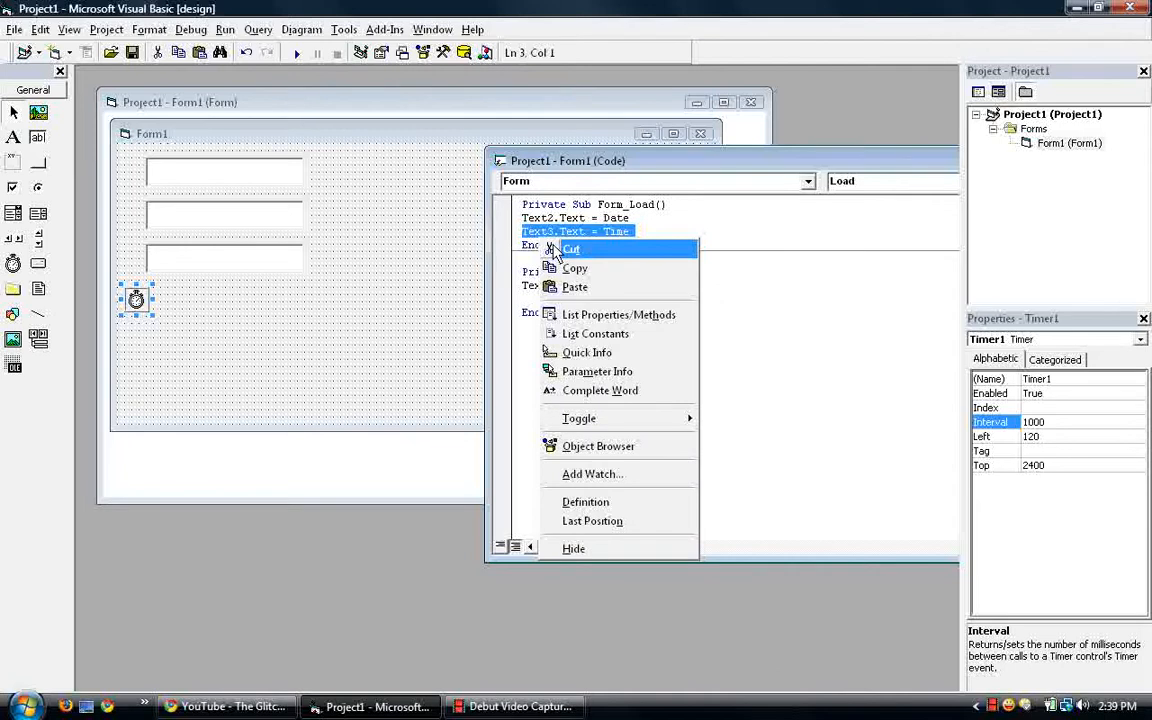
pyautogui.click(571, 248)
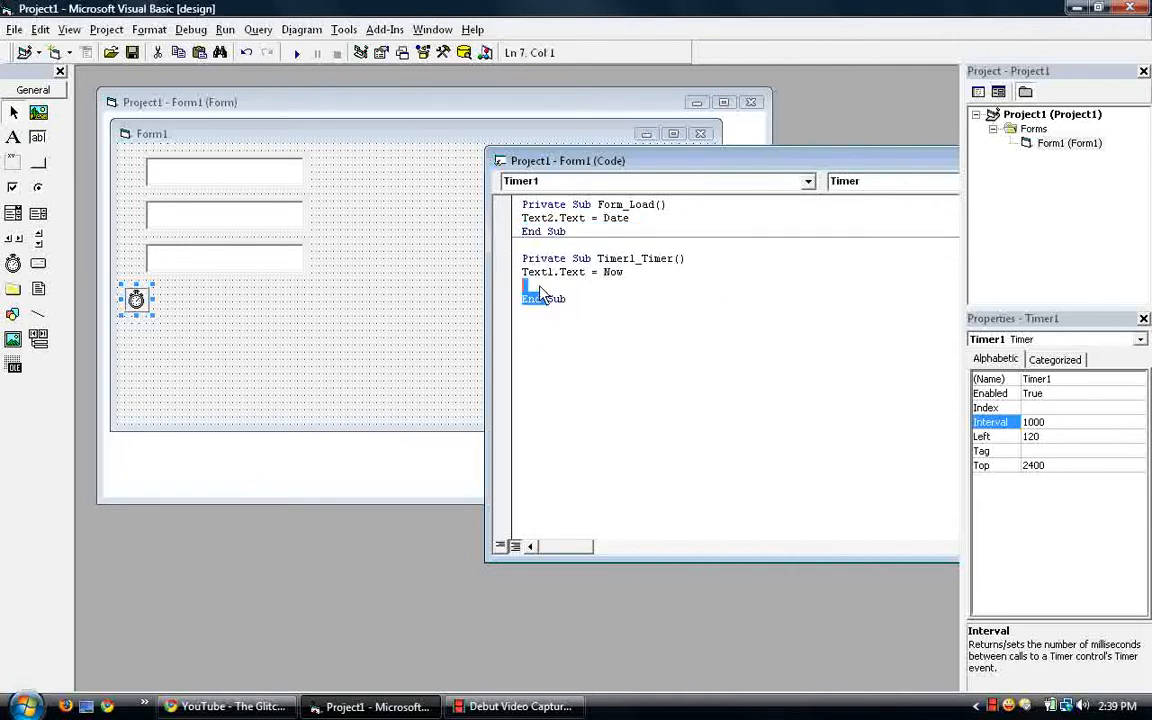
pyautogui.rightClick(540, 290)
pyautogui.write('Text3.Text = Time')
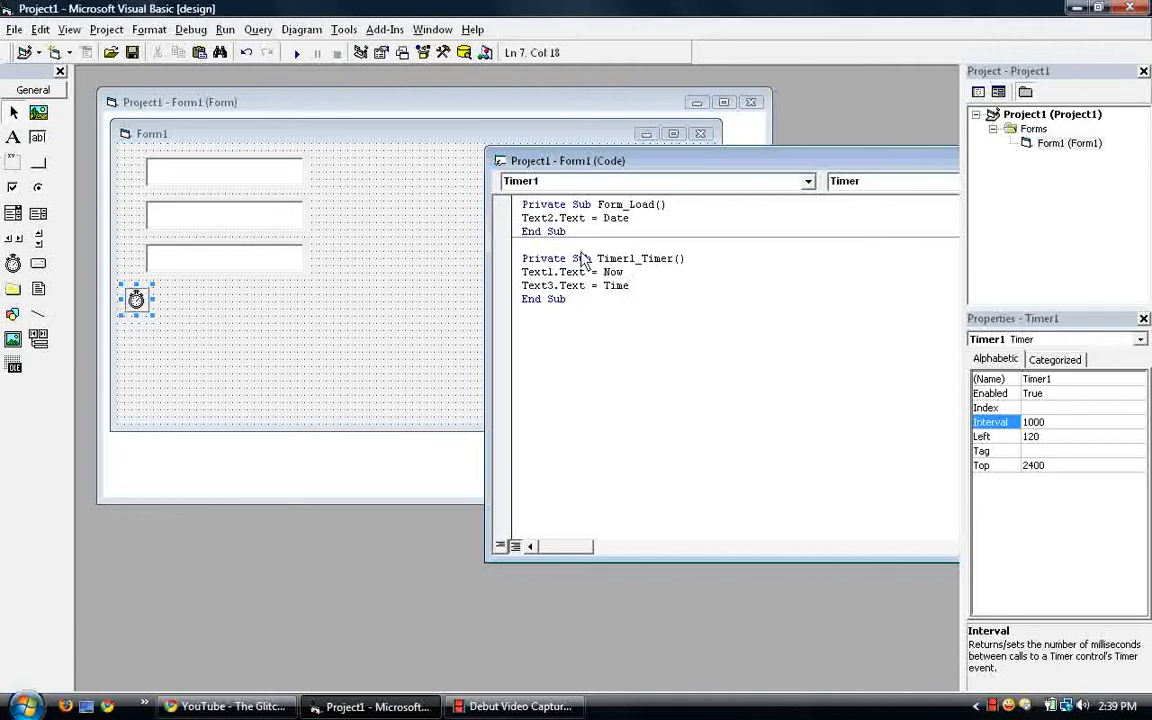
pyautogui.click(296, 52)
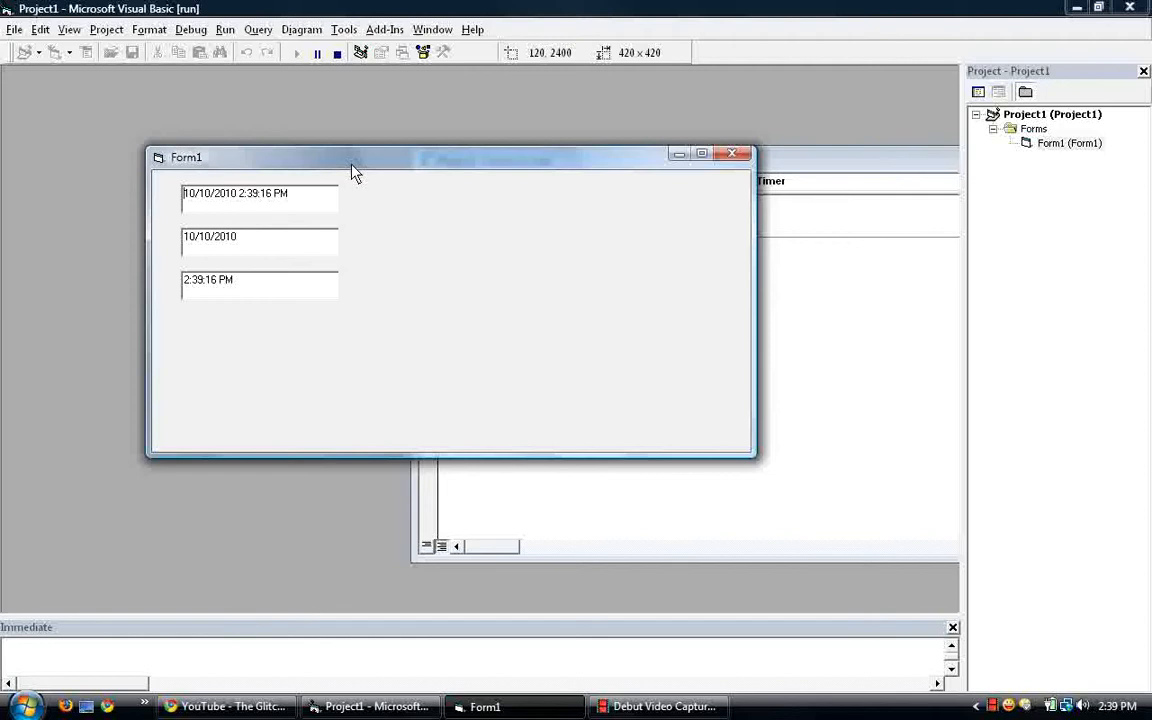
pyautogui.moveTo(265, 212)
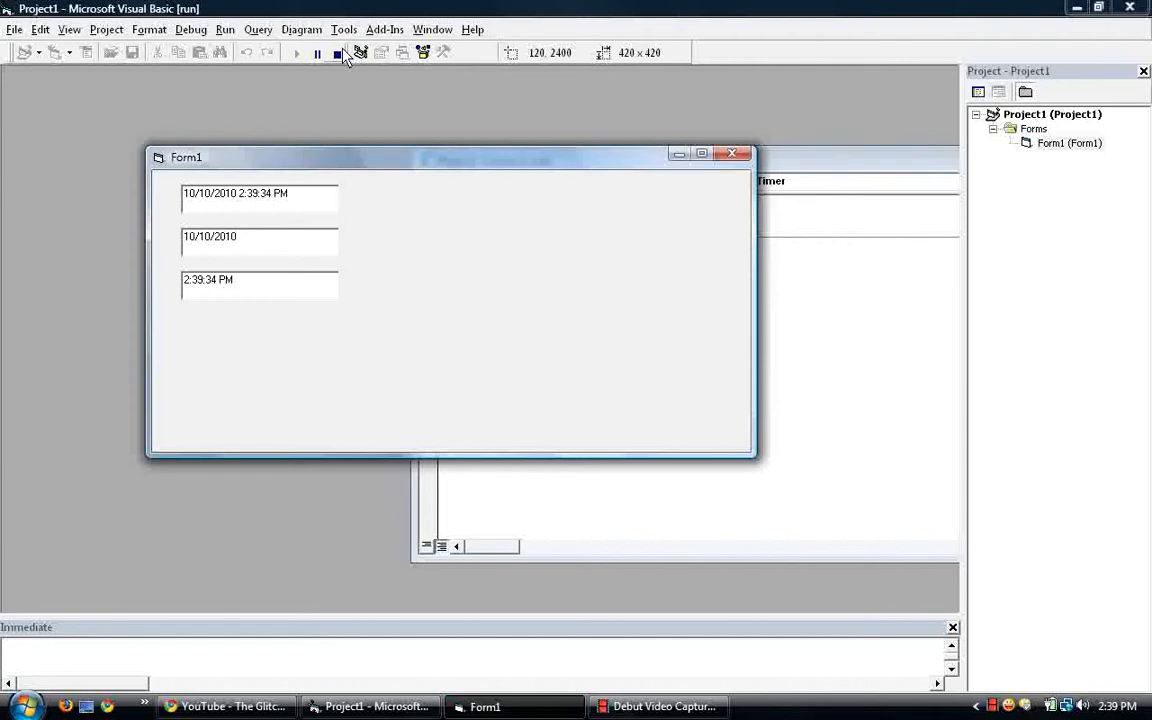
# - End the test run after watching the date-time and time boxes update live
pyautogui.click(338, 53)
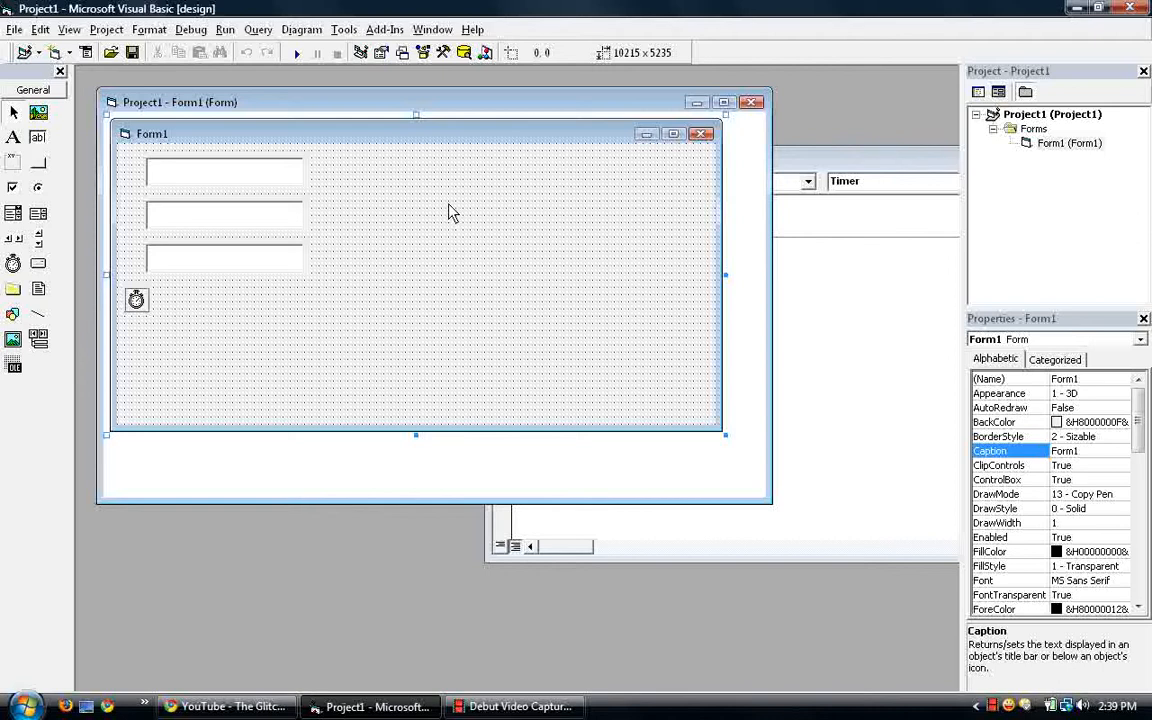
pyautogui.moveTo(290, 235)
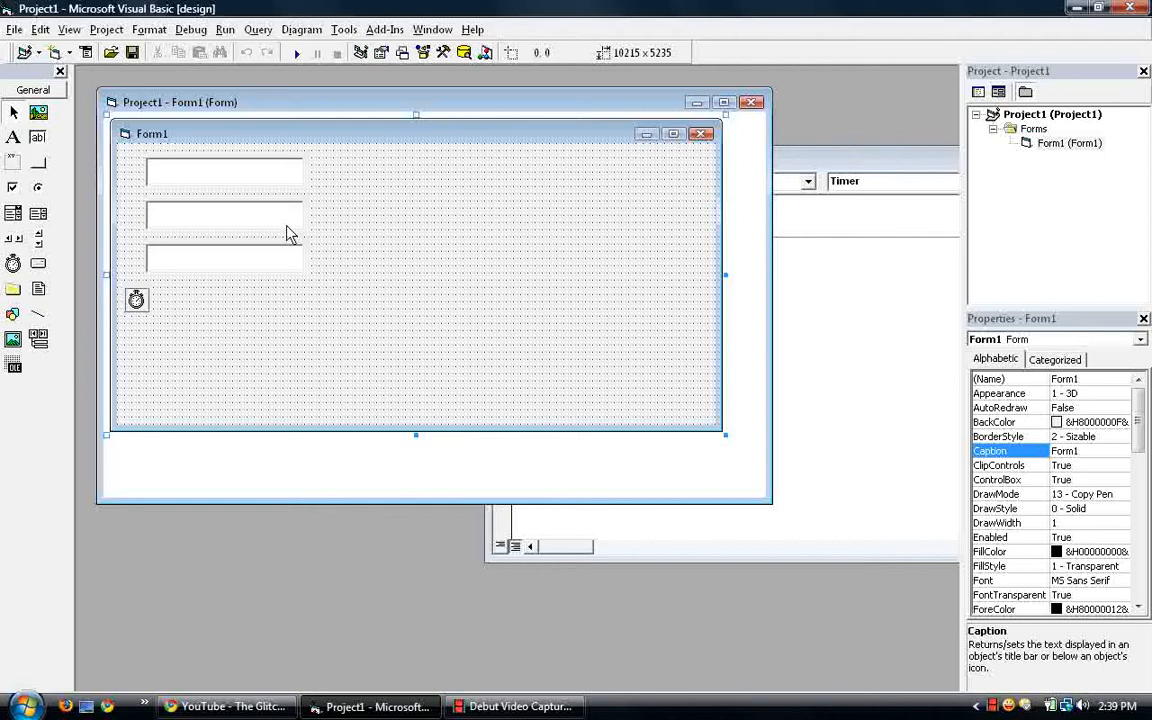
# - Add Text2.Text = Format(Text2.Text, "mmm dd, yyyy") to Form_Load
pyautogui.click(224, 215)
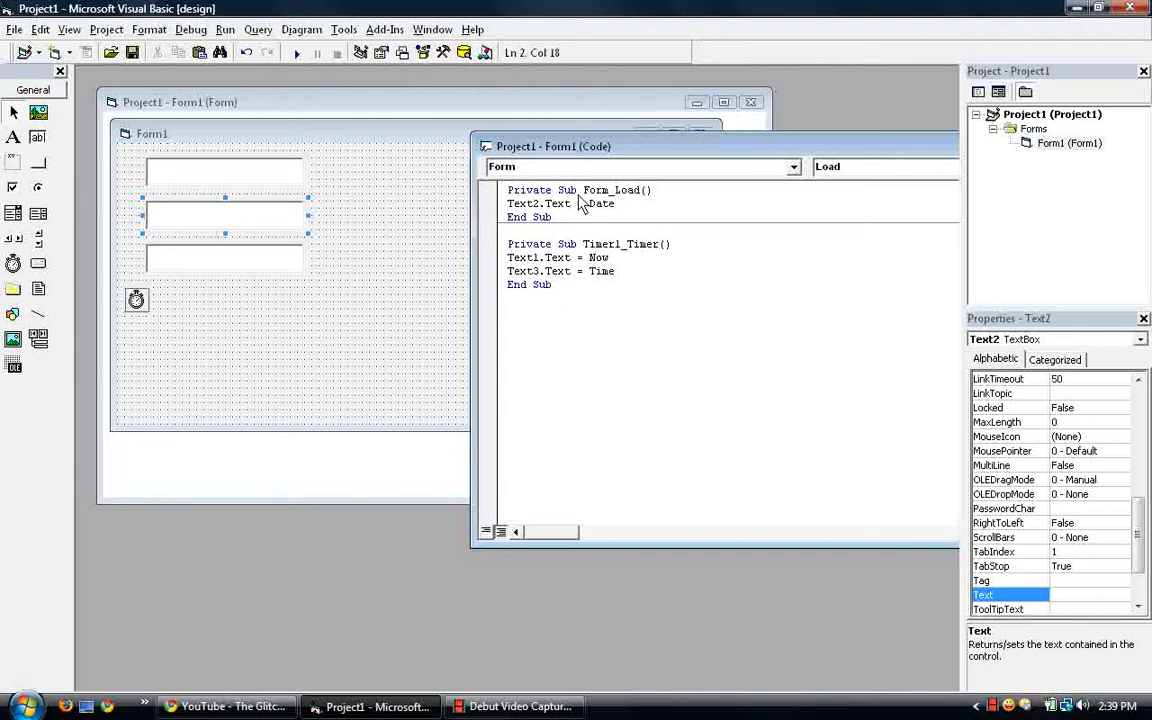
pyautogui.write('text2')
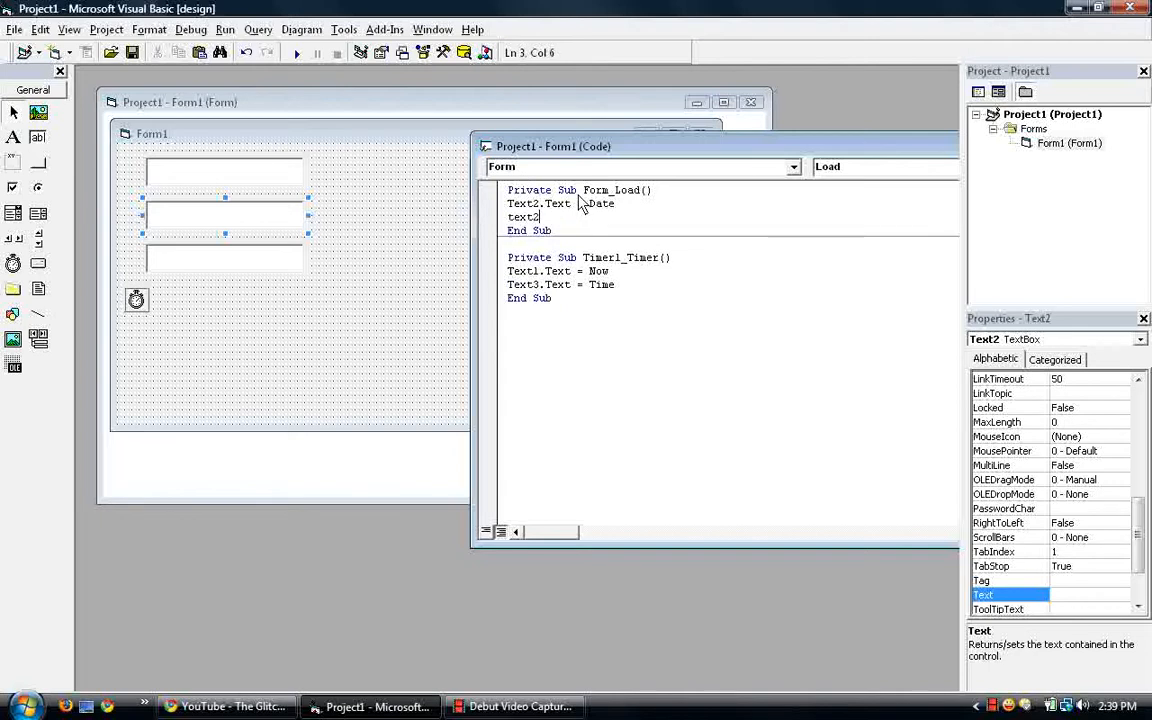
pyautogui.write('.Text =')
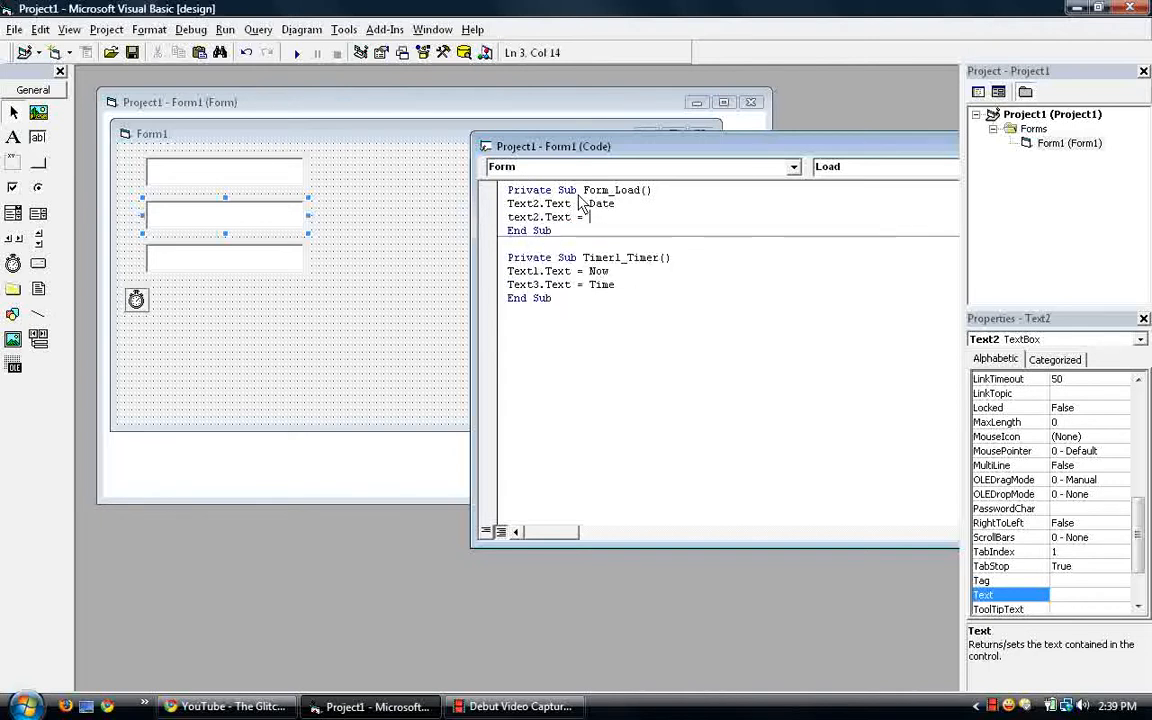
pyautogui.write('format')
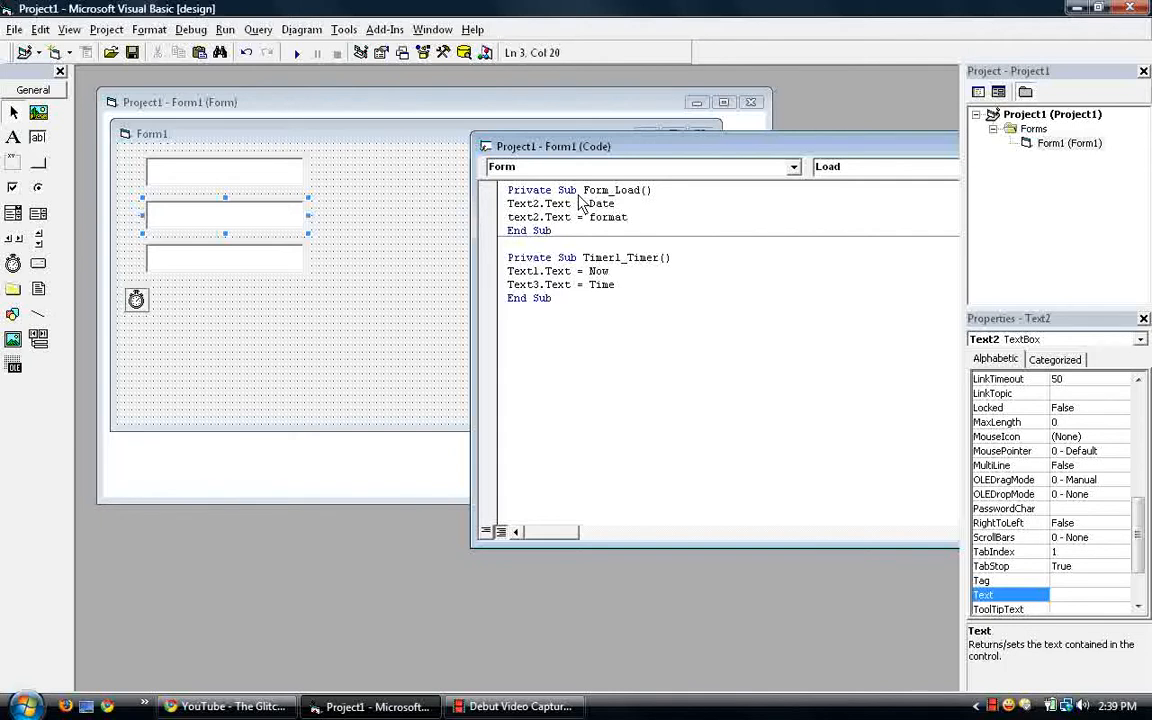
pyautogui.write('(')
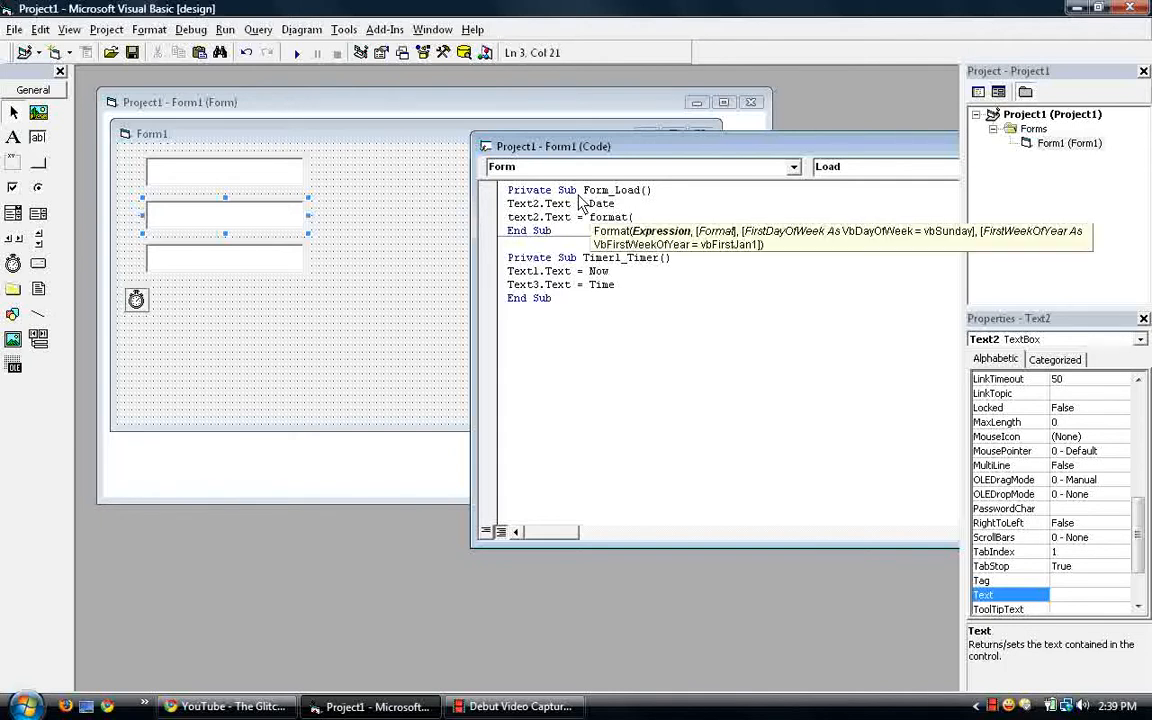
pyautogui.write('text')
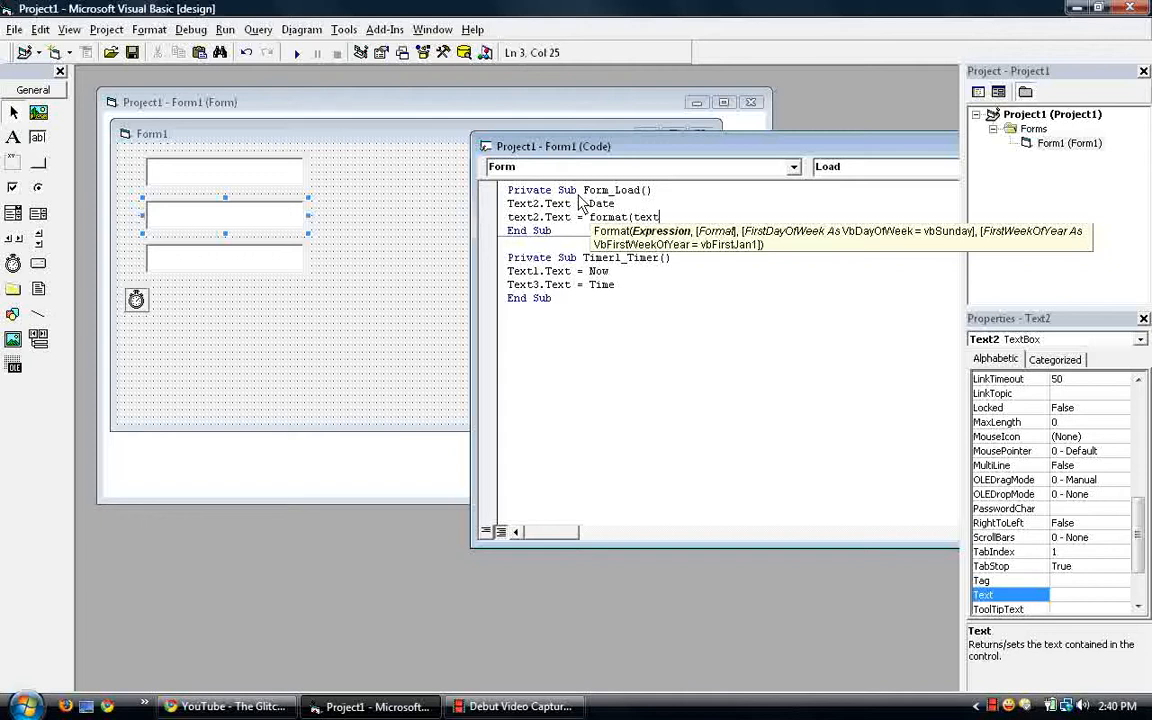
pyautogui.write('2.Text,')
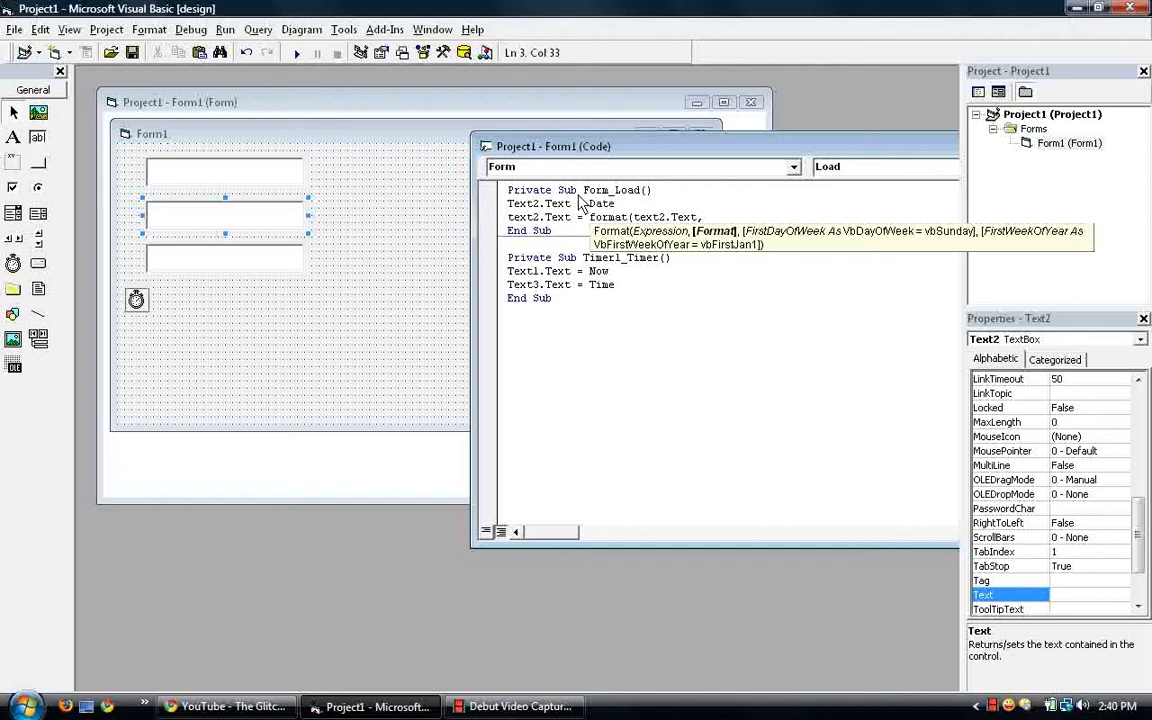
pyautogui.write('"')
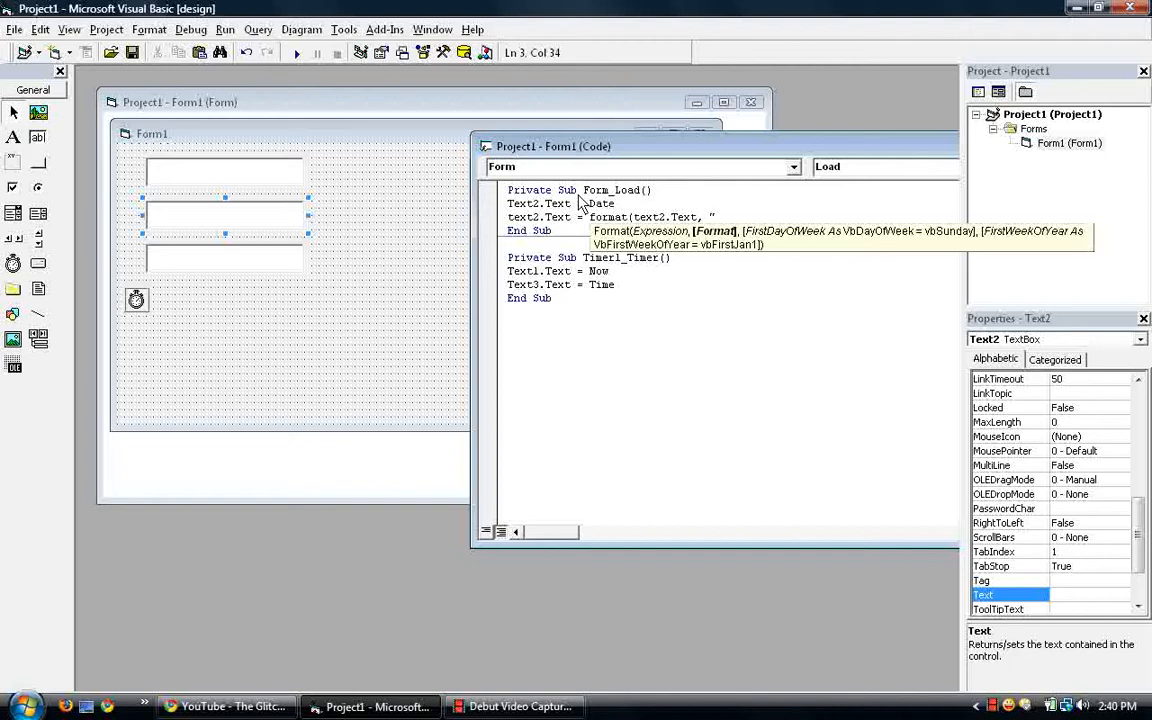
pyautogui.write('m')
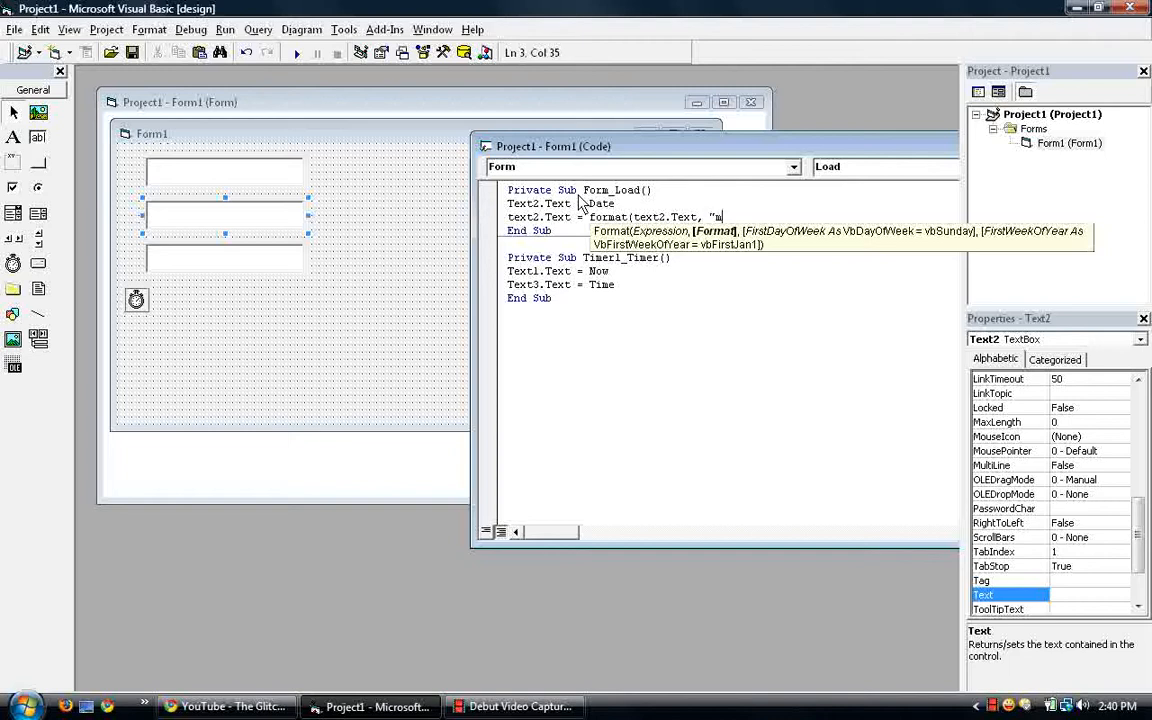
pyautogui.write('mm')
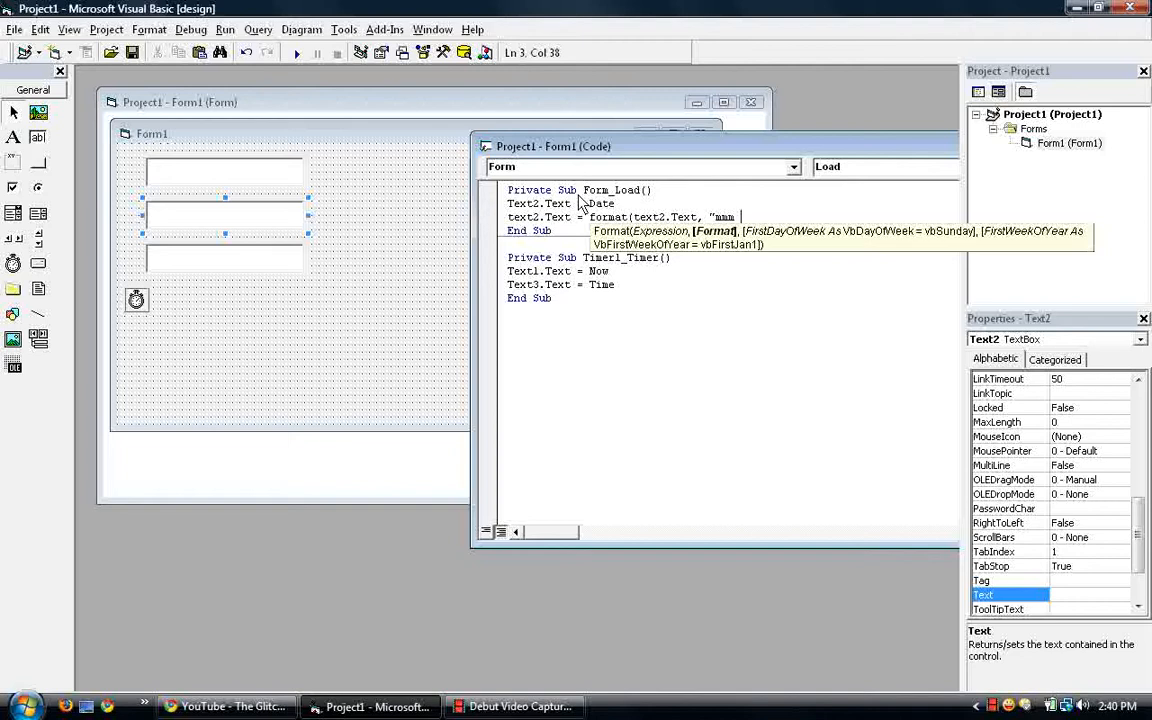
pyautogui.write('dd')
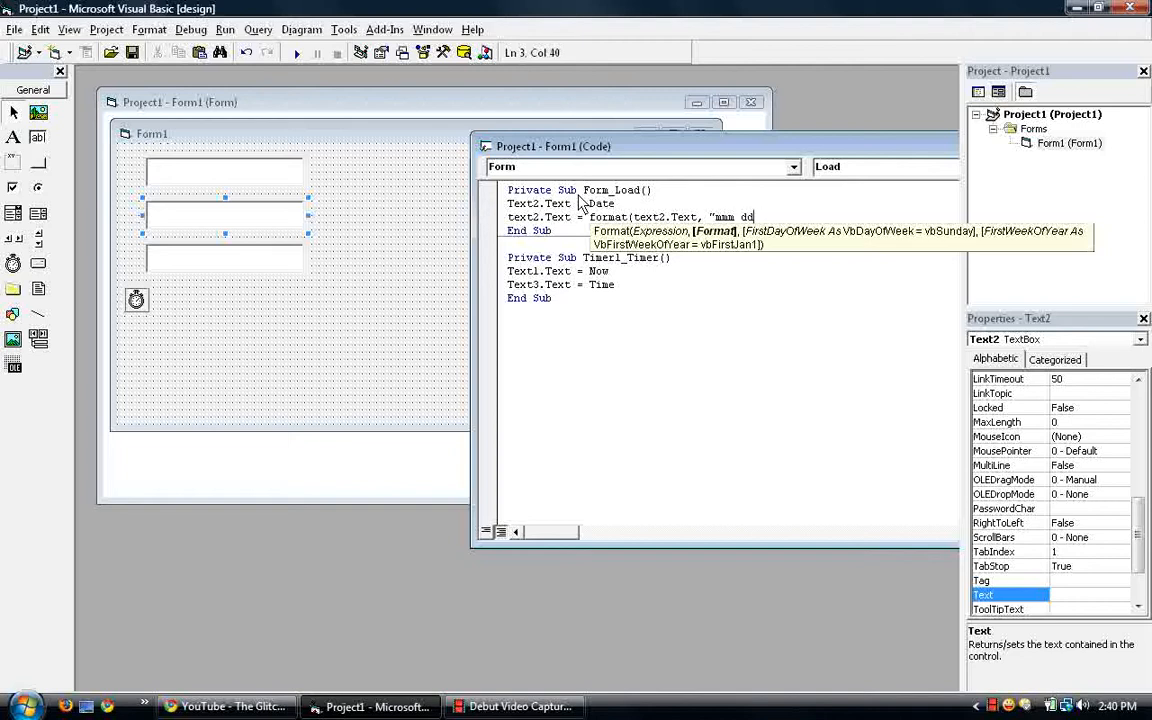
pyautogui.write('", "')
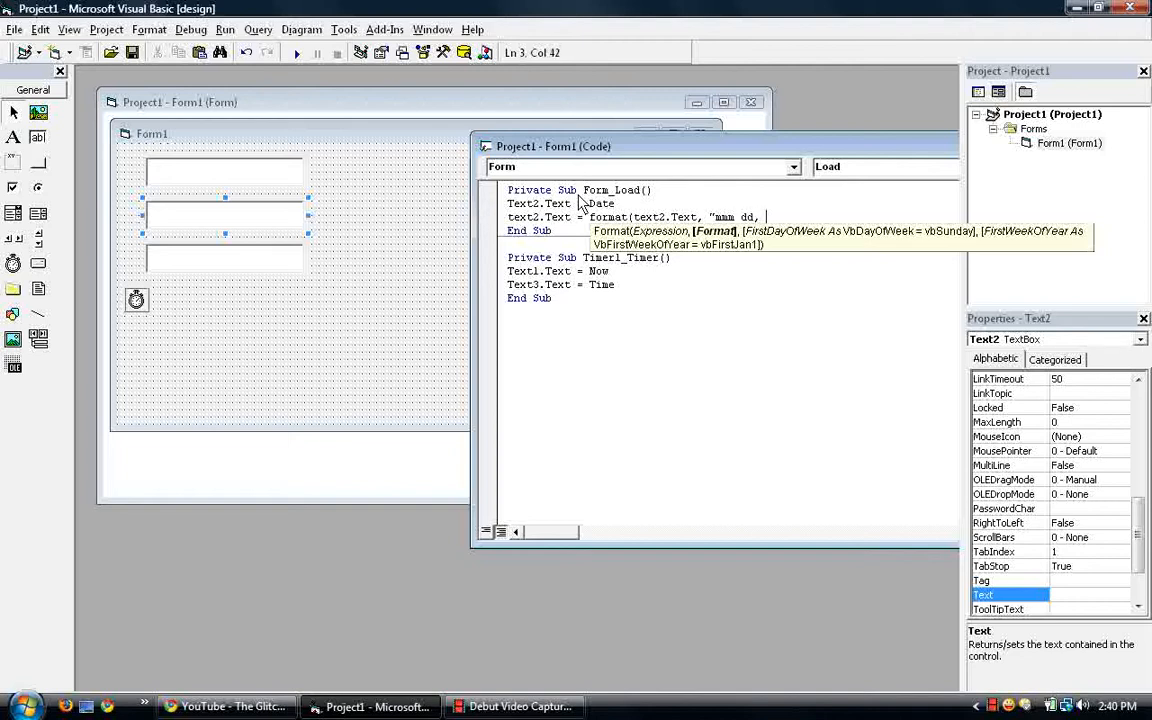
pyautogui.write('yyyy')
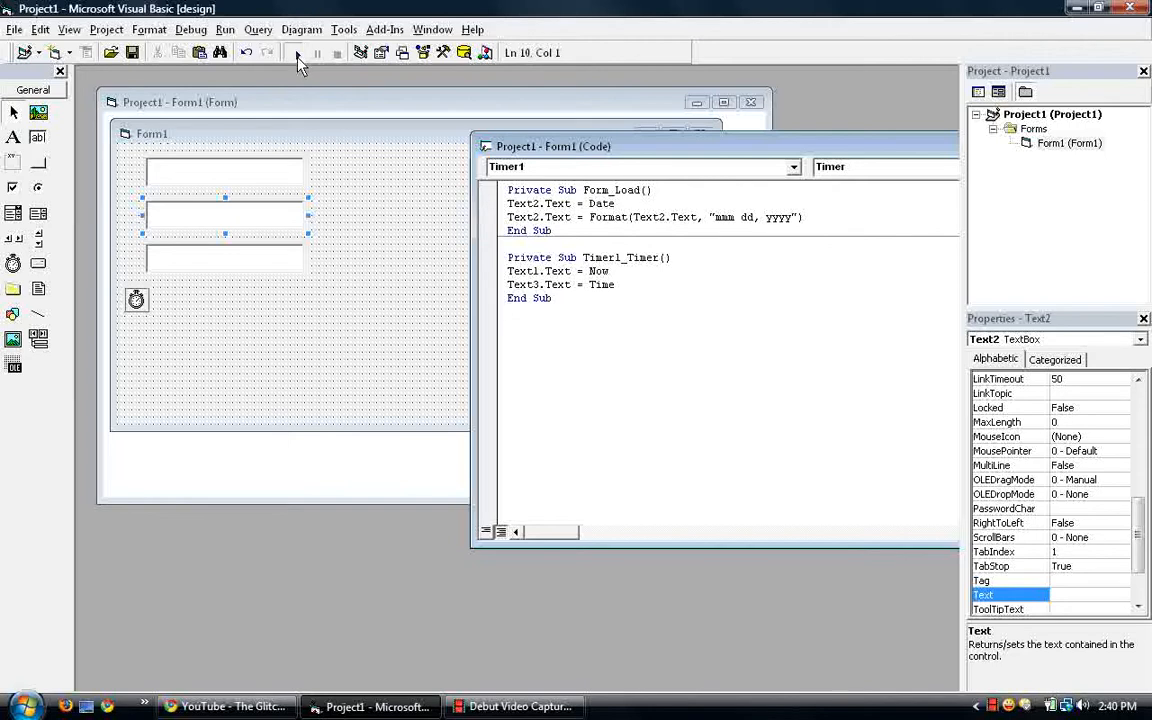
# - Run the project to see the date as 'Oct 10, 2010', then stop it
pyautogui.click(296, 53)
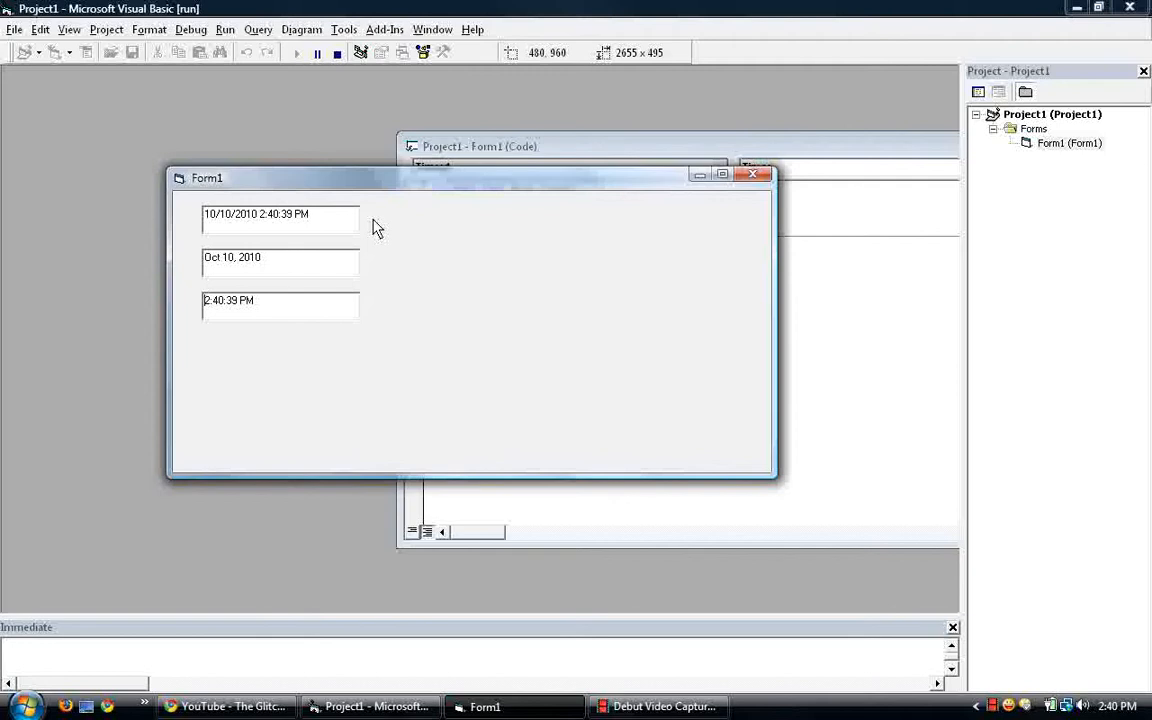
pyautogui.click(337, 52)
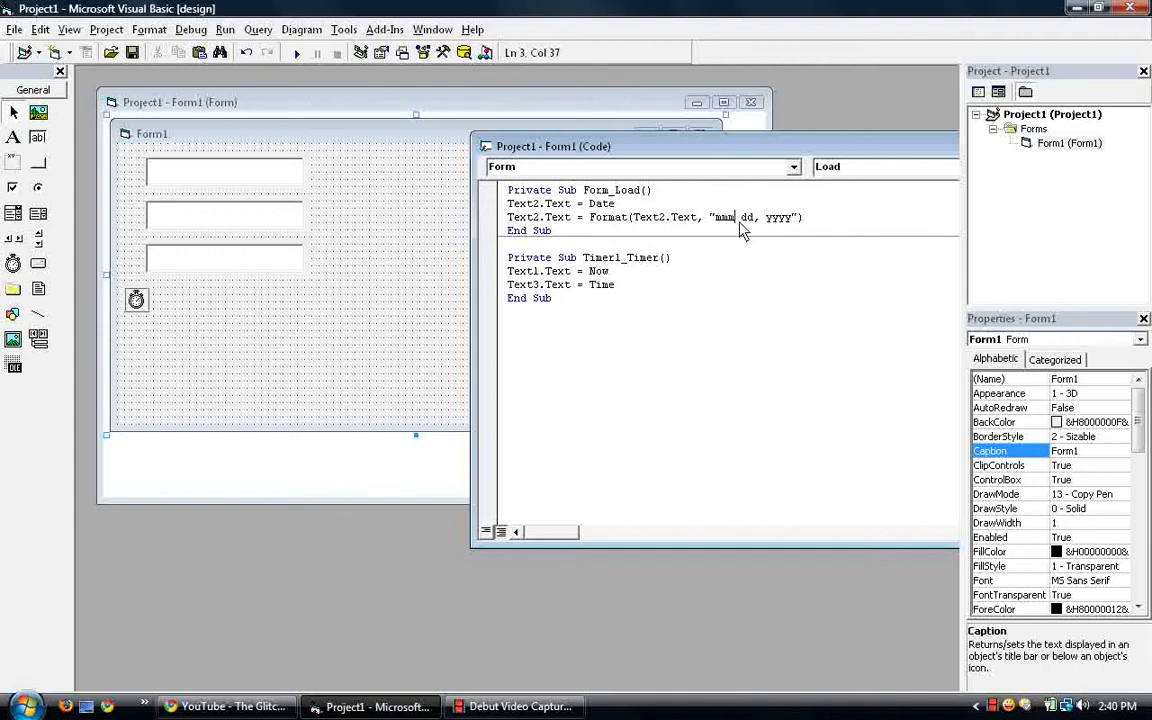
# - Change the format to "mmmm dd, yyyy", test it showing 'October 10, 2010', then end
pyautogui.write('mmmm dd, yyyy")')
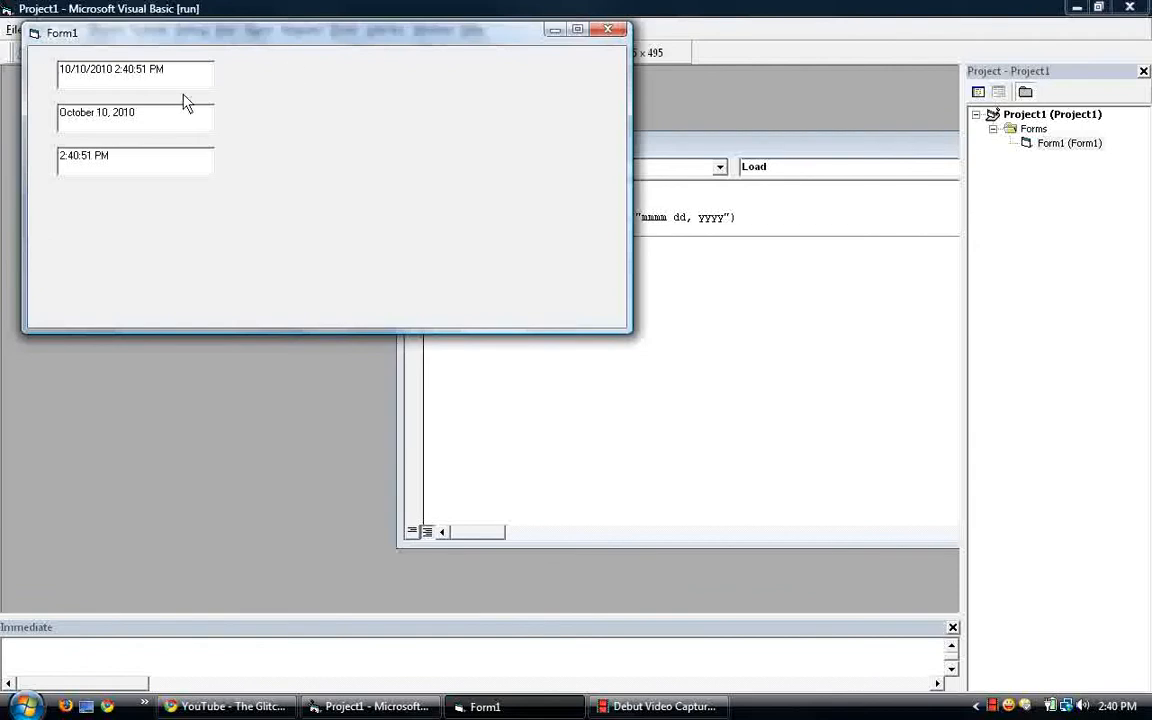
pyautogui.doubleClick(96, 112)
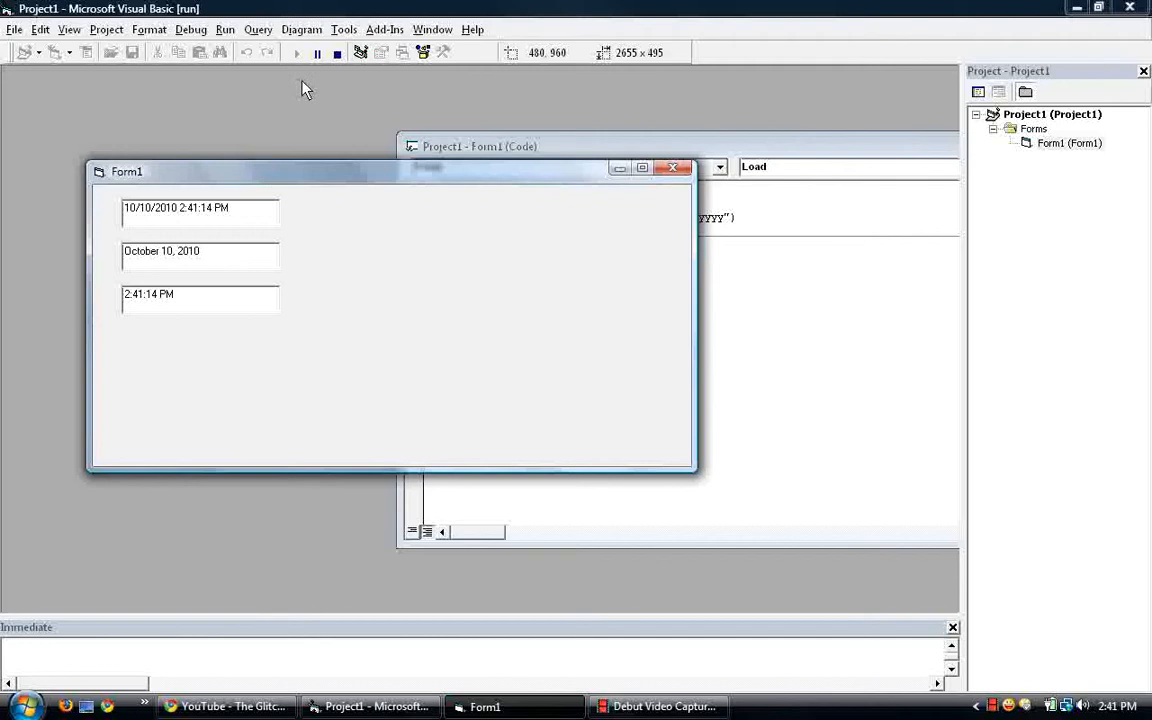
pyautogui.moveTo(337, 53)
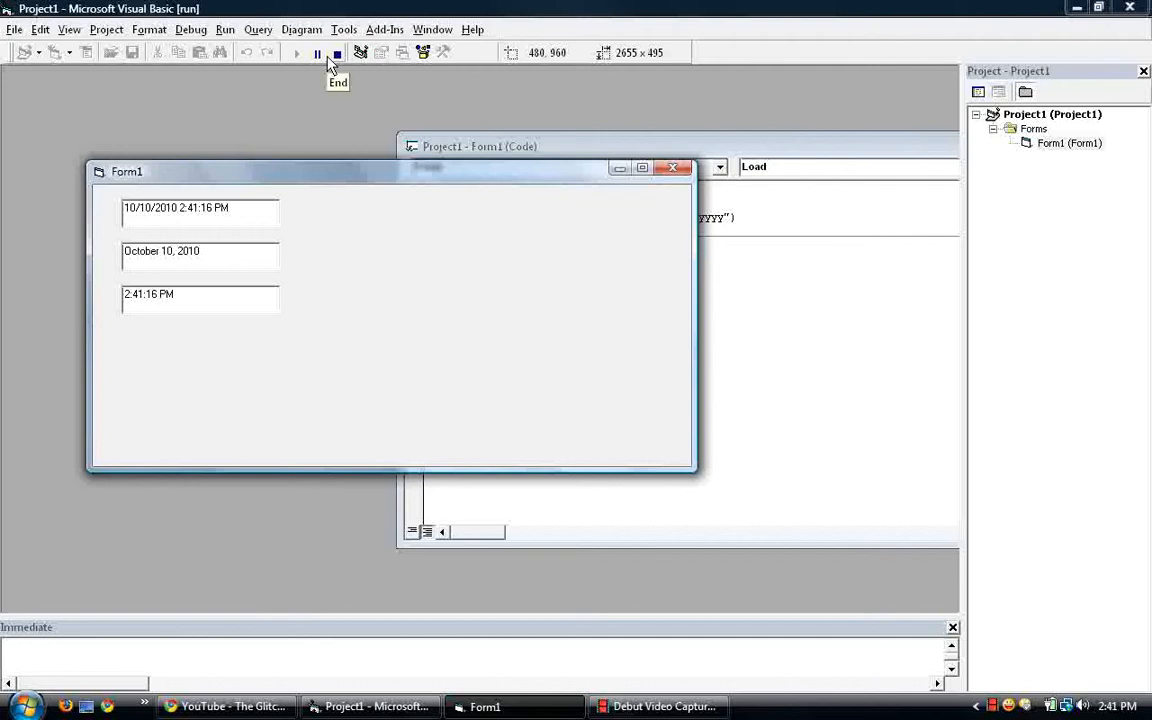
pyautogui.click(337, 52)
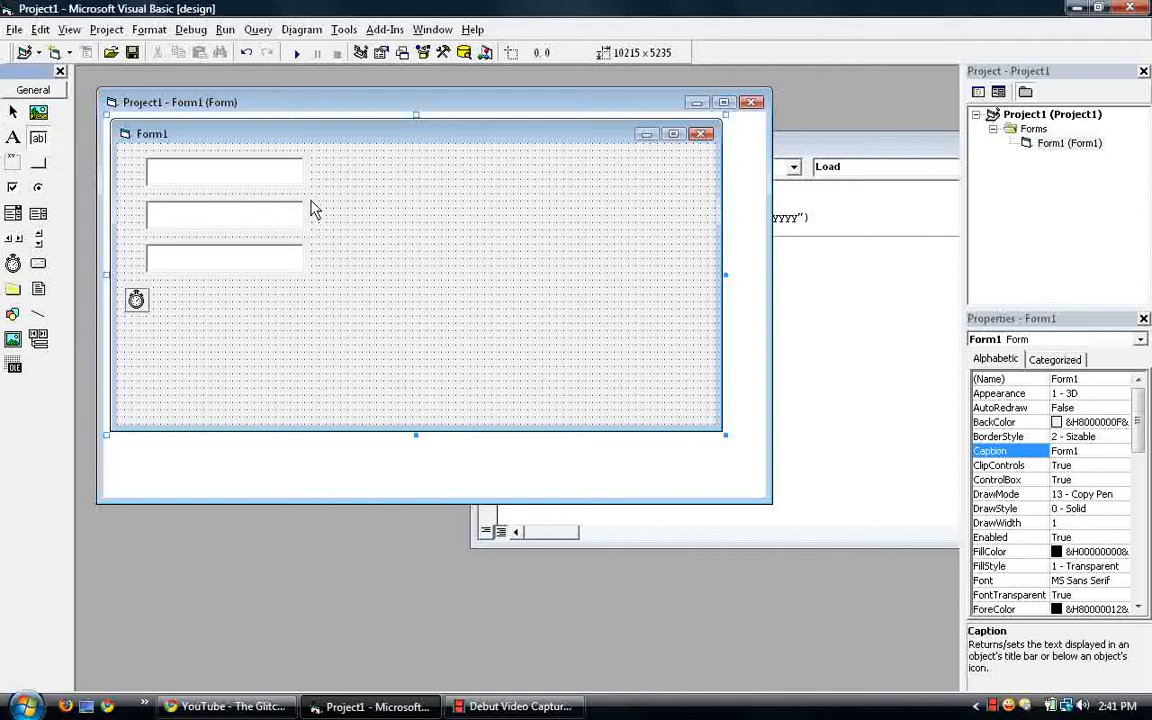
pyautogui.moveTo(360, 240)
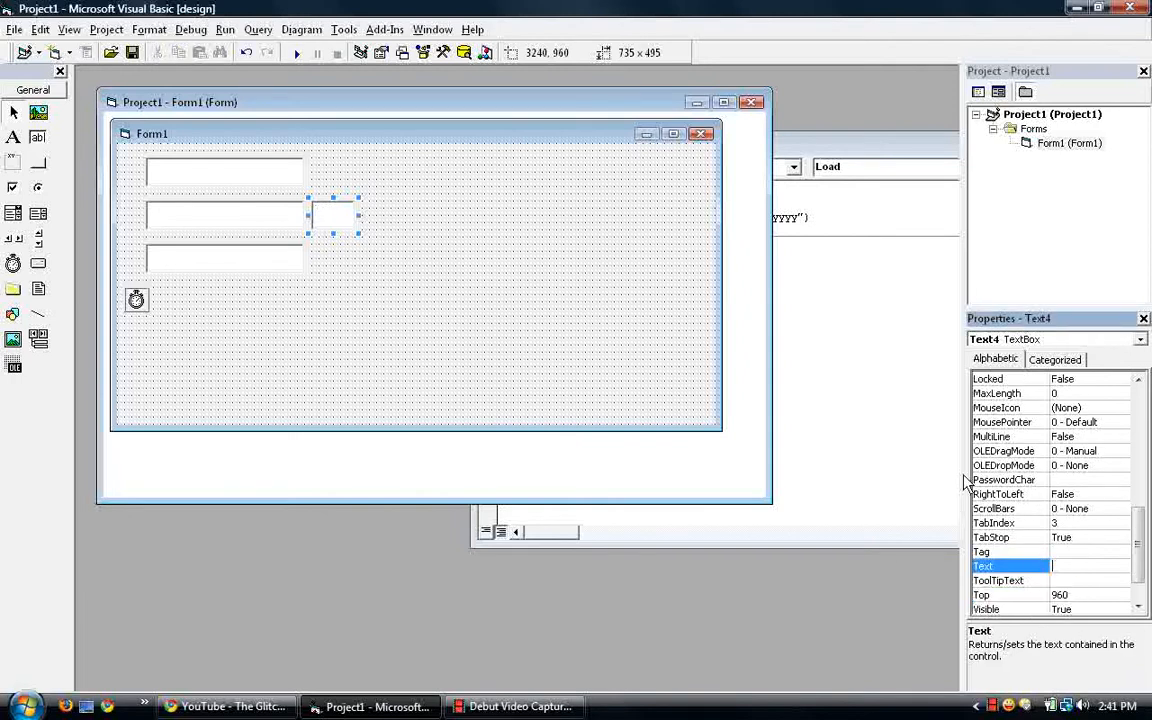
# - Copy the new small text box and paste two separate copies, declining a control array
pyautogui.rightClick(333, 215)
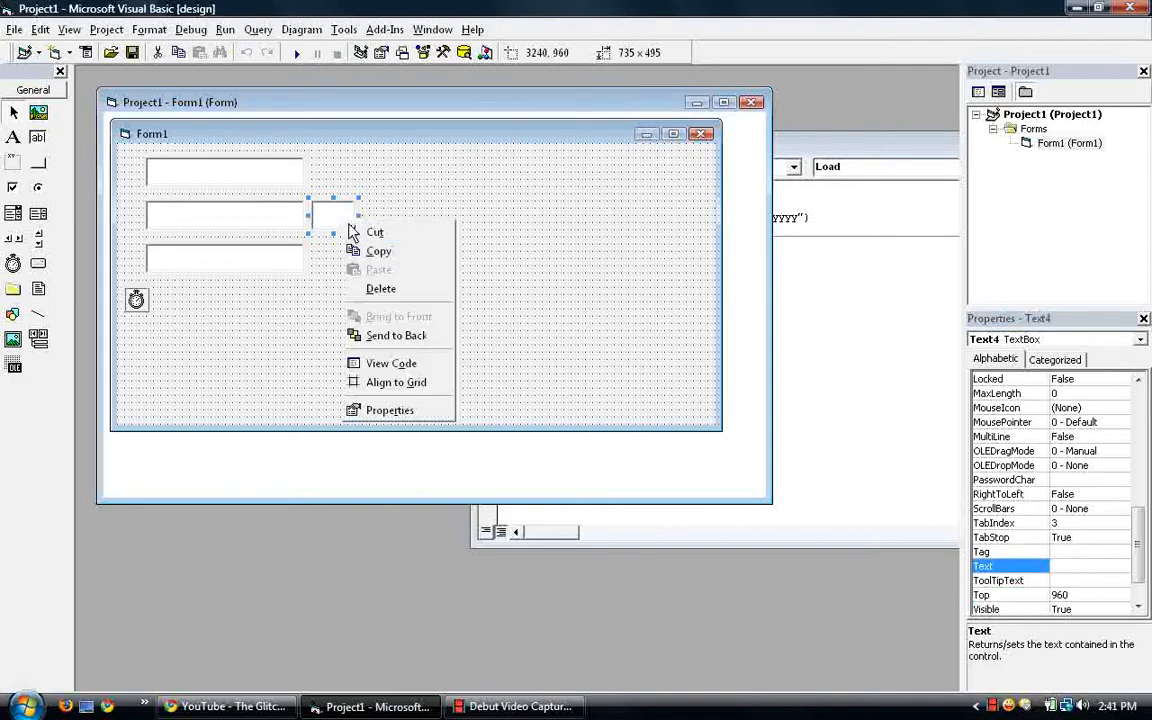
pyautogui.click(378, 269)
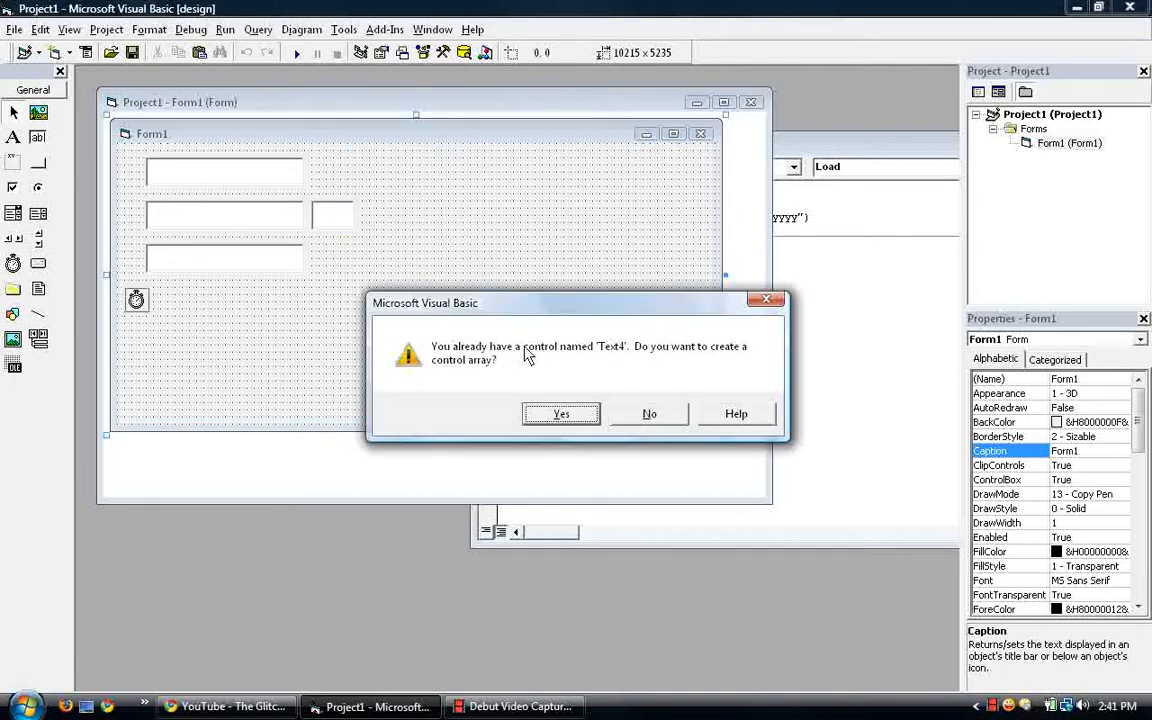
pyautogui.click(649, 413)
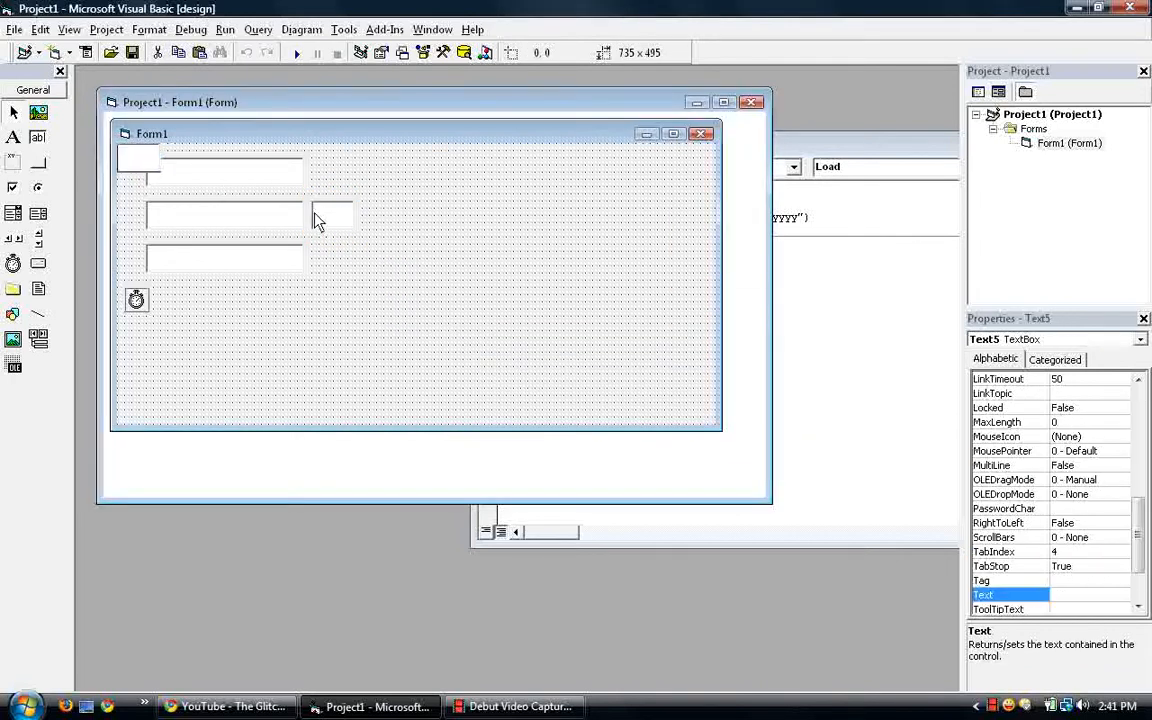
pyautogui.moveTo(333, 215); pyautogui.dragTo(390, 215)
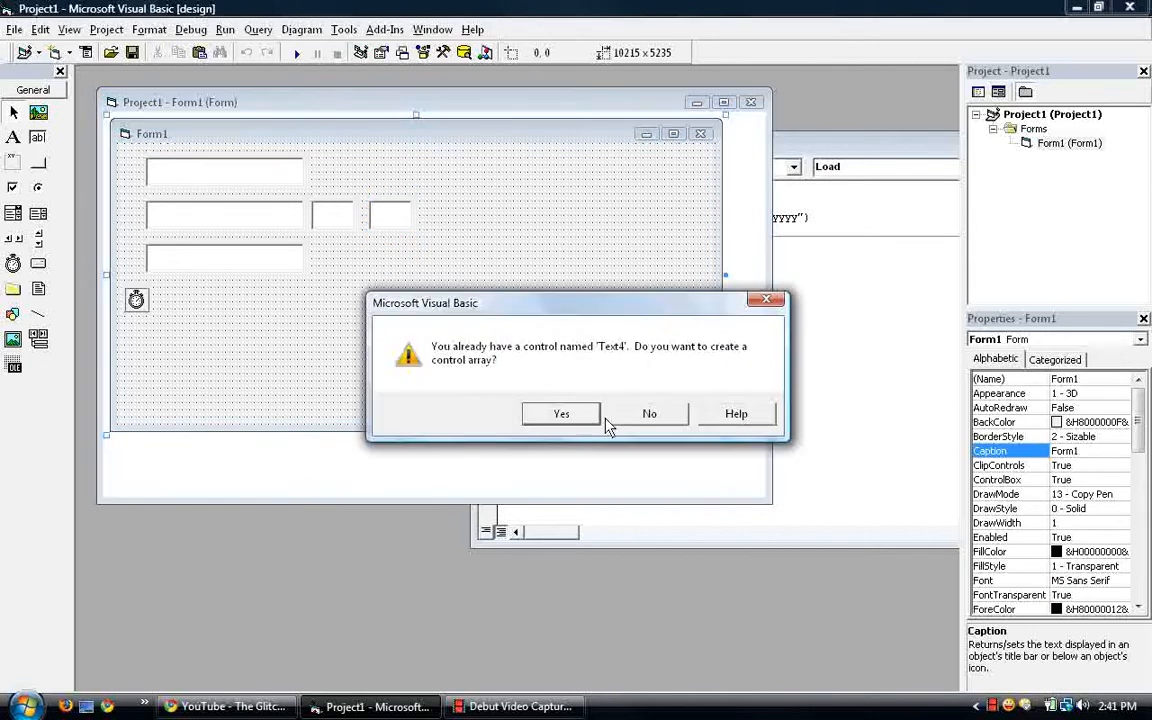
pyautogui.click(649, 413)
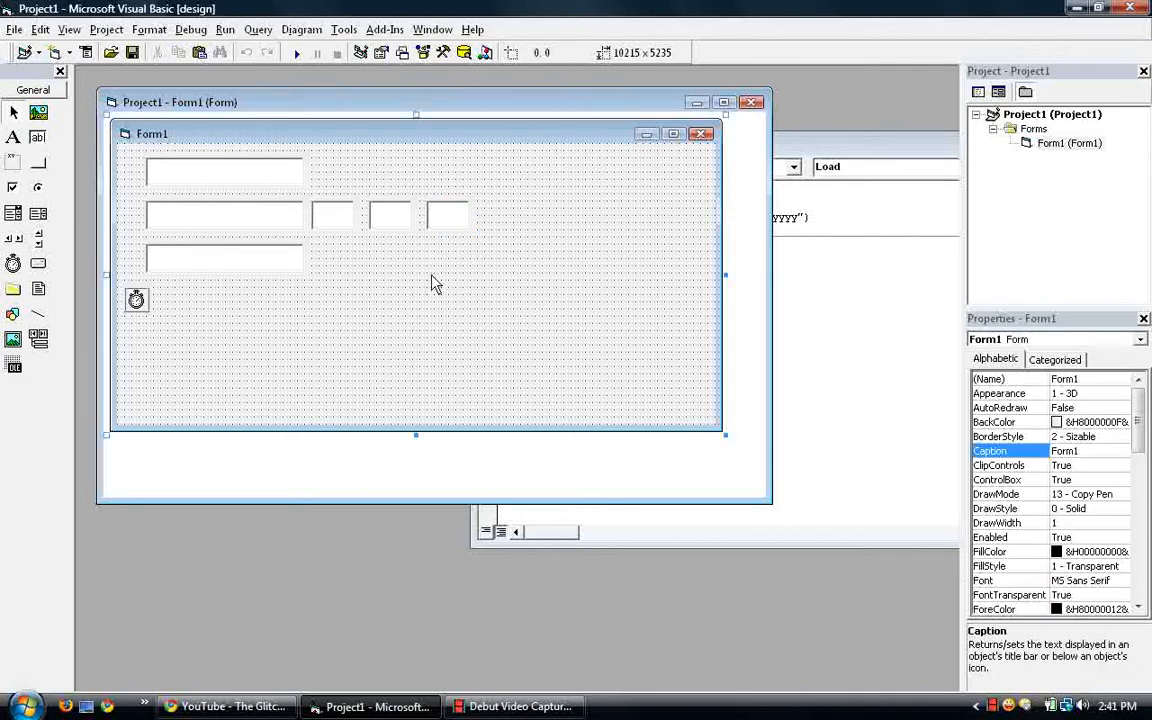
pyautogui.moveTo(347, 214)
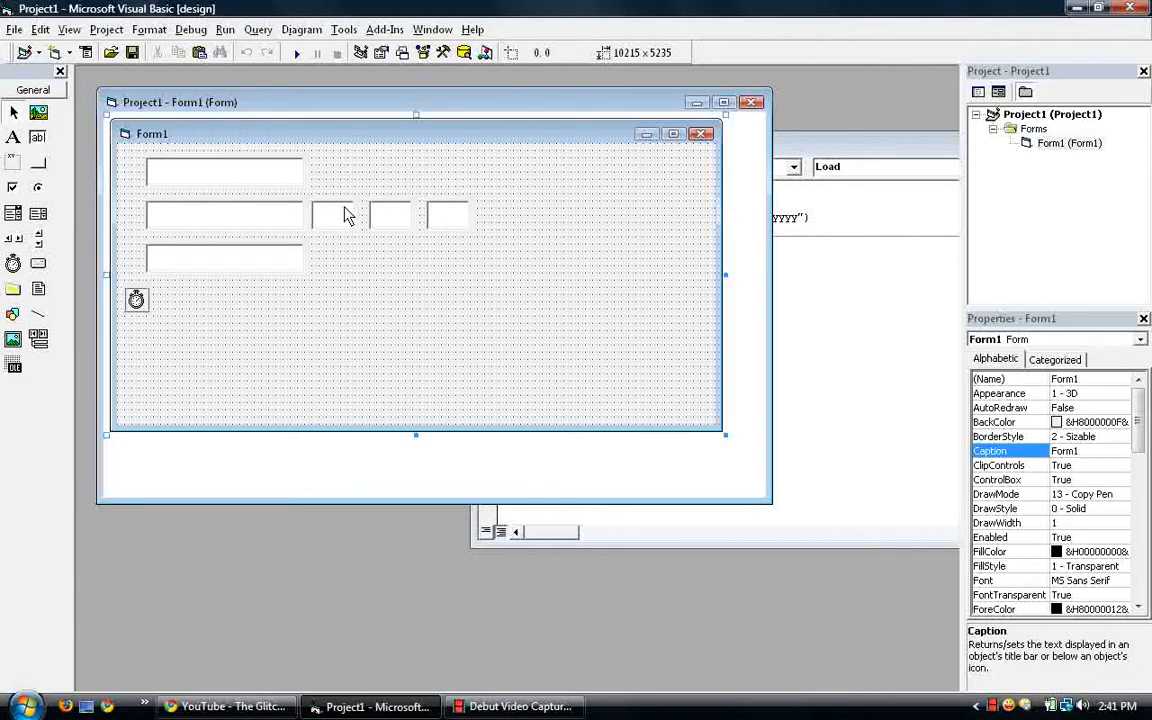
# - Line the three small text boxes up in a row beside the date box
pyautogui.click(340, 215)
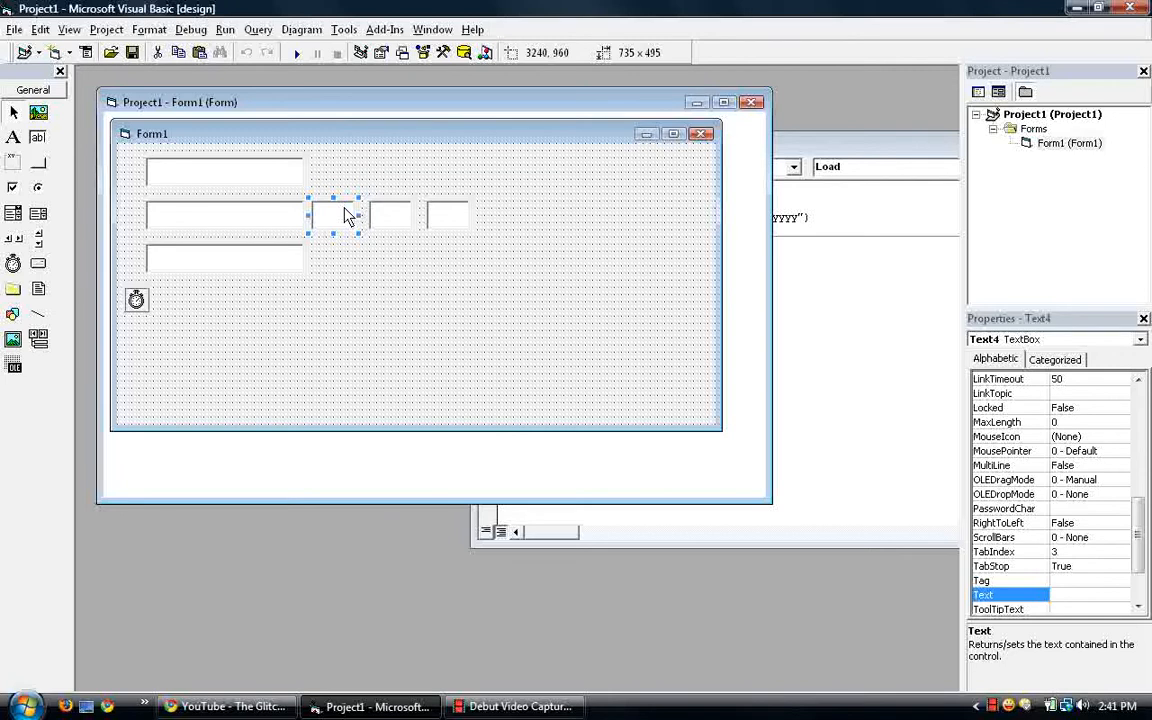
pyautogui.moveTo(407, 222)
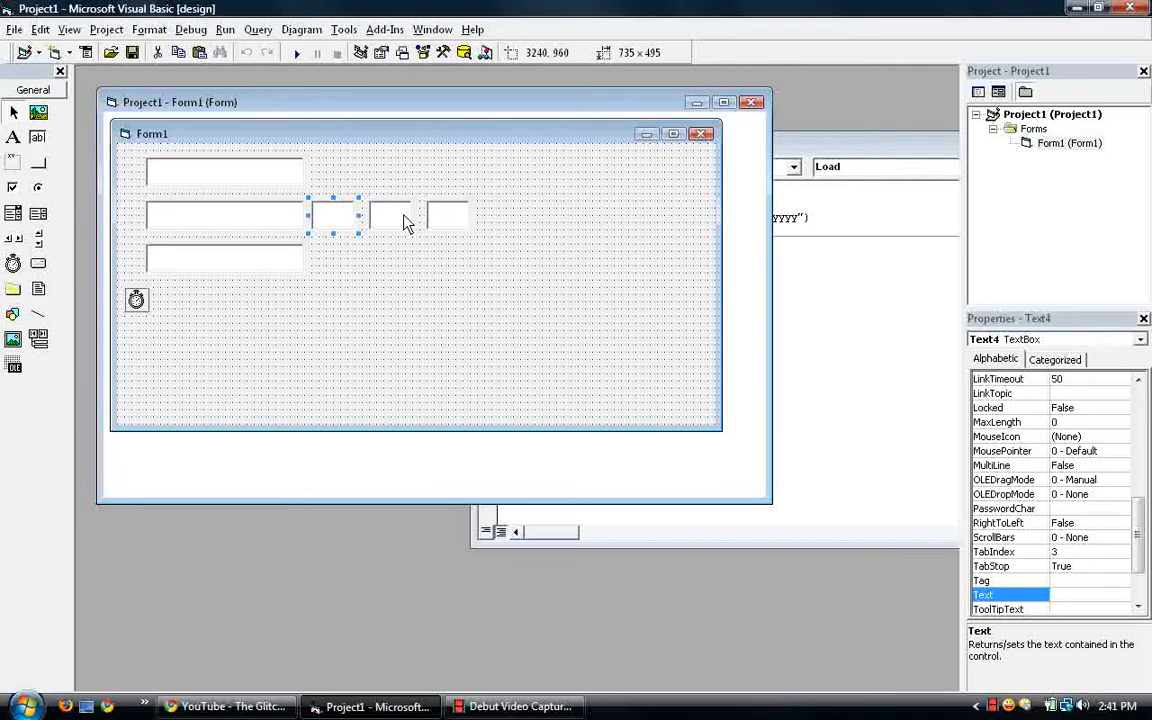
pyautogui.click(390, 216)
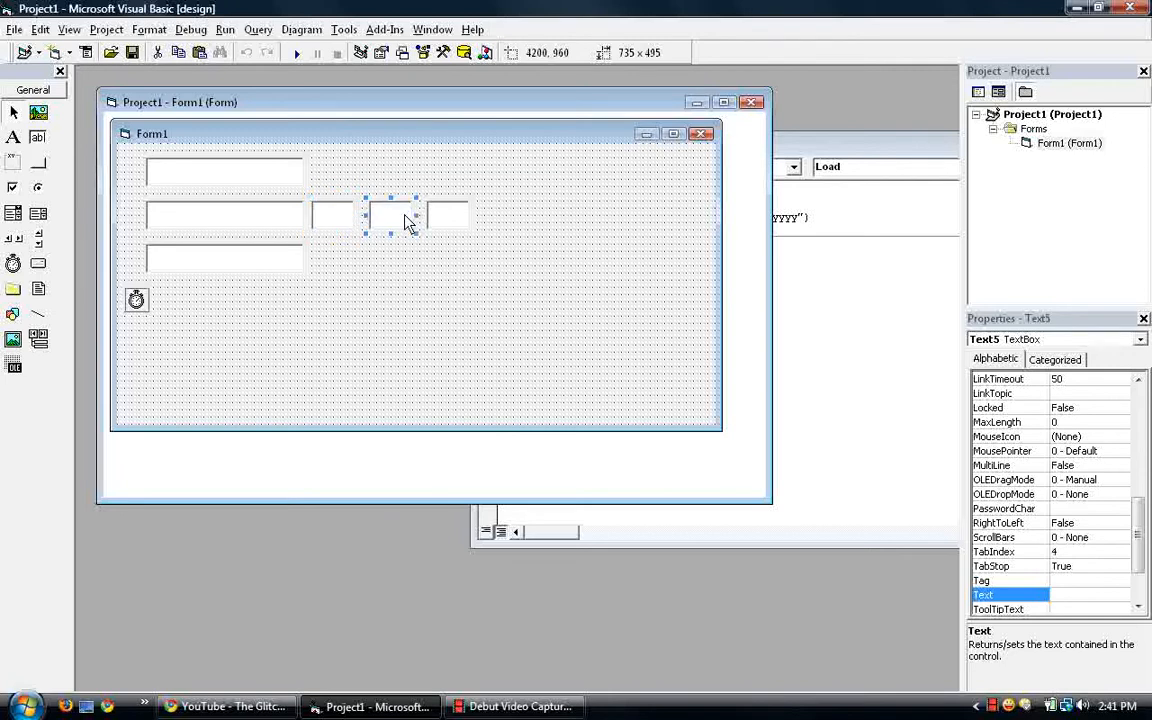
pyautogui.moveTo(390, 215); pyautogui.dragTo(448, 215)
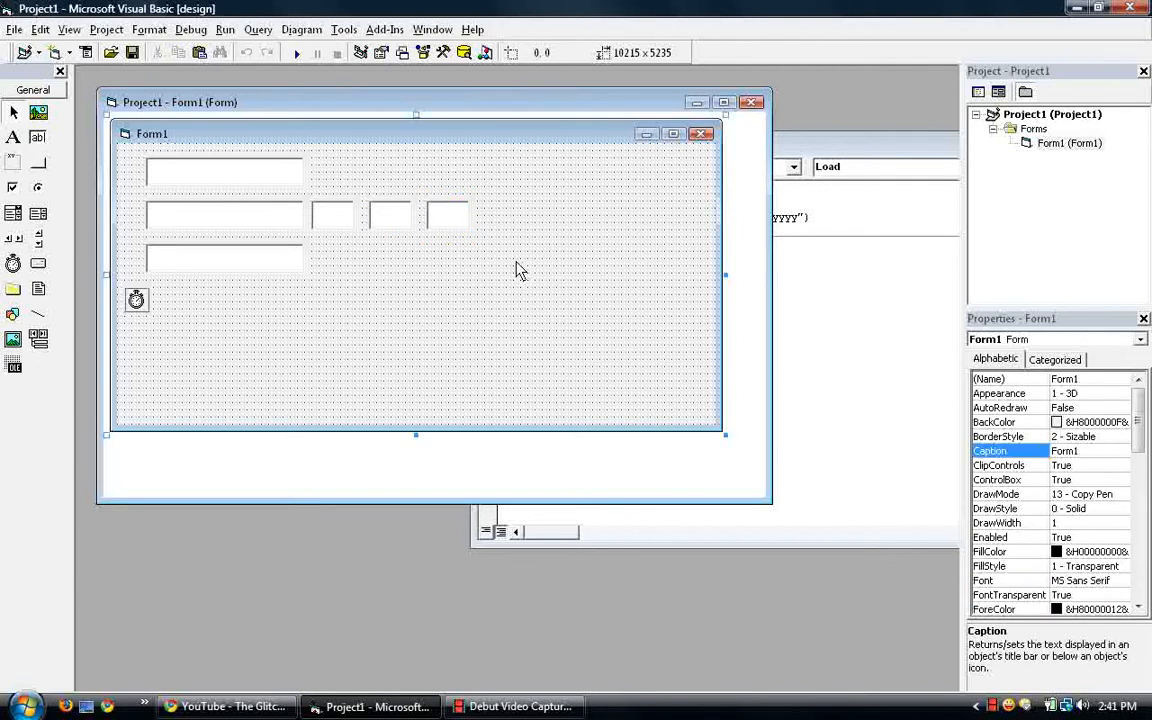
pyautogui.click(390, 216)
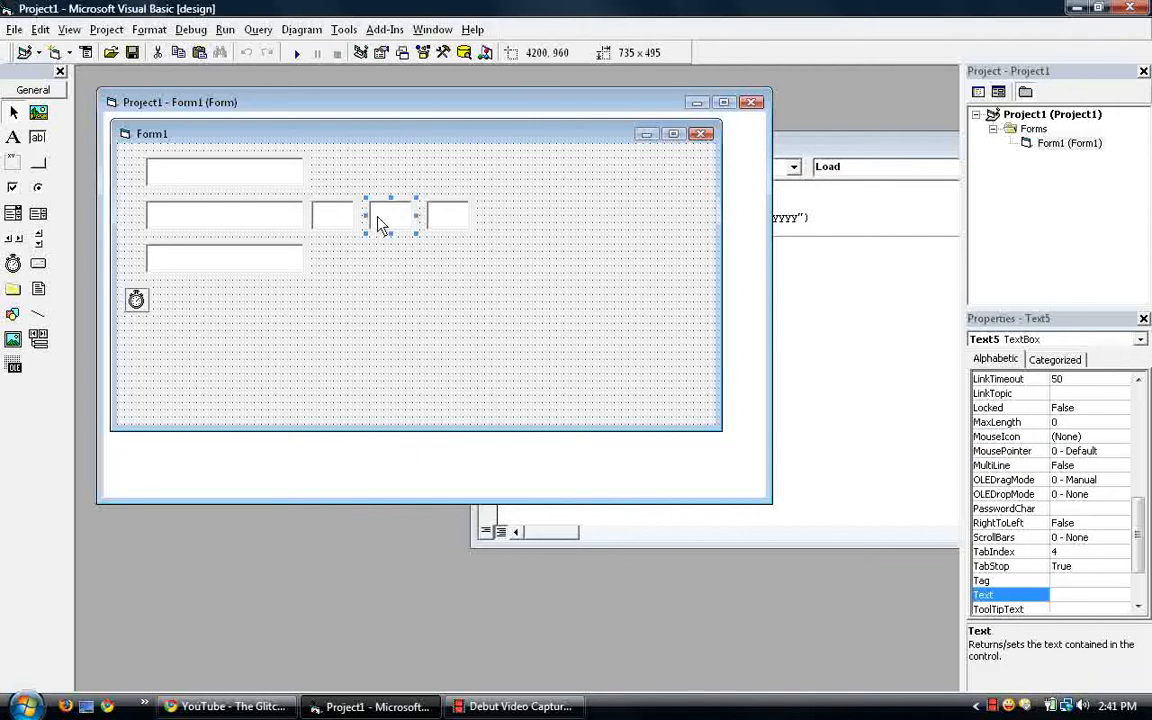
pyautogui.click(425, 278)
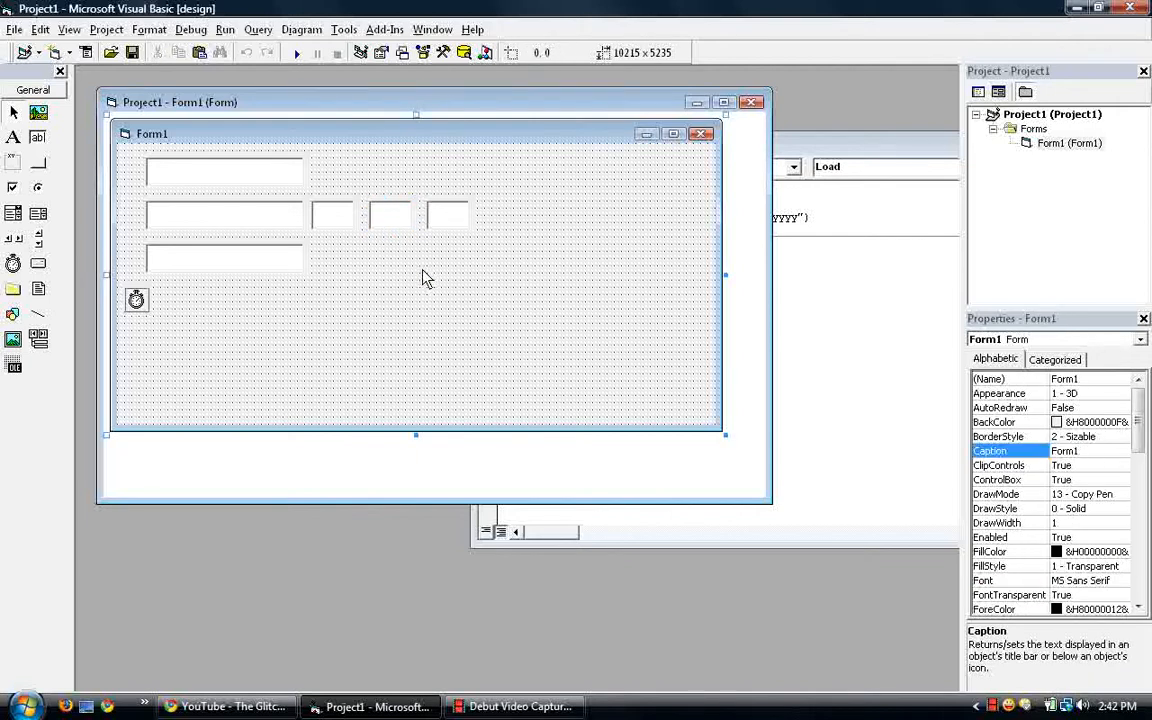
pyautogui.moveTo(864, 100)
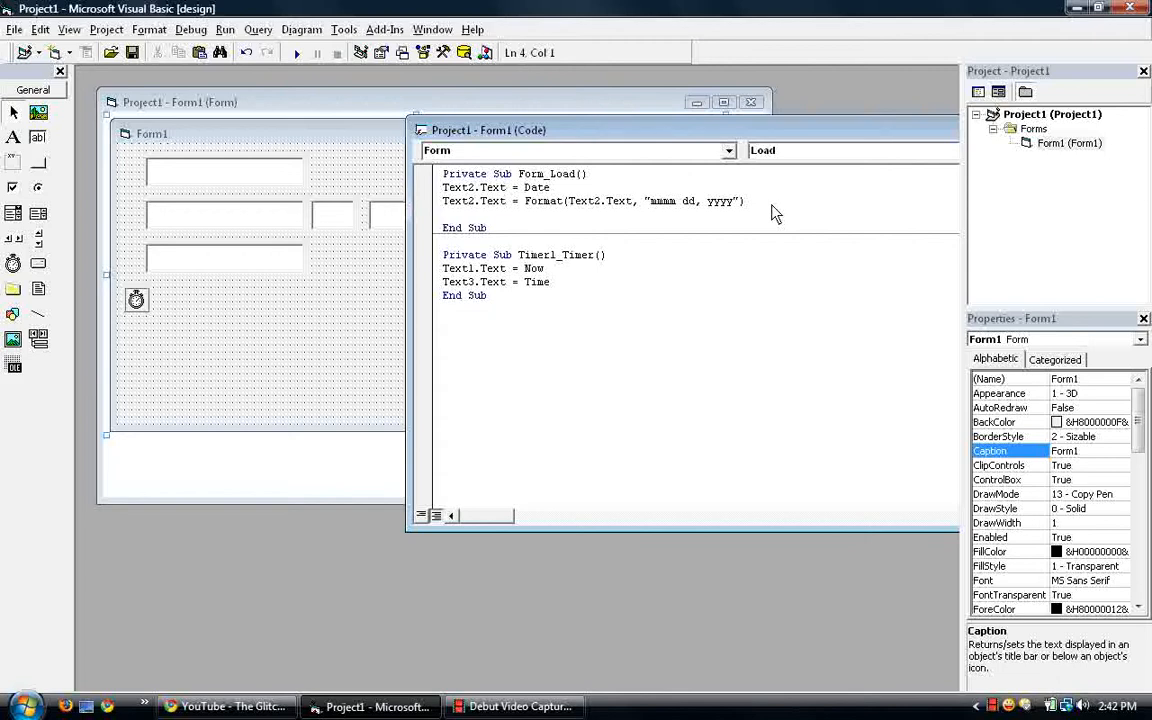
# - In Form_Load, type Text4.Text = Month(Text2.Text)
pyautogui.write('text')
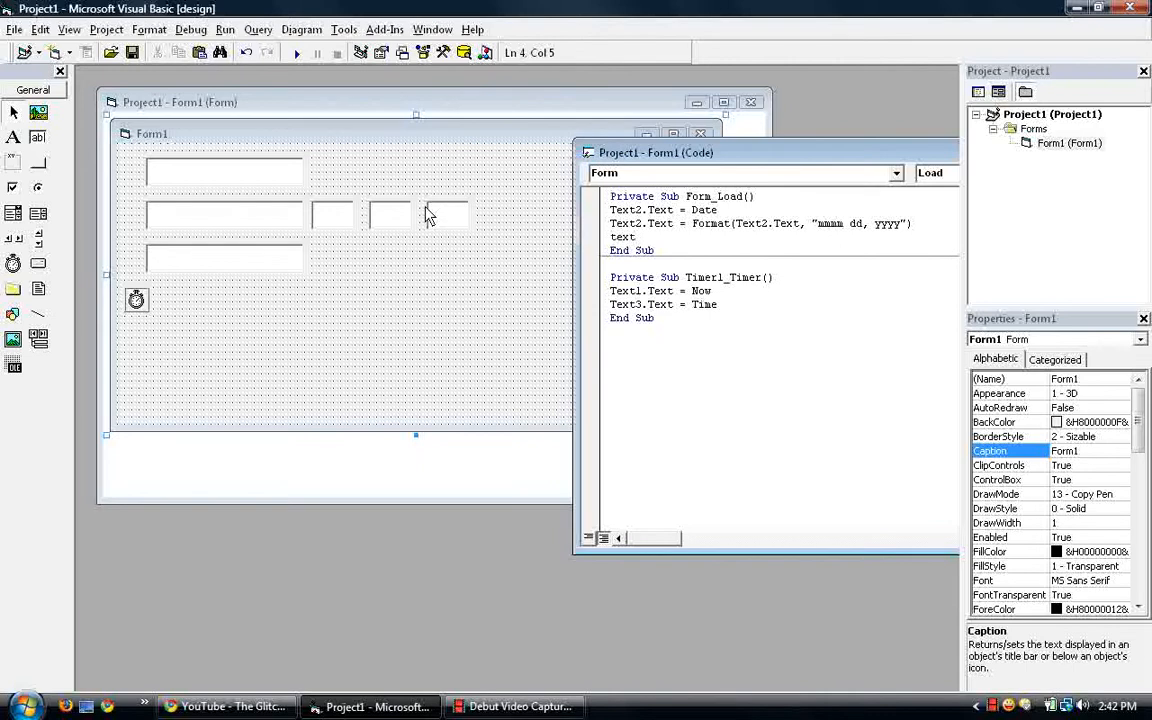
pyautogui.click(333, 215)
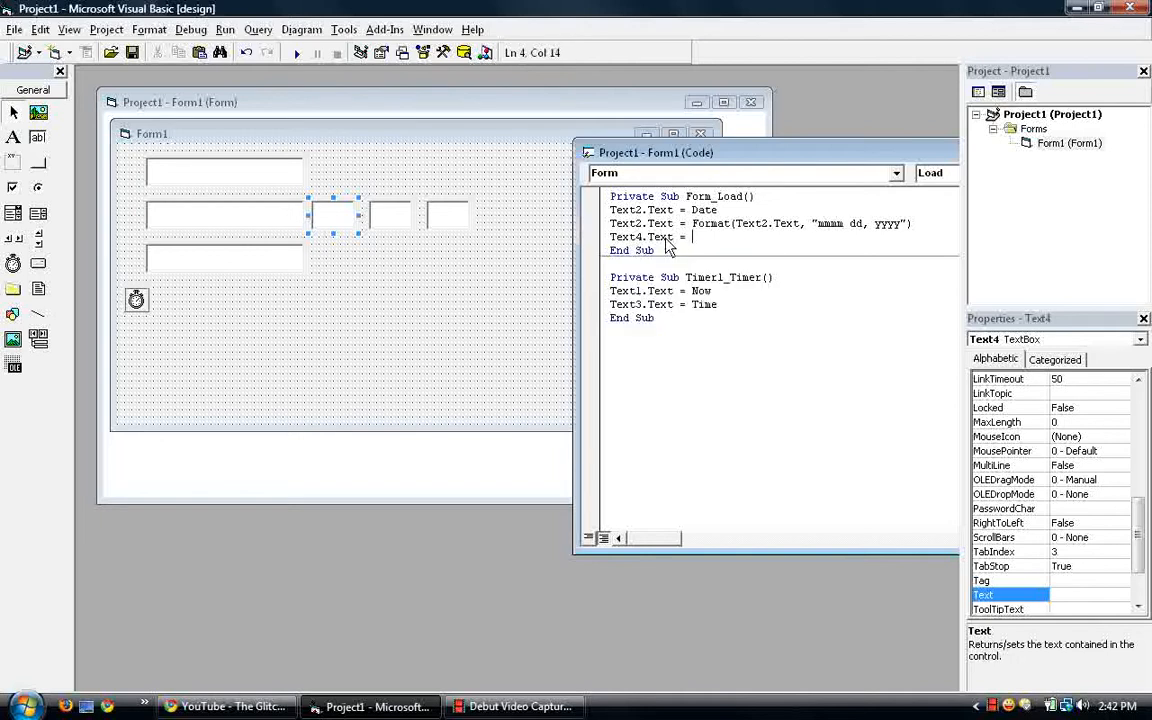
pyautogui.write('month')
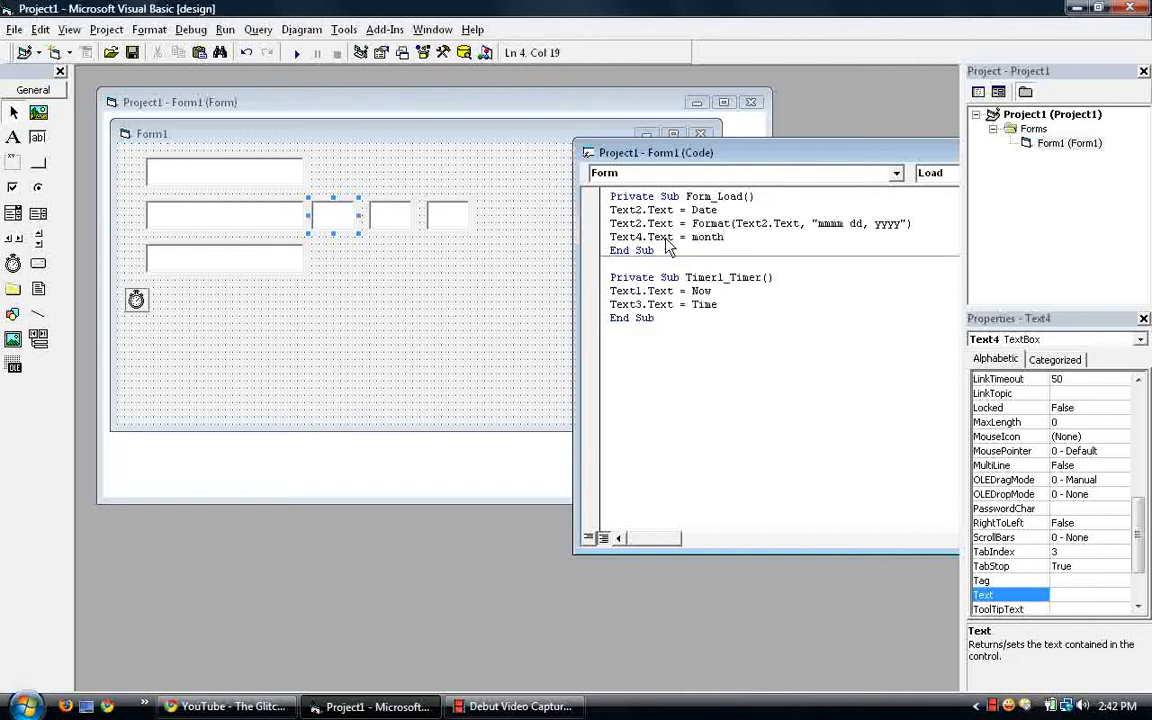
pyautogui.write('(')
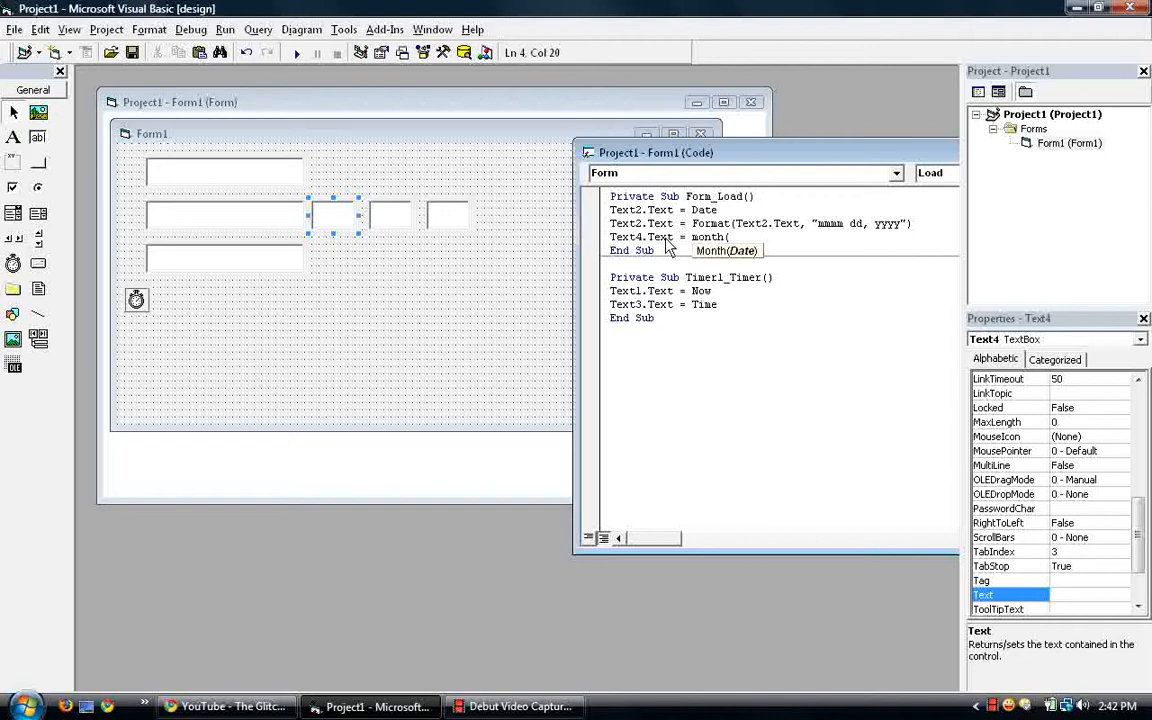
pyautogui.write('text')
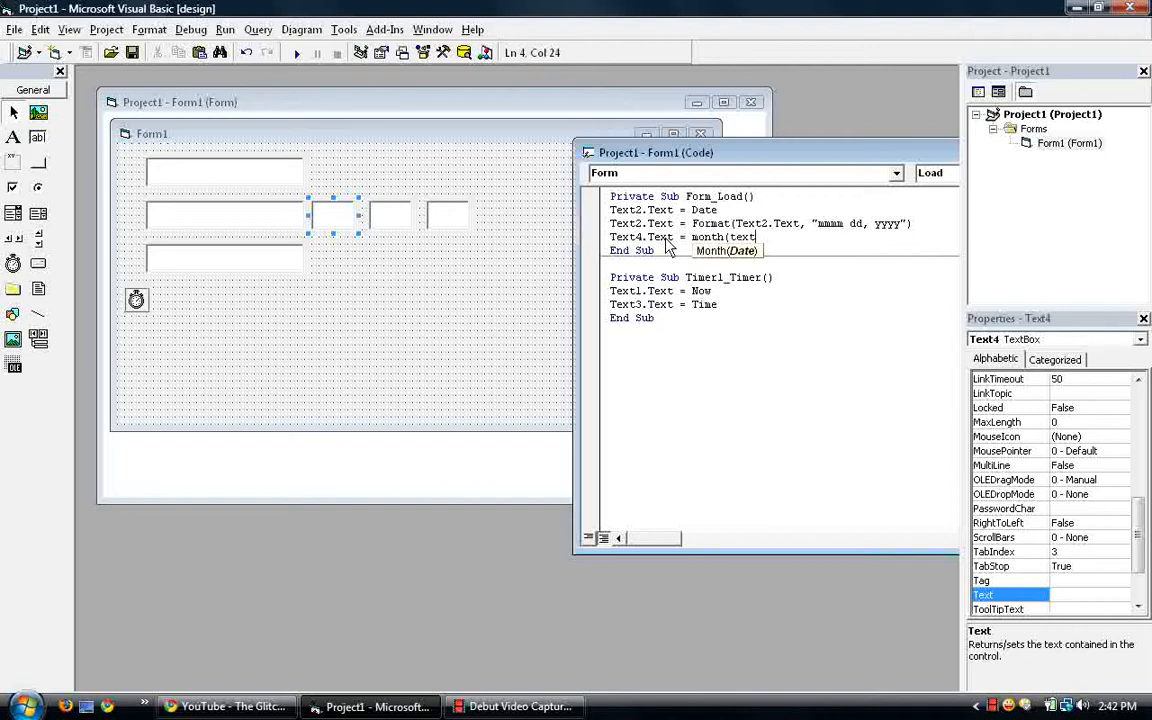
pyautogui.write('2.Text)')
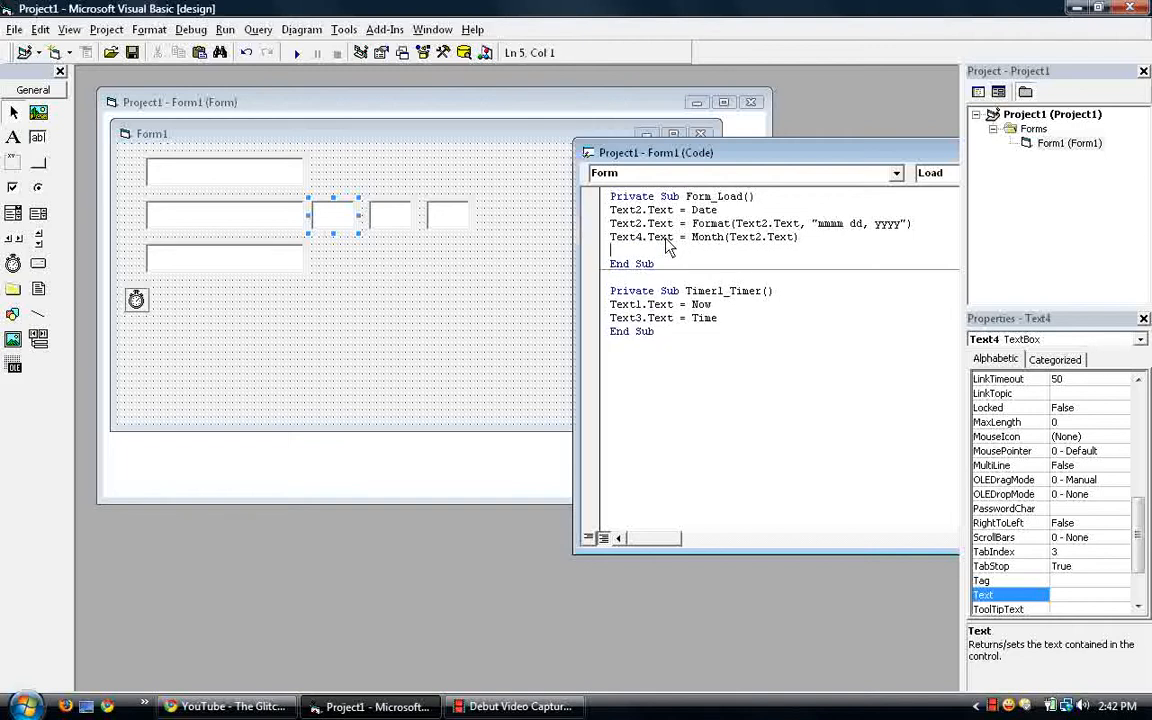
# - Add the line Text5.Text = Day(Now)
pyautogui.write('text5')
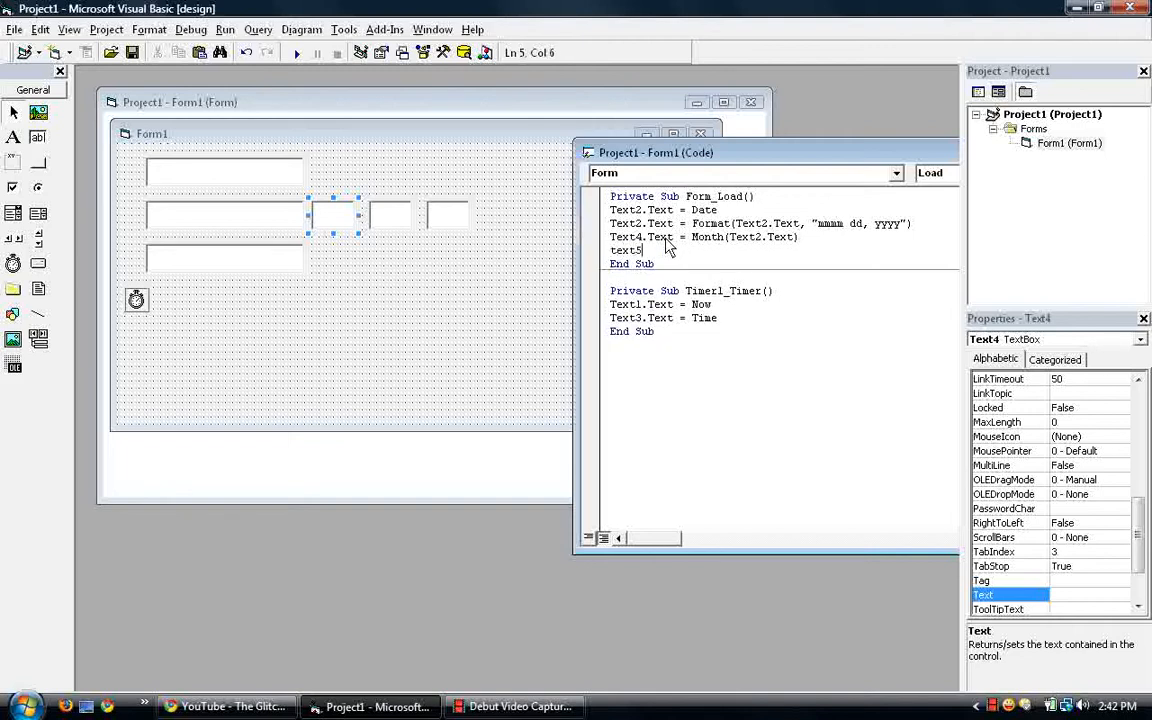
pyautogui.write('.Text')
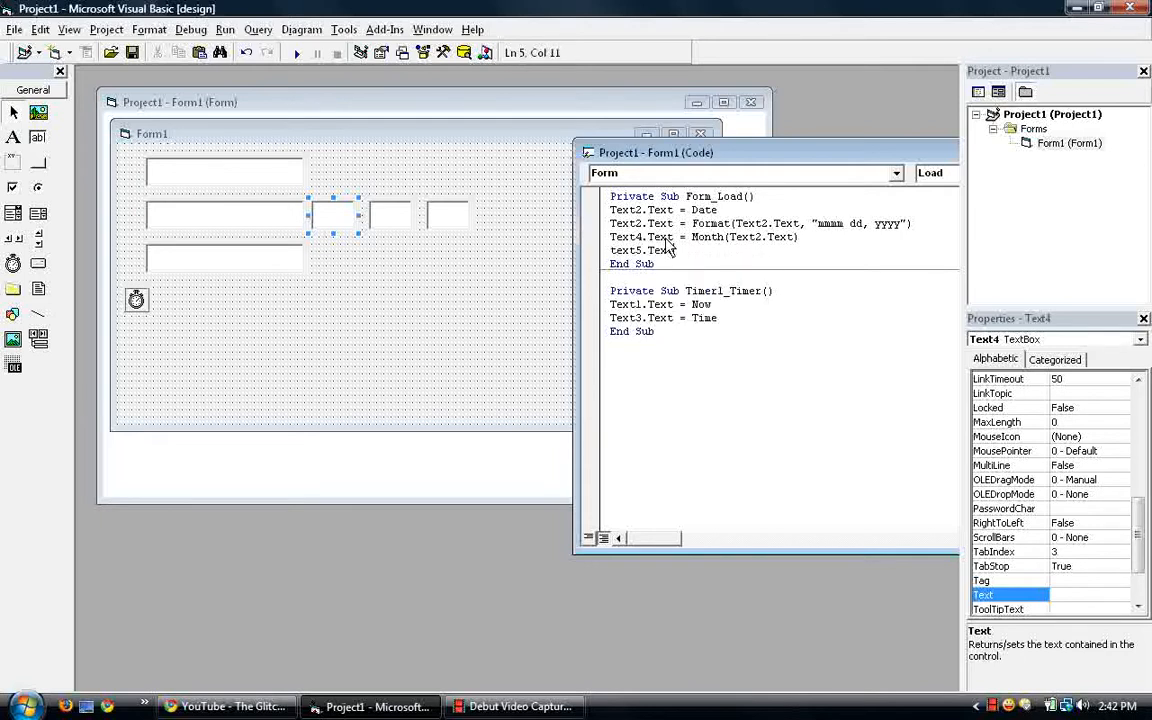
pyautogui.write('= day')
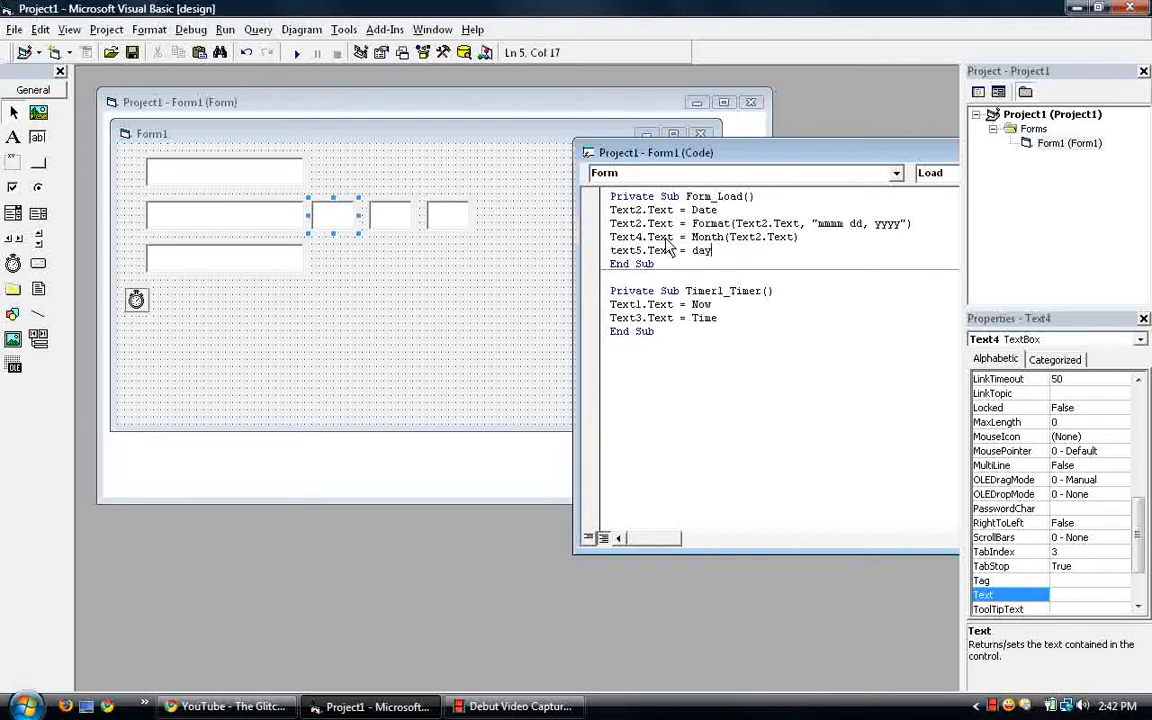
pyautogui.write('(')
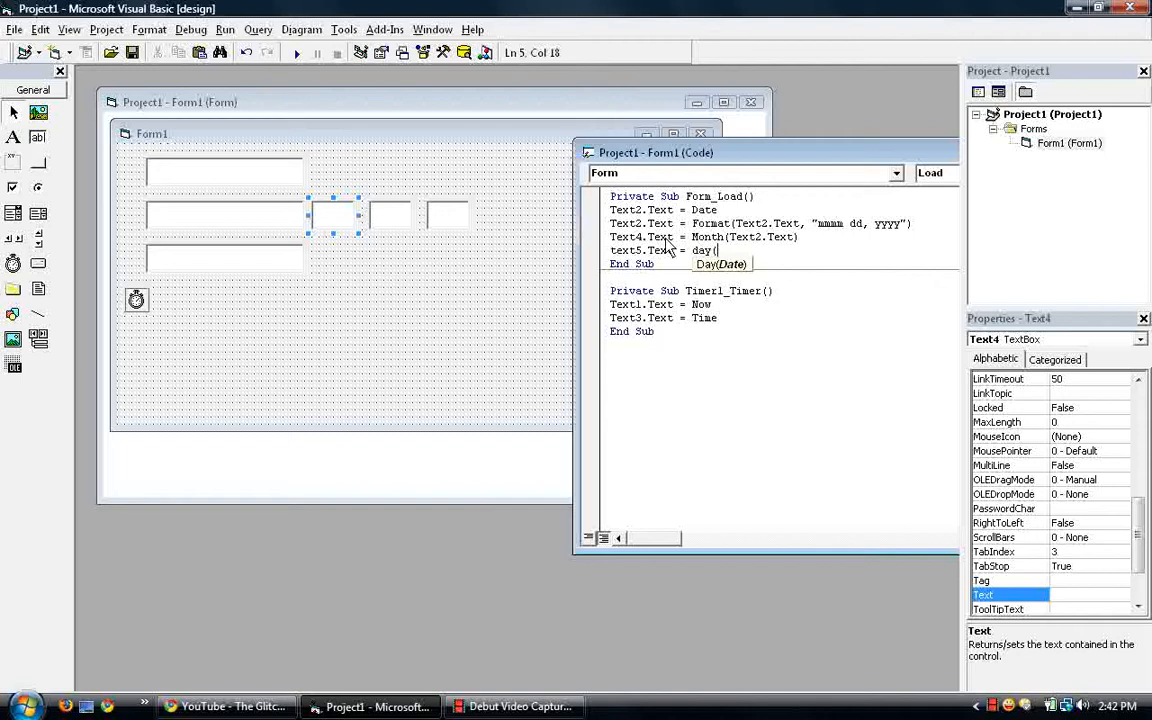
pyautogui.write('now')
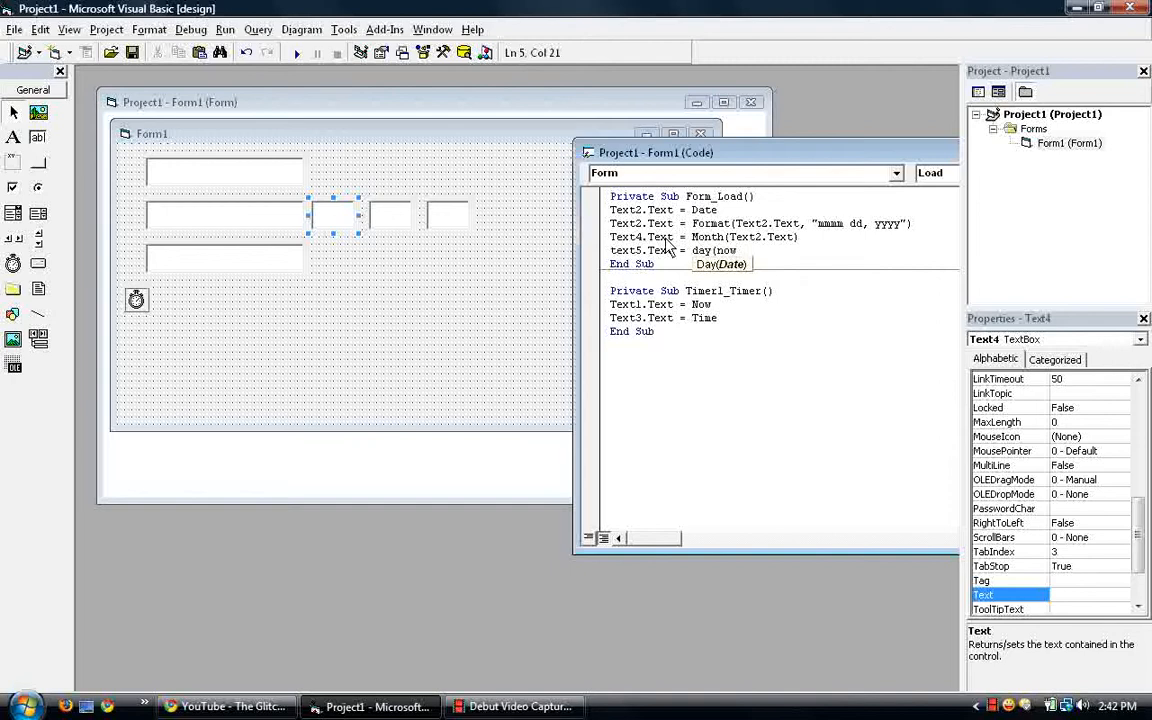
# - On a new line, type Text6.Text = Year(Text2.Text)
pyautogui.press('Return')
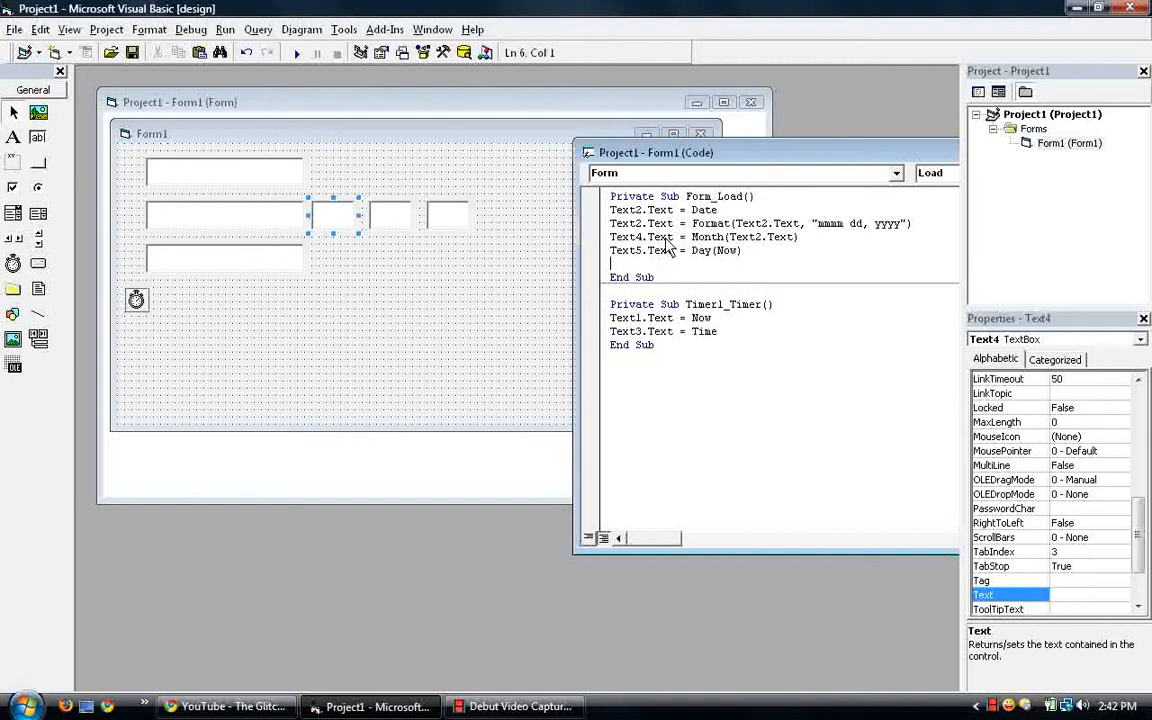
pyautogui.write('text6.Text = year(')
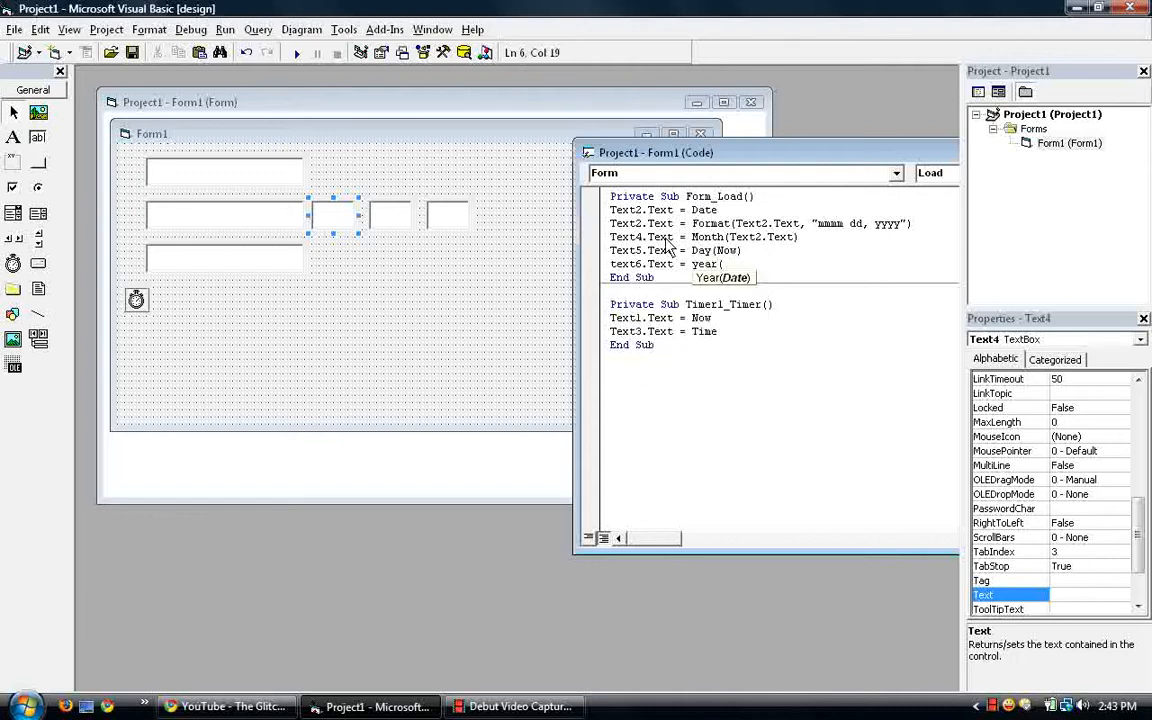
pyautogui.write('text2.')
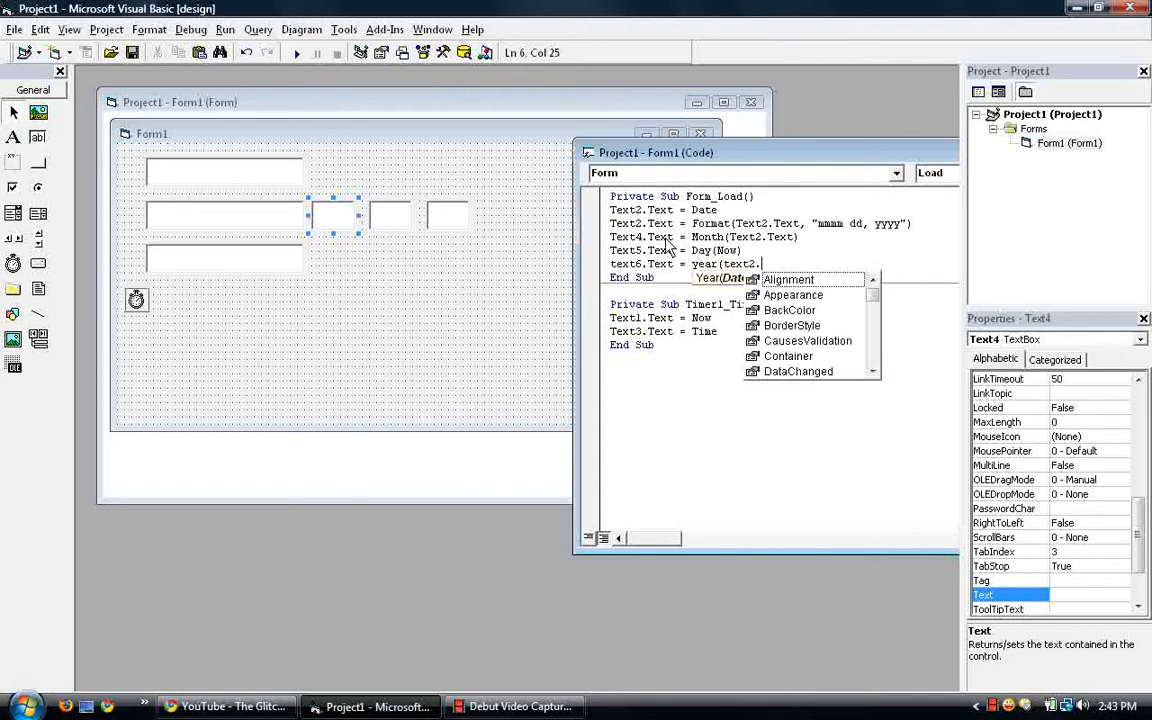
pyautogui.write('Text)')
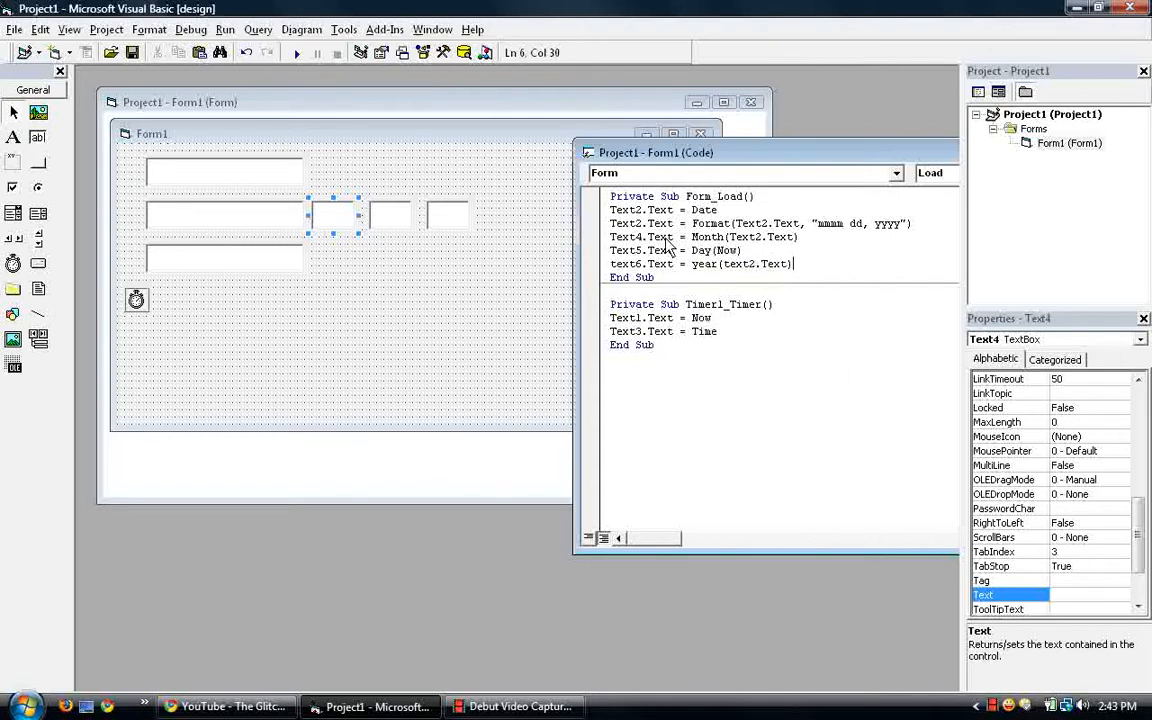
pyautogui.moveTo(715, 281)
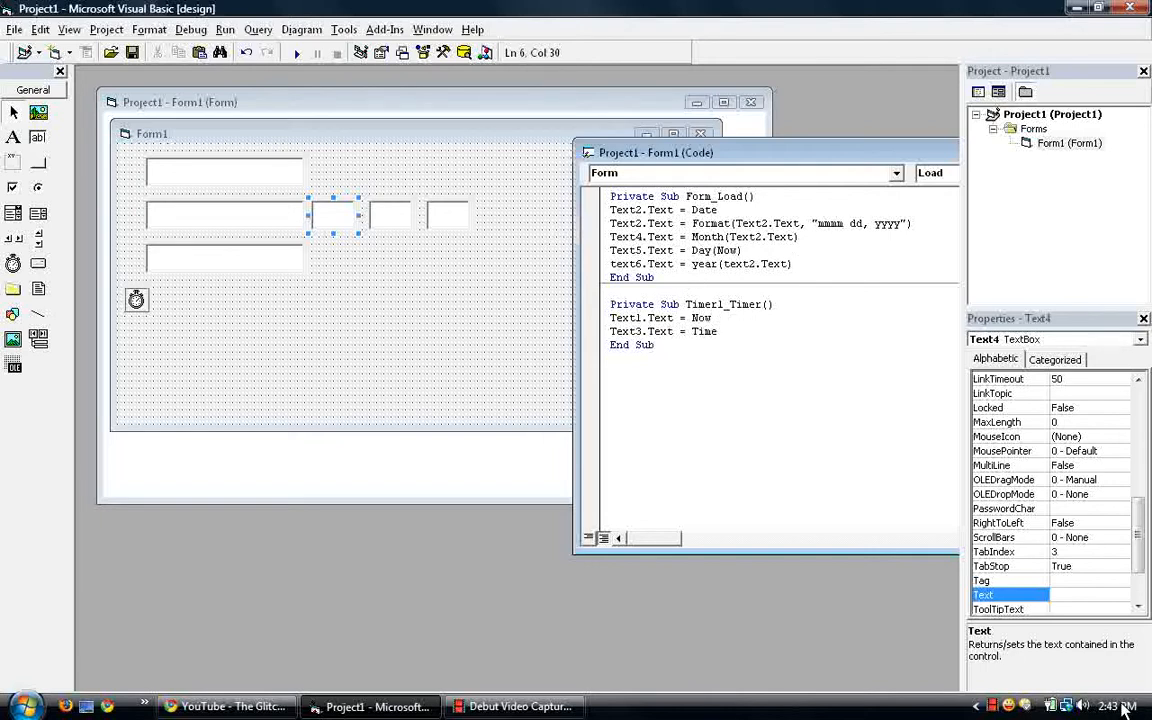
# - Check the system clock, then test-run the project with the Year line and stop it
pyautogui.click(1113, 706)
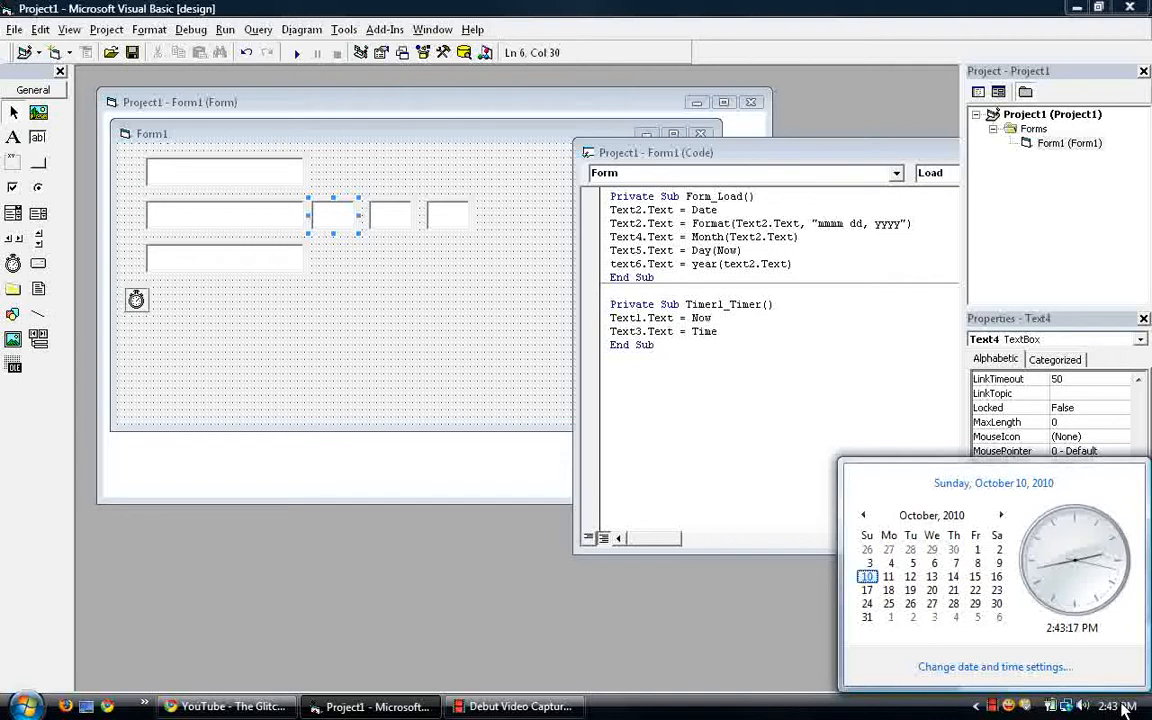
pyautogui.click(490, 313)
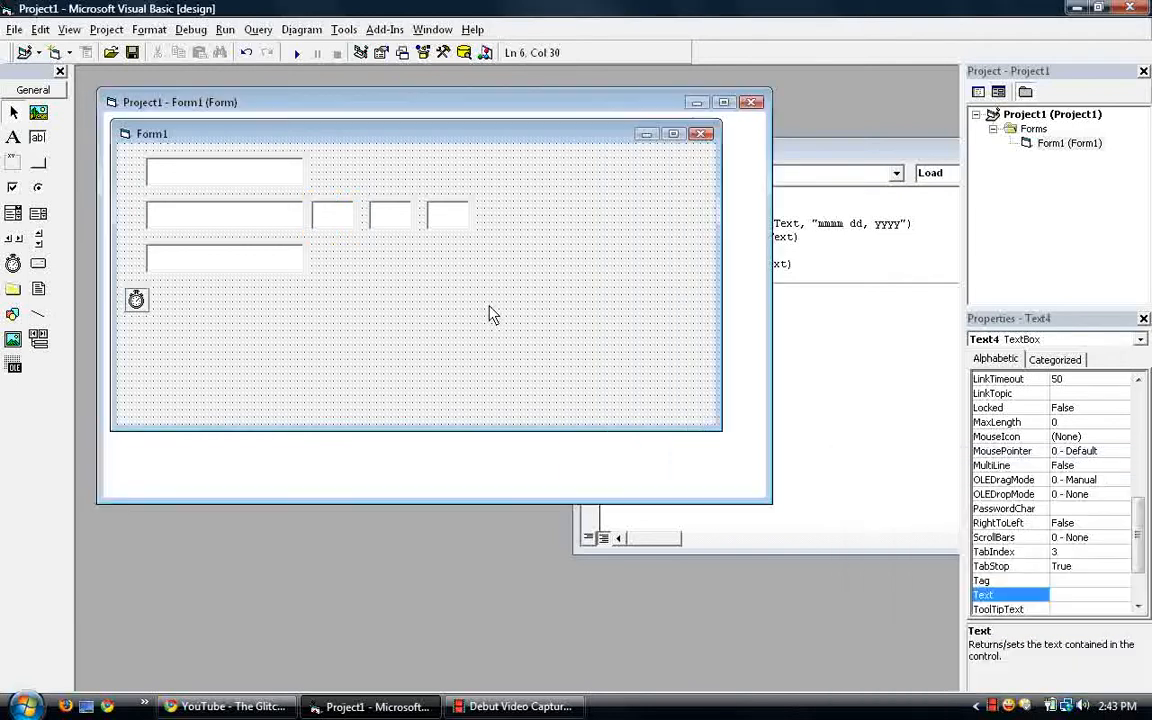
pyautogui.click(296, 52)
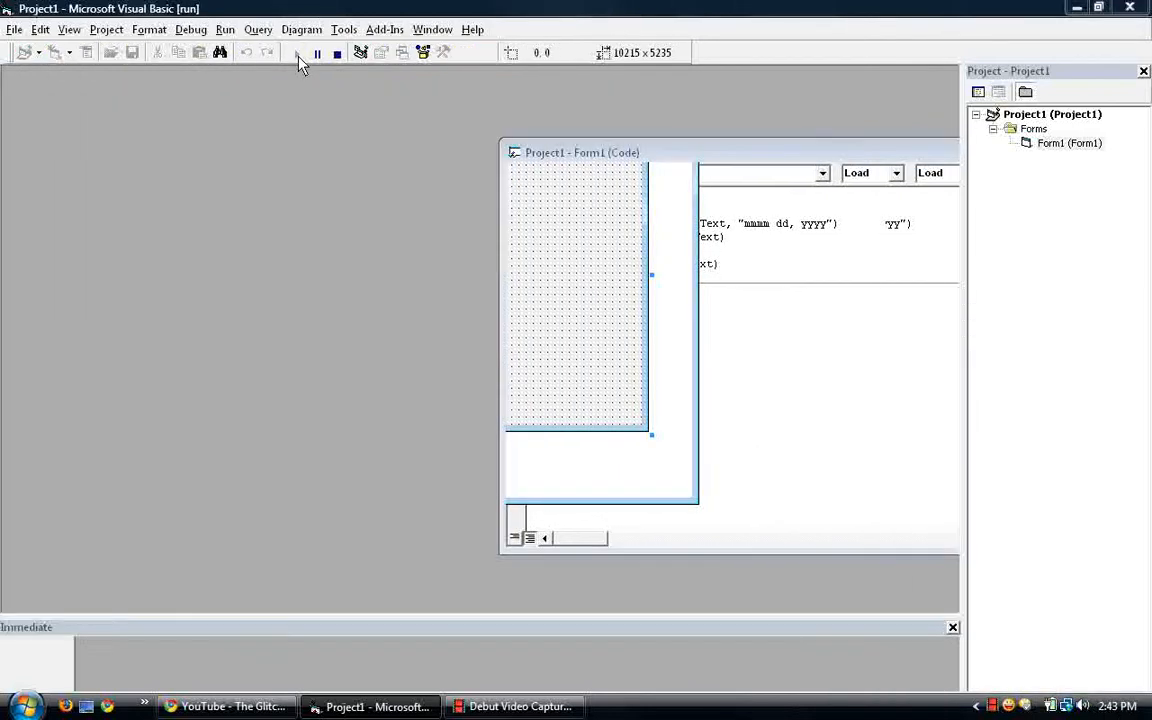
pyautogui.click(317, 53)
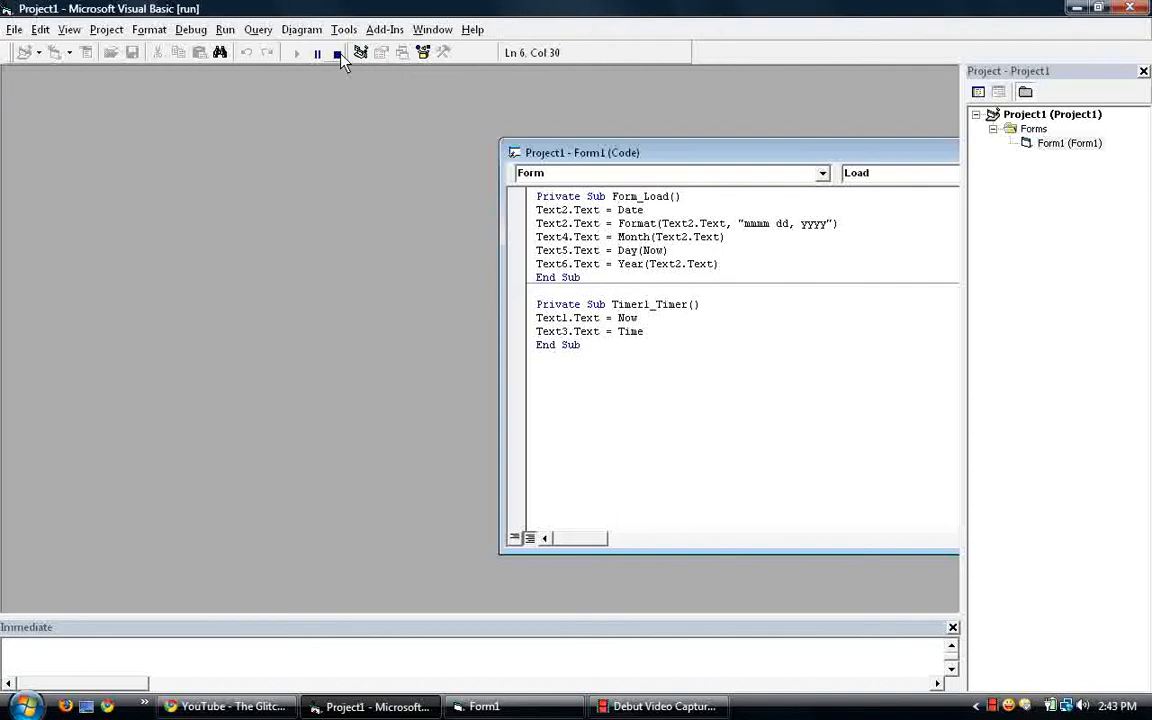
pyautogui.click(338, 52)
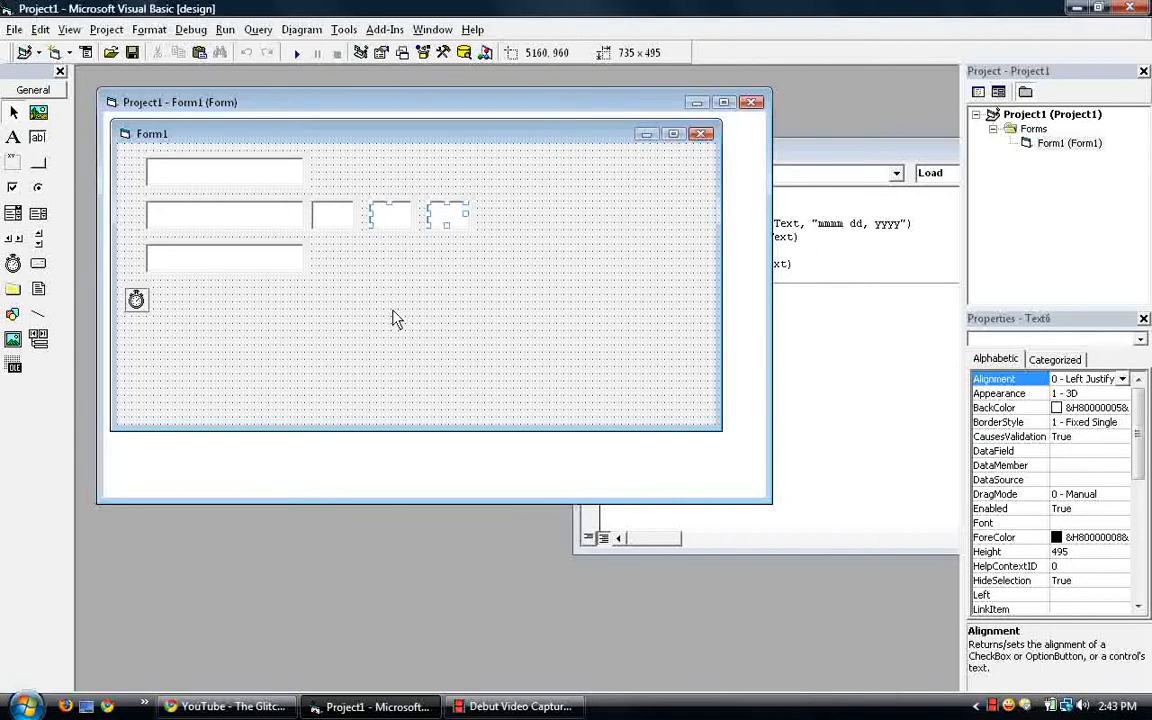
# - Paste three separate copies of the small text boxes beside the time box Text3
pyautogui.click(390, 240)
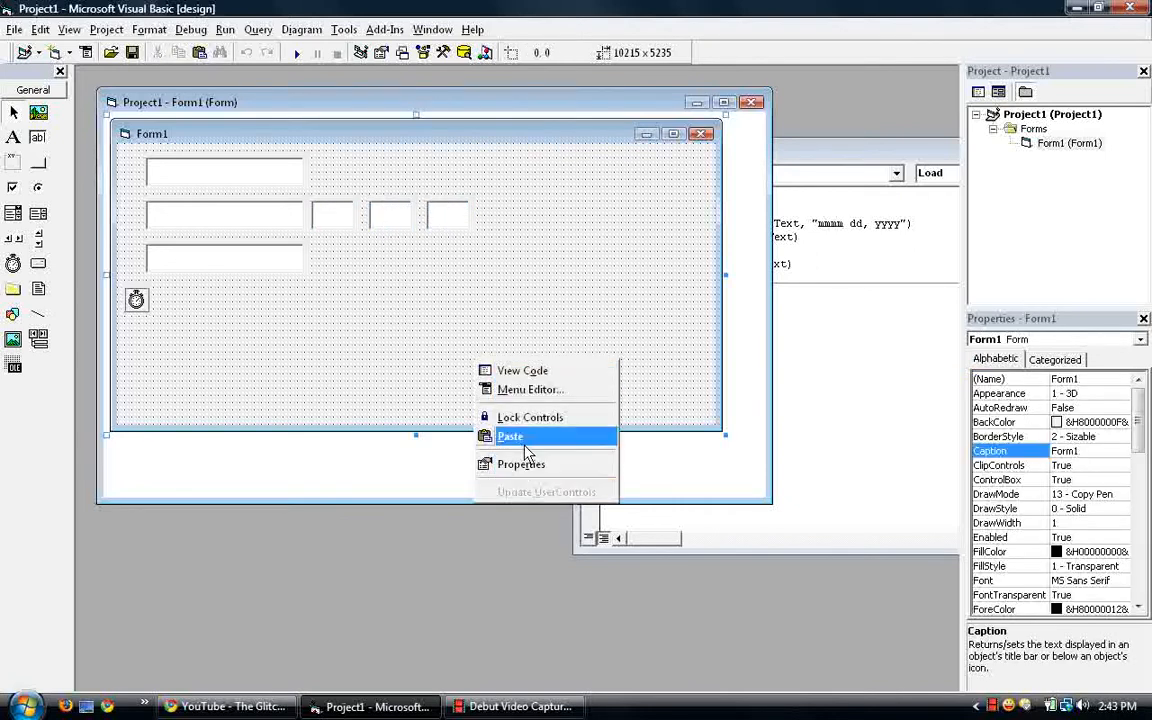
pyautogui.click(510, 436)
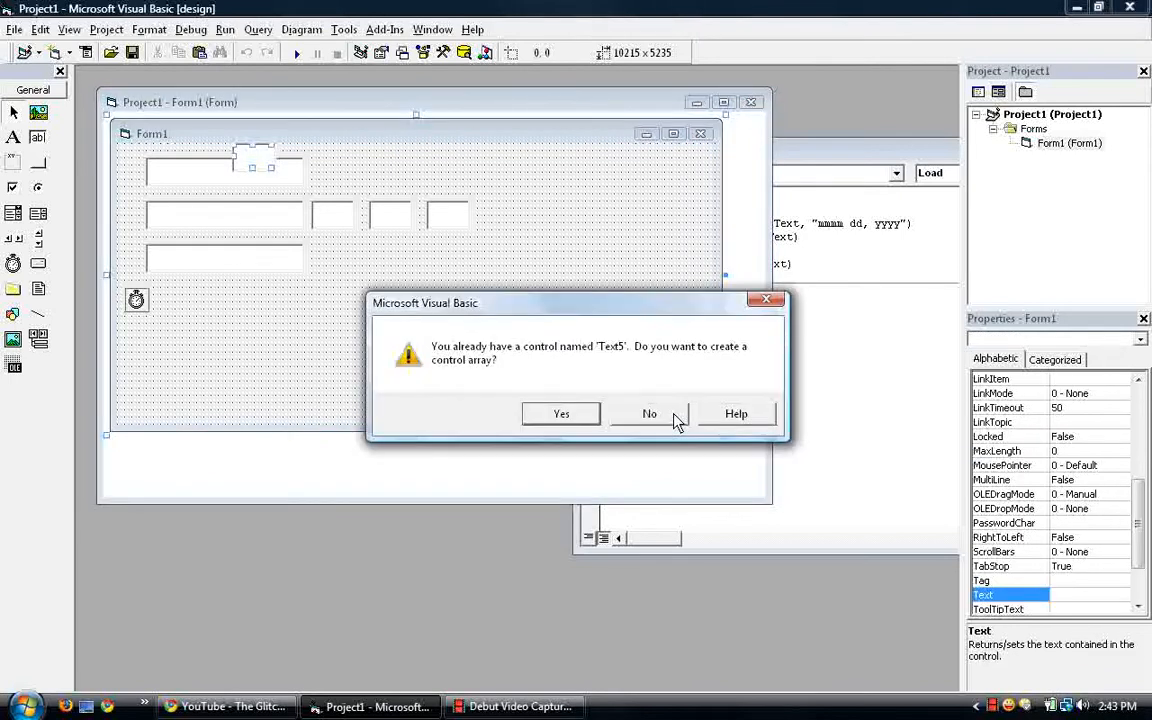
pyautogui.click(649, 413)
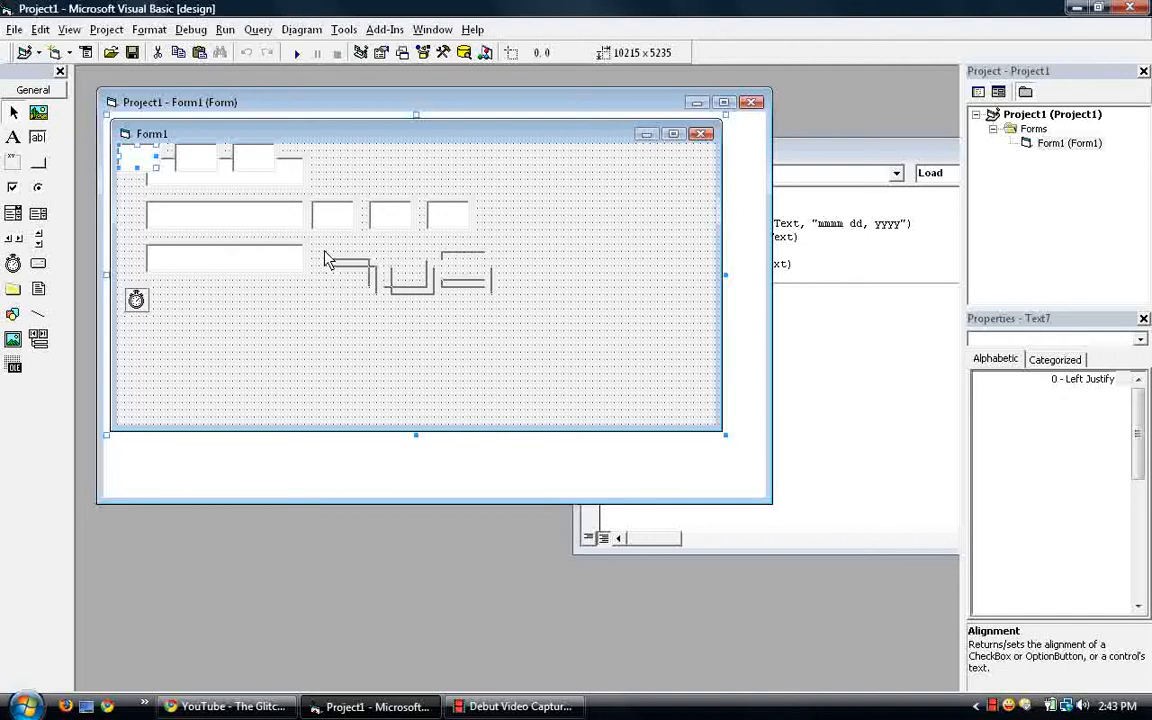
pyautogui.click(370, 310)
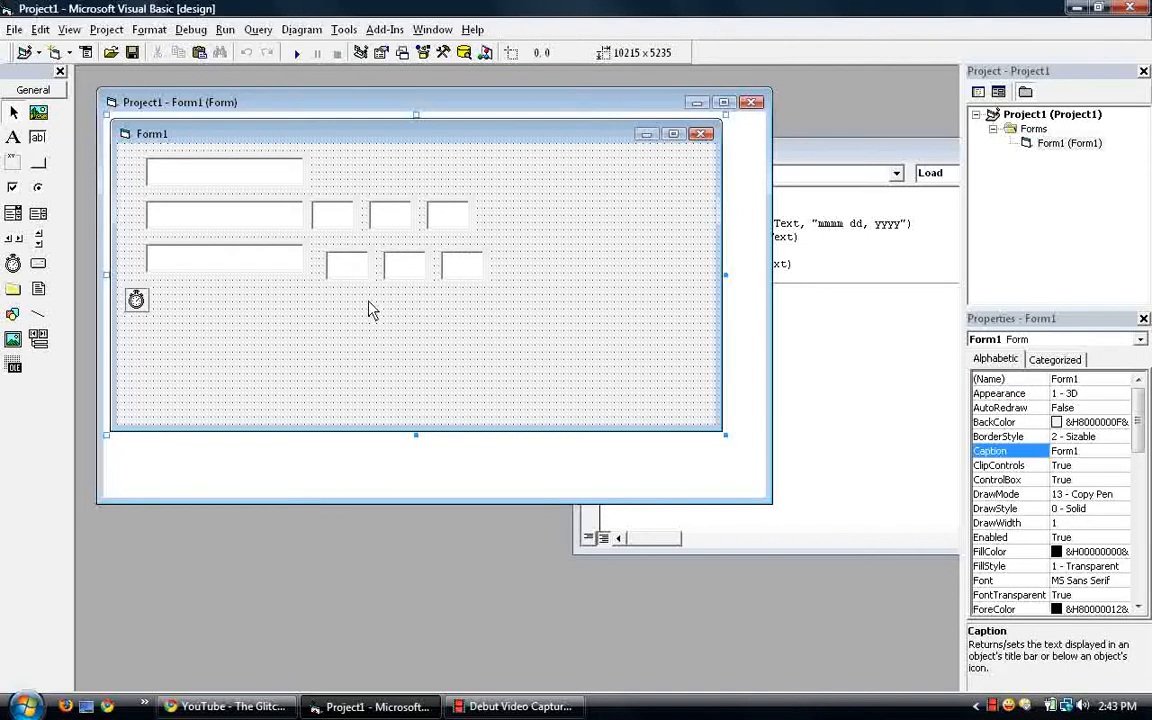
pyautogui.click(347, 265)
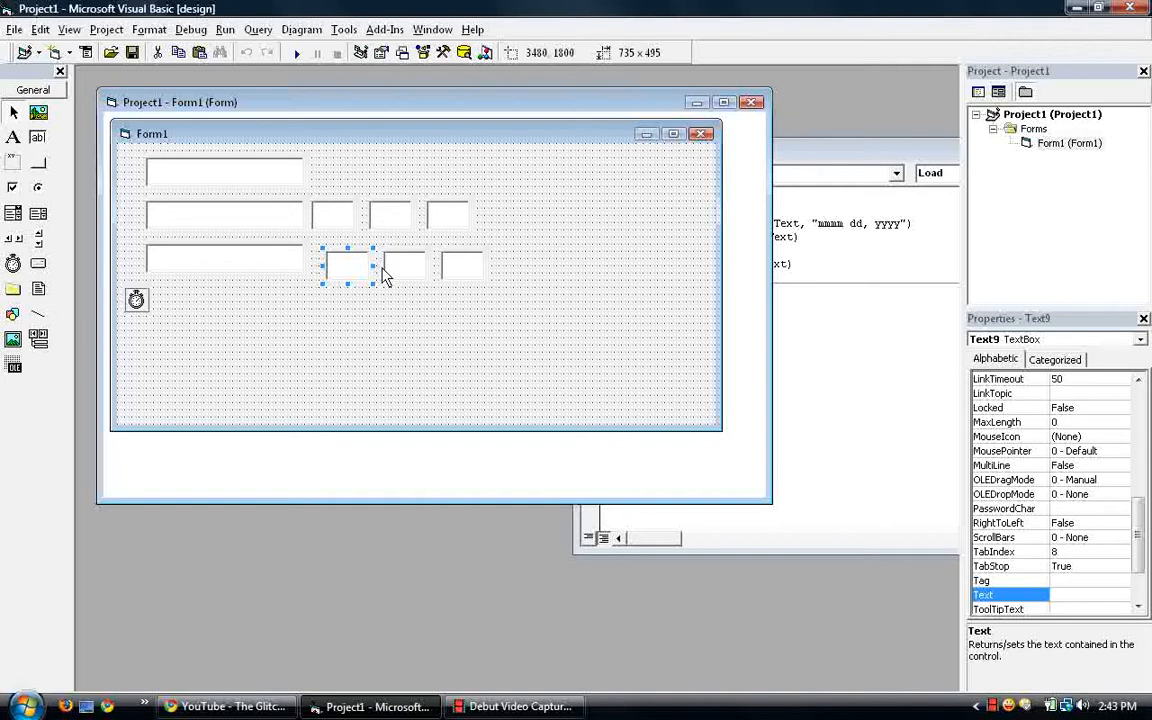
pyautogui.click(461, 266)
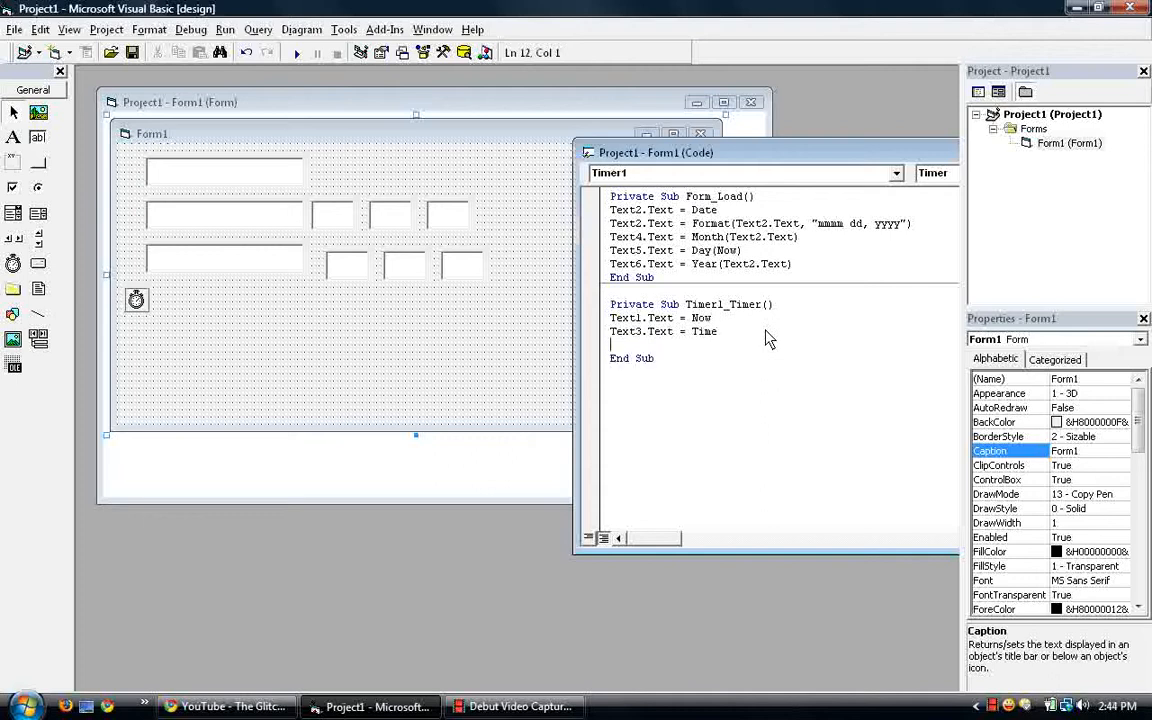
# - In Timer1_Timer, type Text9.Text = Hour(Text3.Text)
pyautogui.click(347, 263)
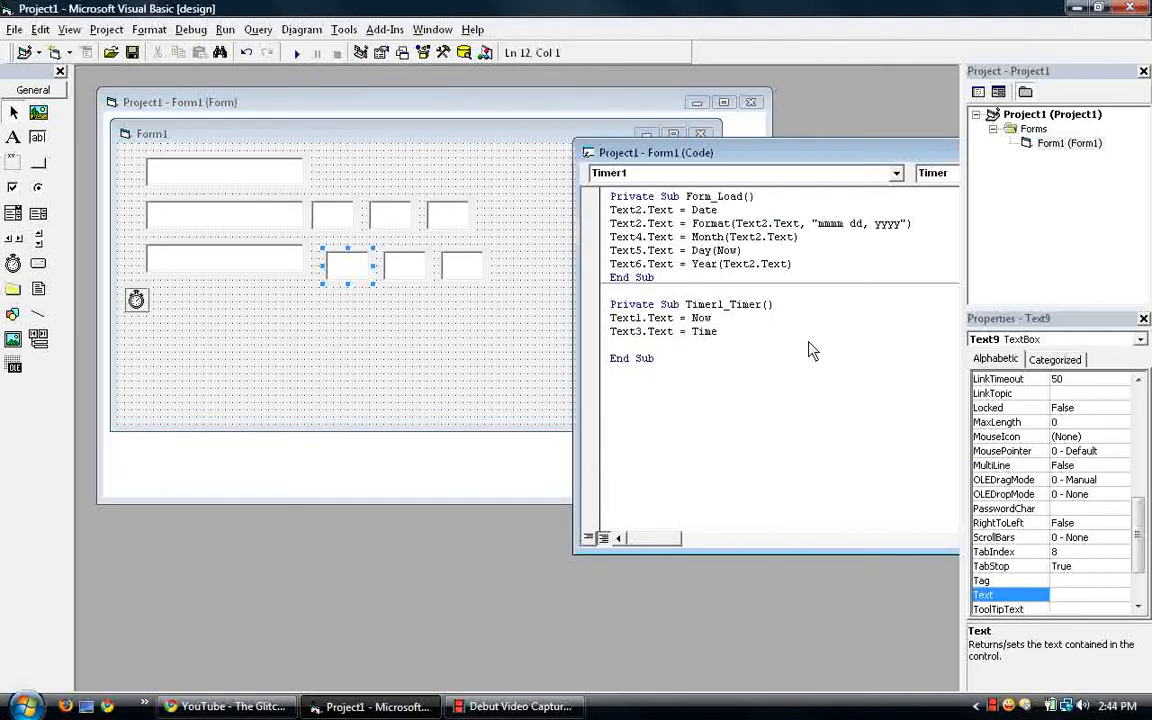
pyautogui.write('text9')
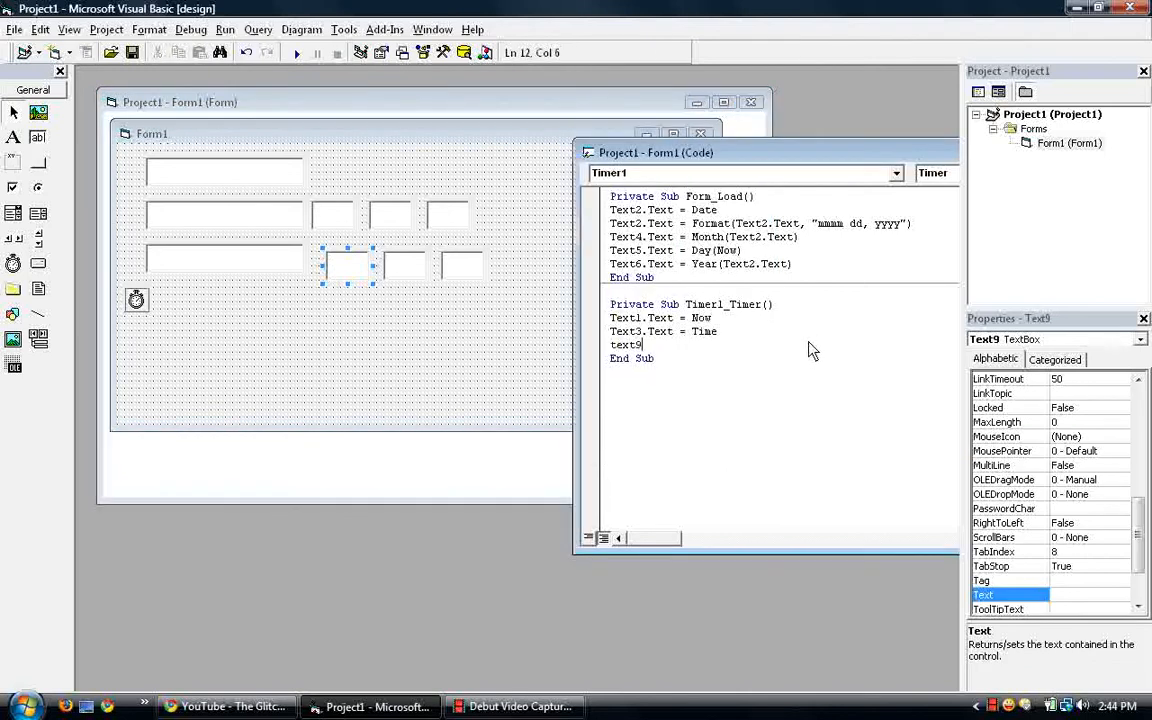
pyautogui.write('.Text = hour(')
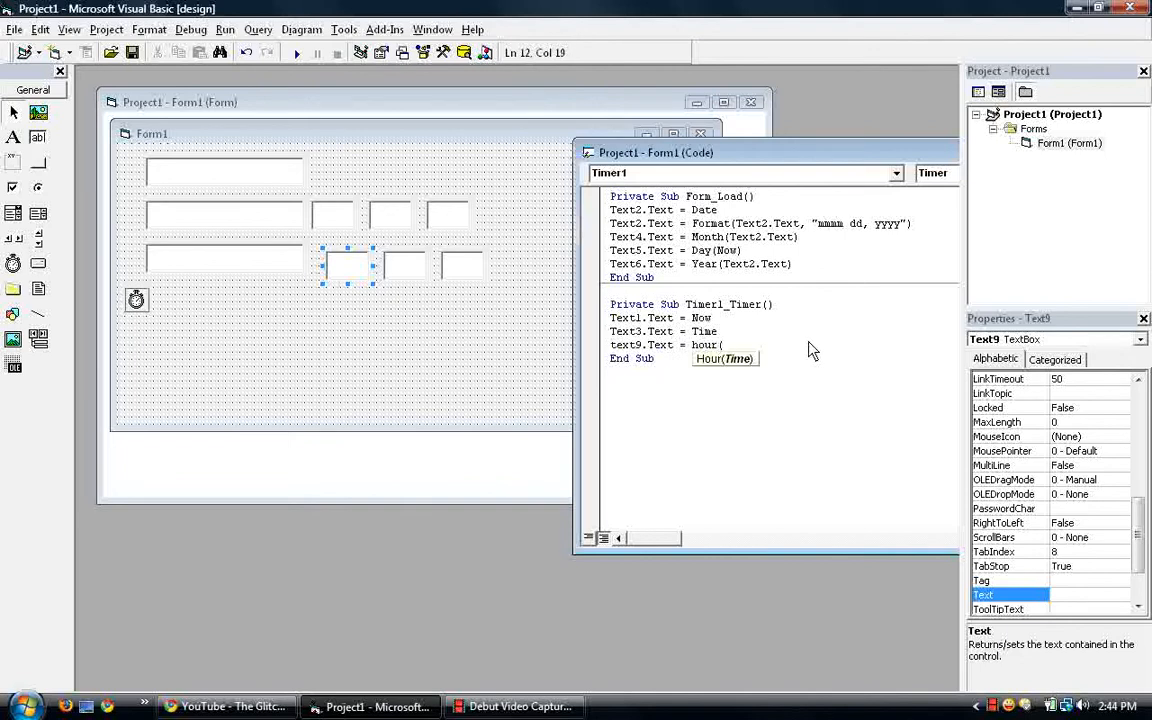
pyautogui.click(224, 260)
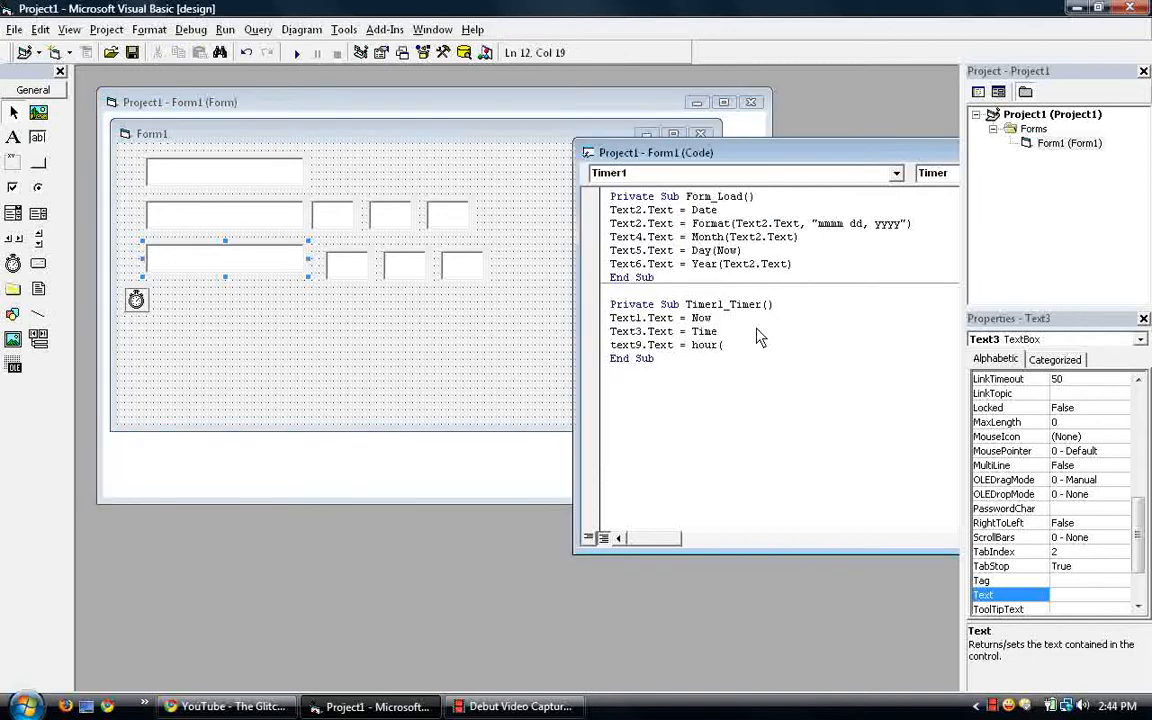
pyautogui.write('text')
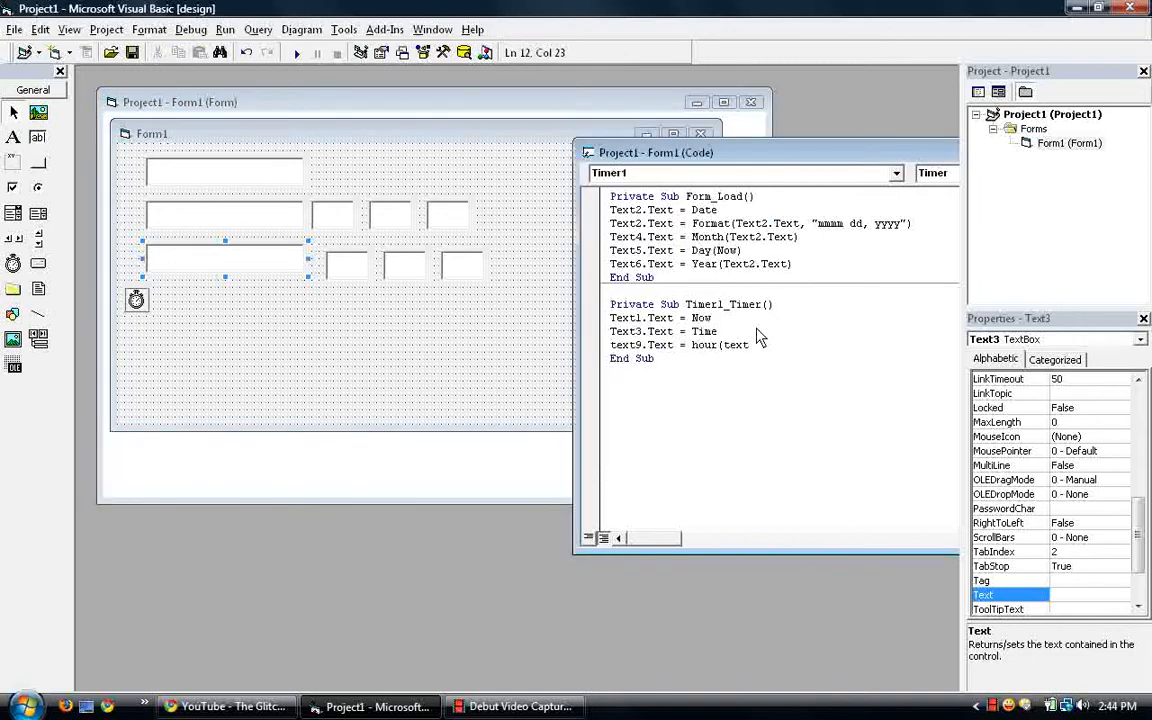
pyautogui.write('3.Text)')
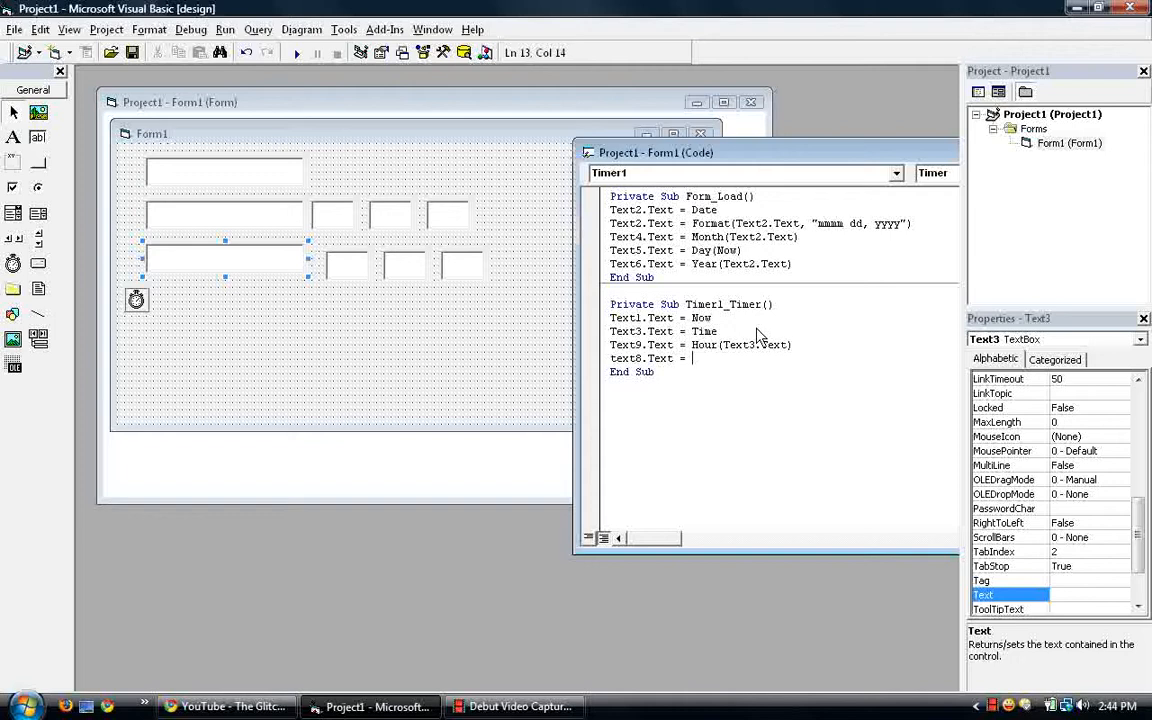
# - Add the lines Text8.Text = Minute(Now) and Text7.Text = Second(Text3.Text)
pyautogui.write('minute')
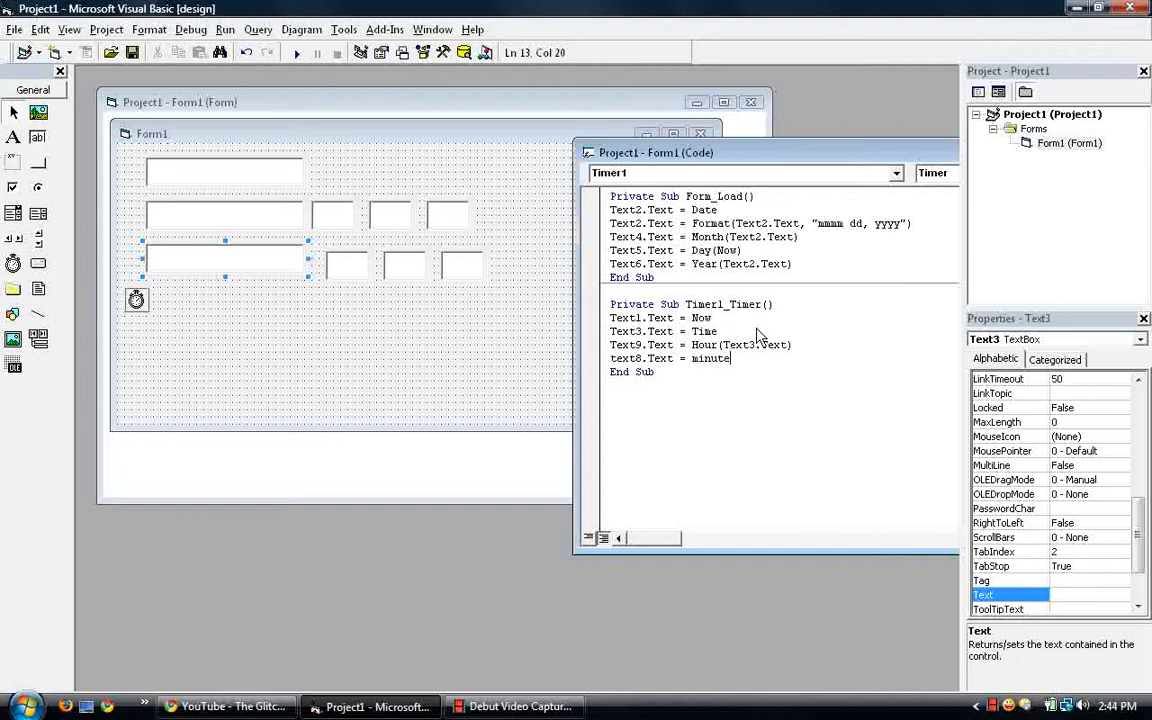
pyautogui.write('(')
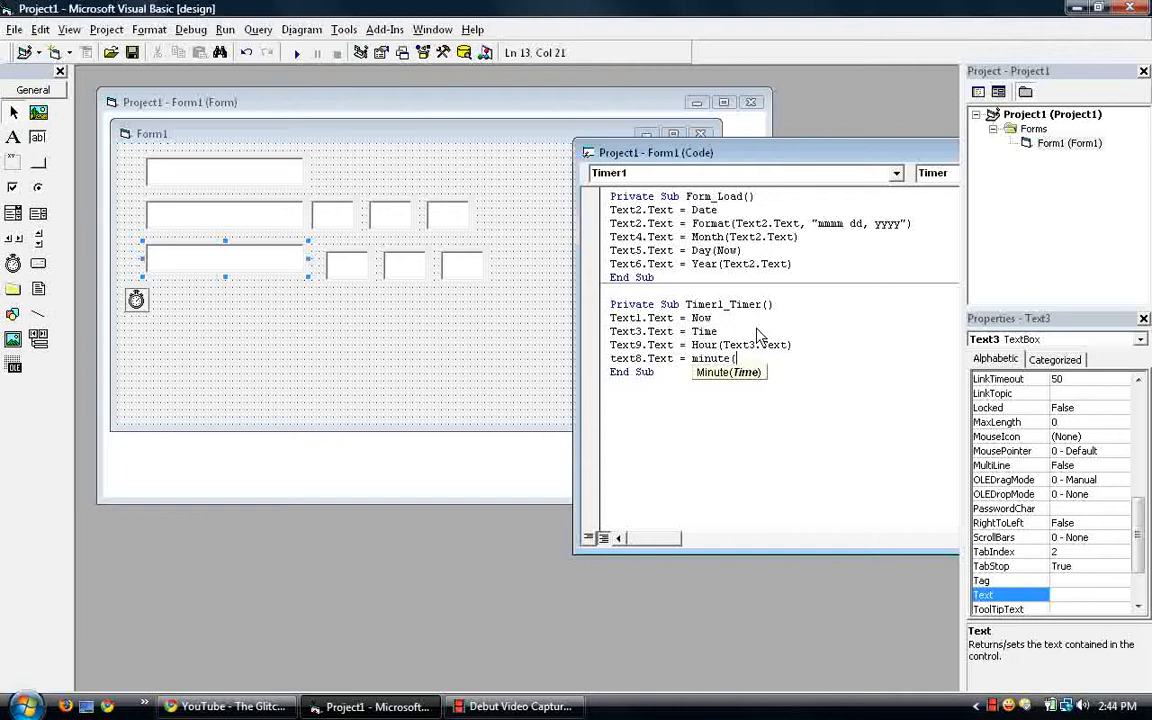
pyautogui.moveTo(715, 250)
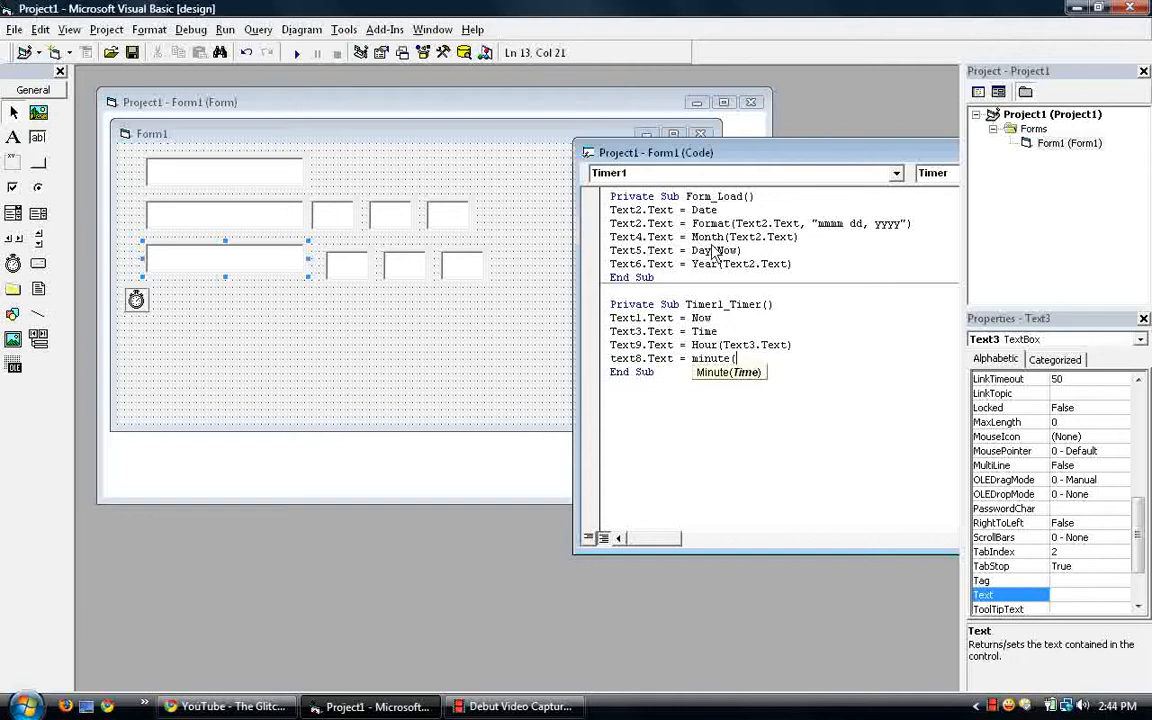
pyautogui.write('now')
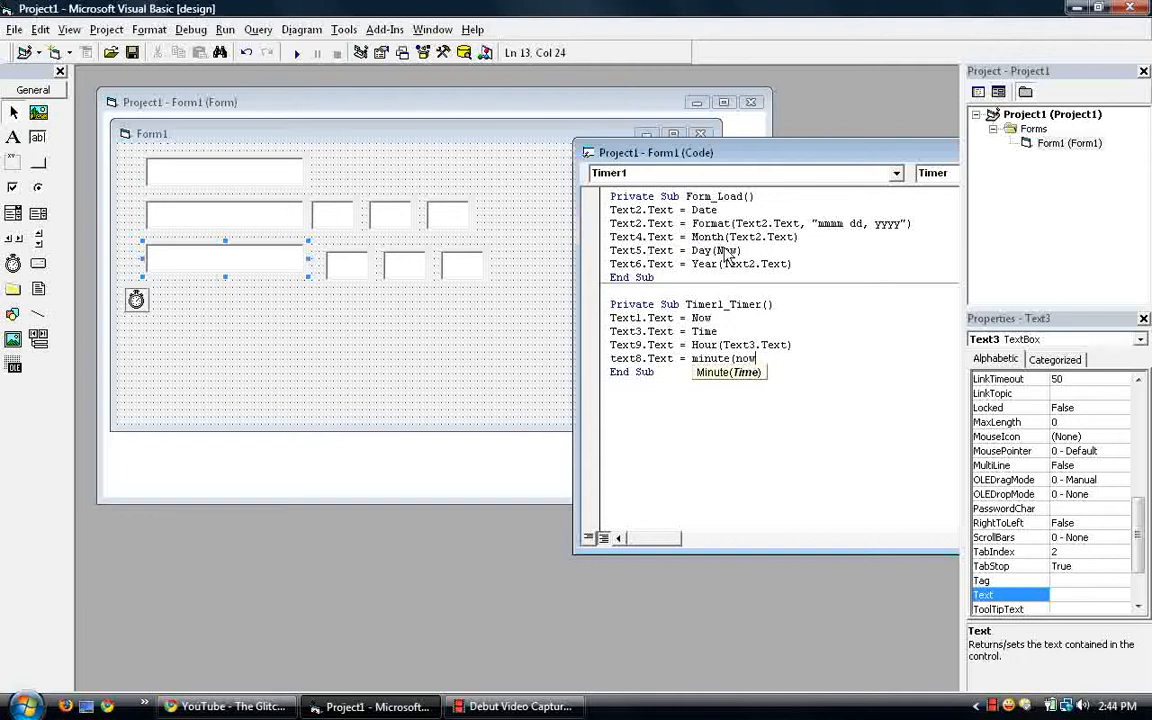
pyautogui.press('enter')
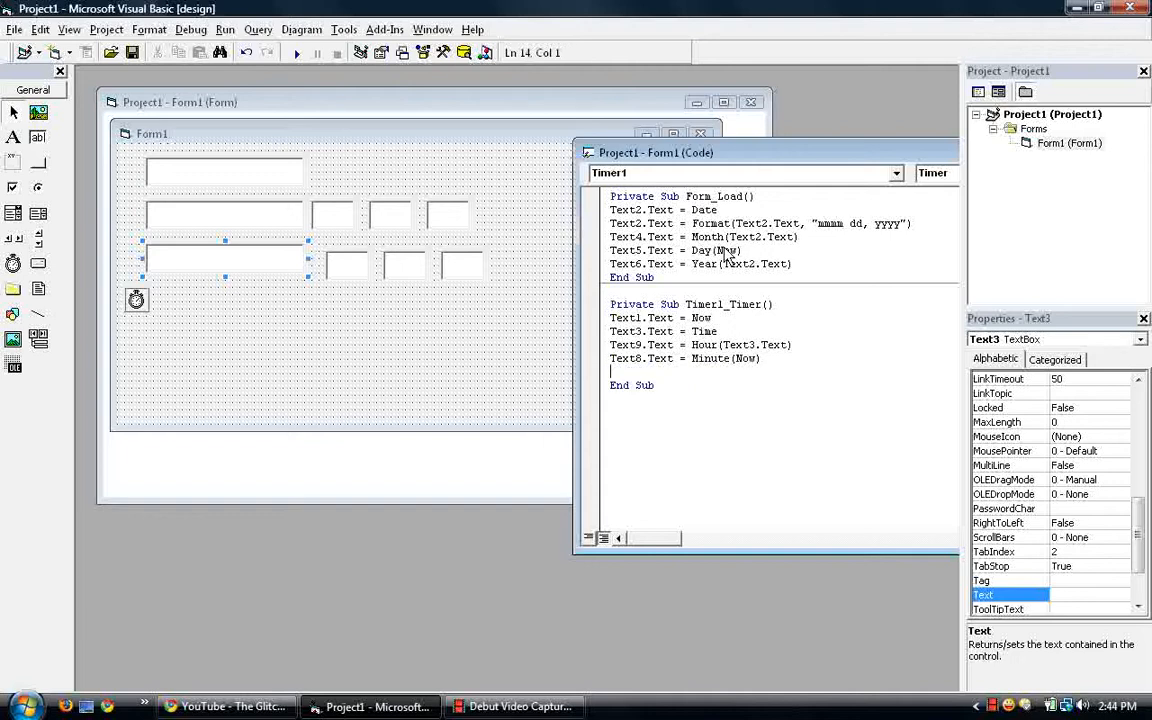
pyautogui.write('text7.Text = s')
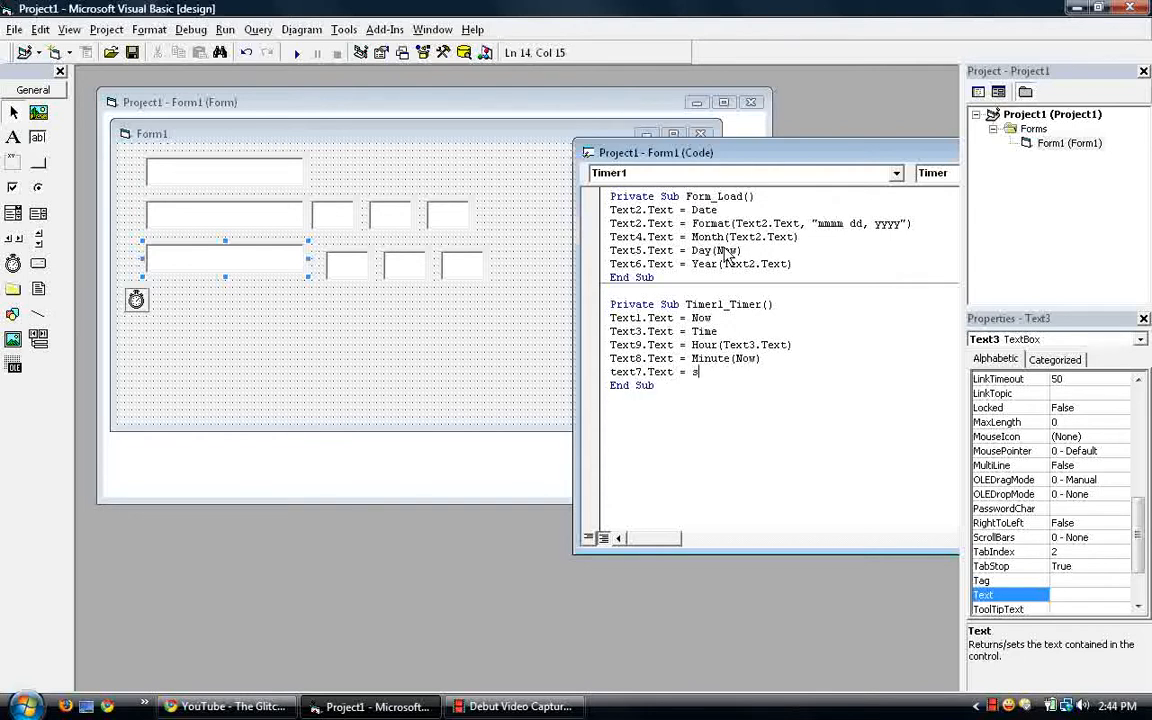
pyautogui.write('econd(')
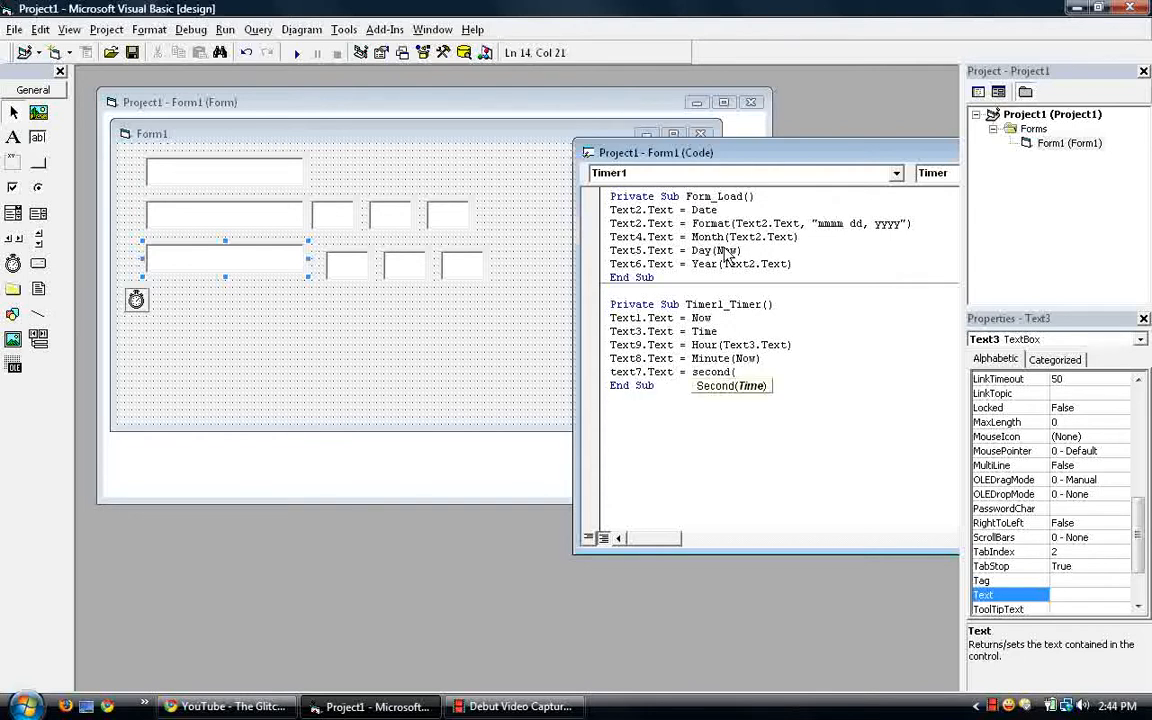
pyautogui.write('text3.Text')
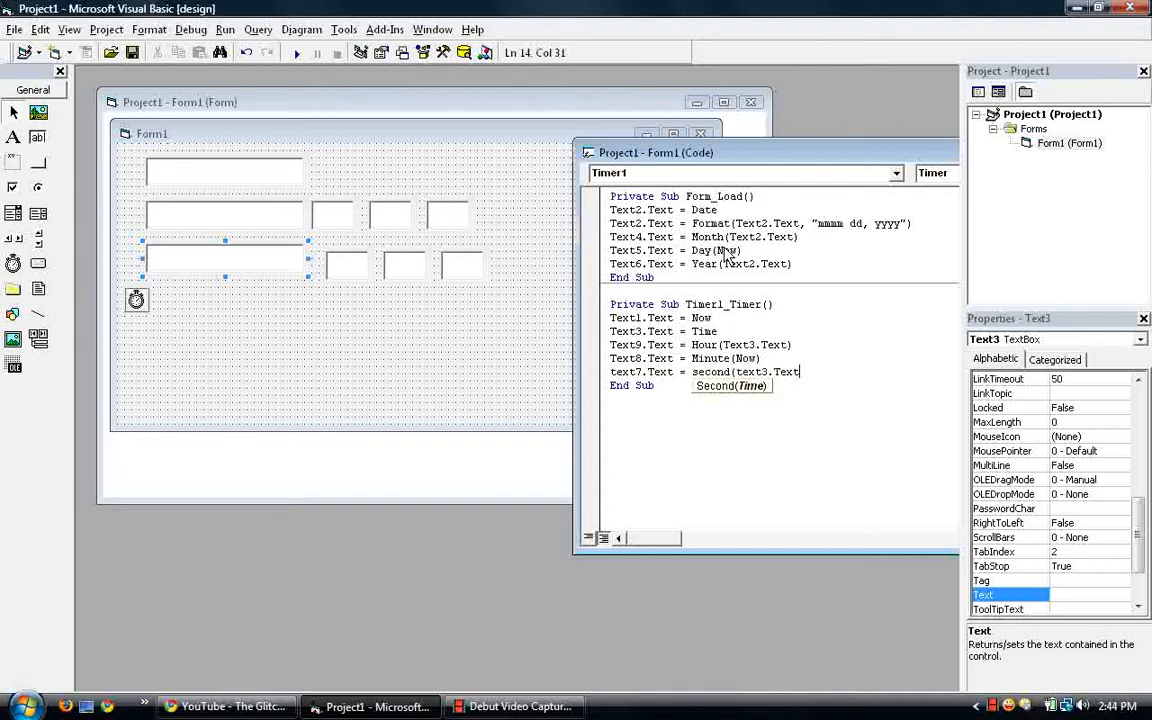
pyautogui.write(')')
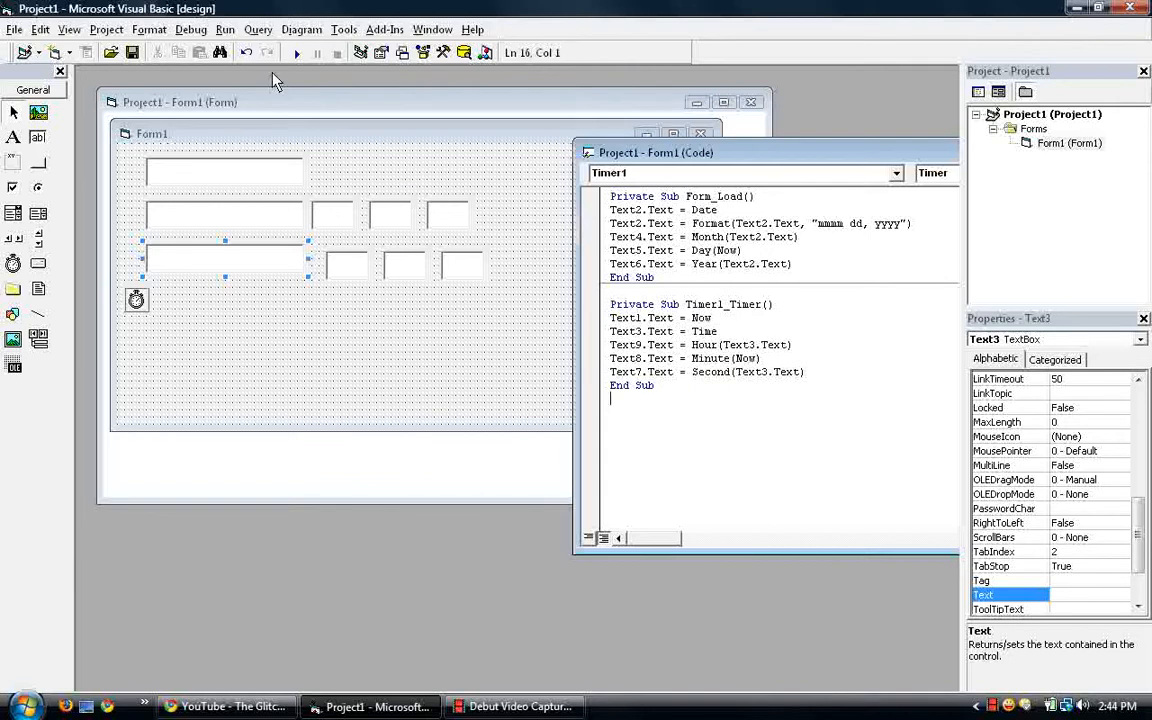
# - Run the project, showing hour 14, minute 45, second 9, then stop it
pyautogui.click(296, 52)
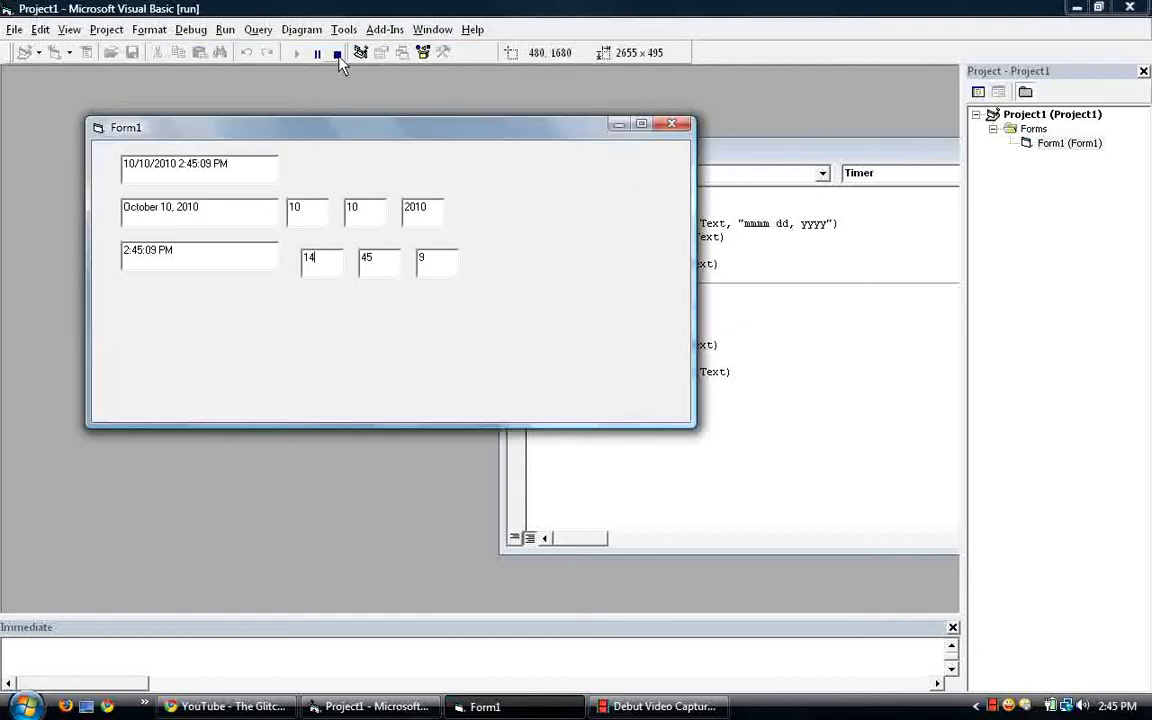
pyautogui.click(337, 53)
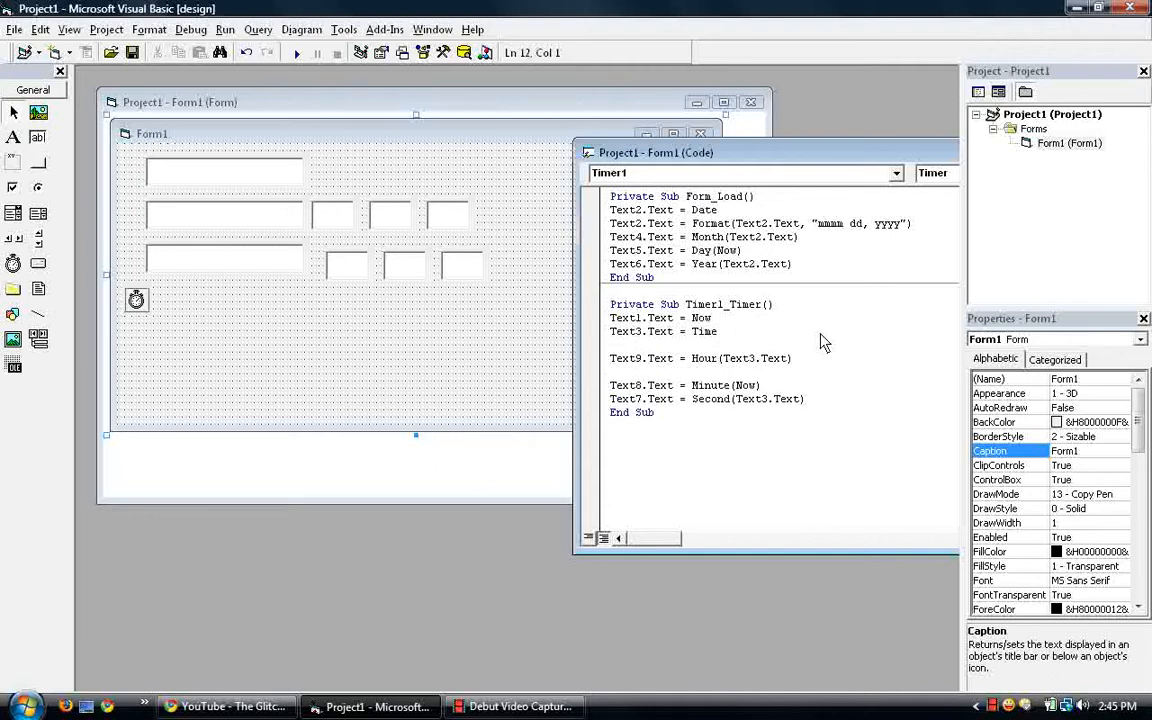
# - Type the If Text9.Text > 12 Then … Else … End If block, dismissing a compile error
pyautogui.write('if')
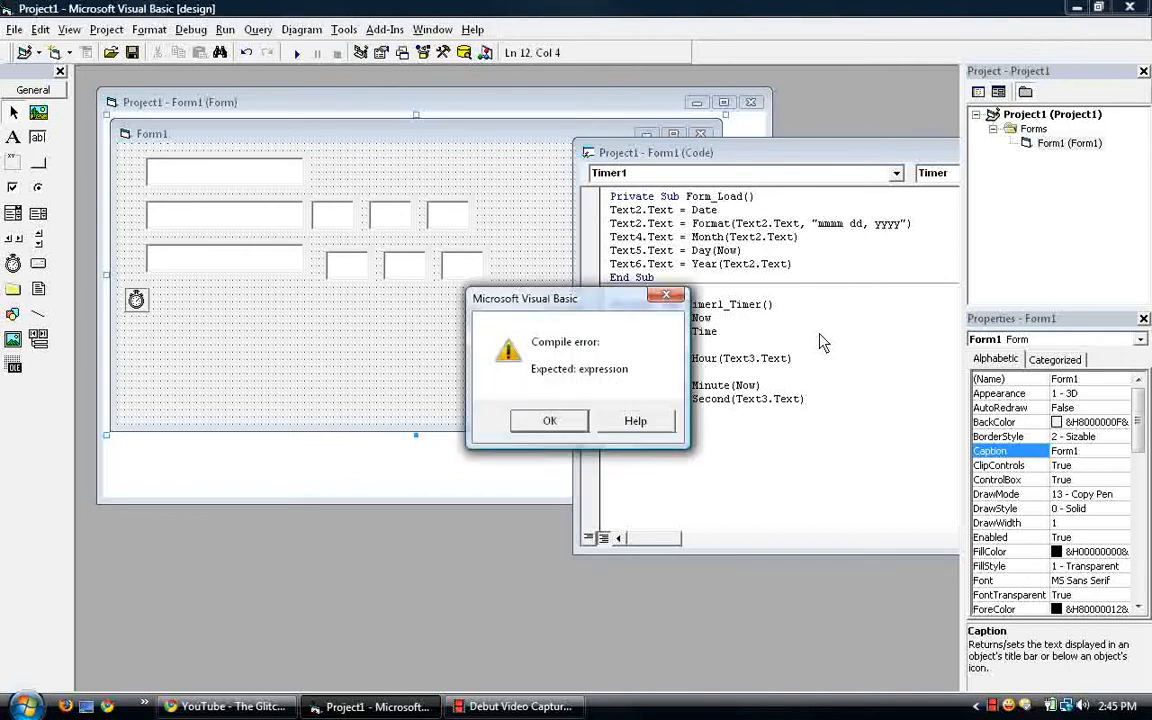
pyautogui.click(549, 420)
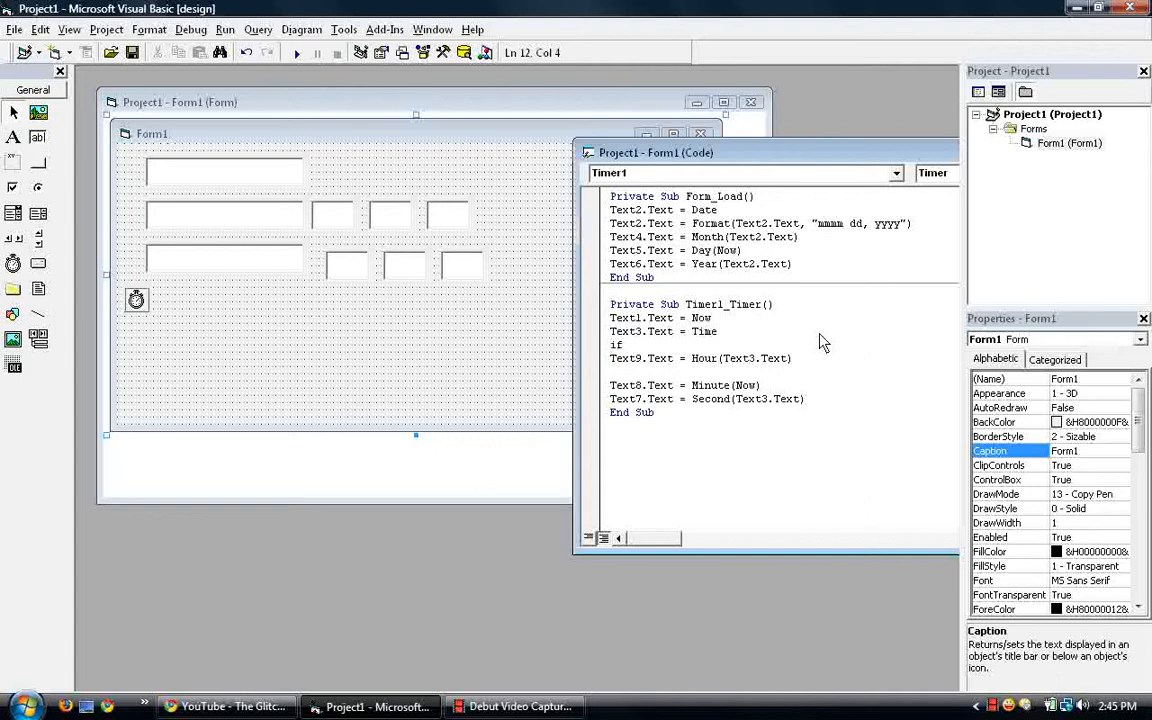
pyautogui.write('text')
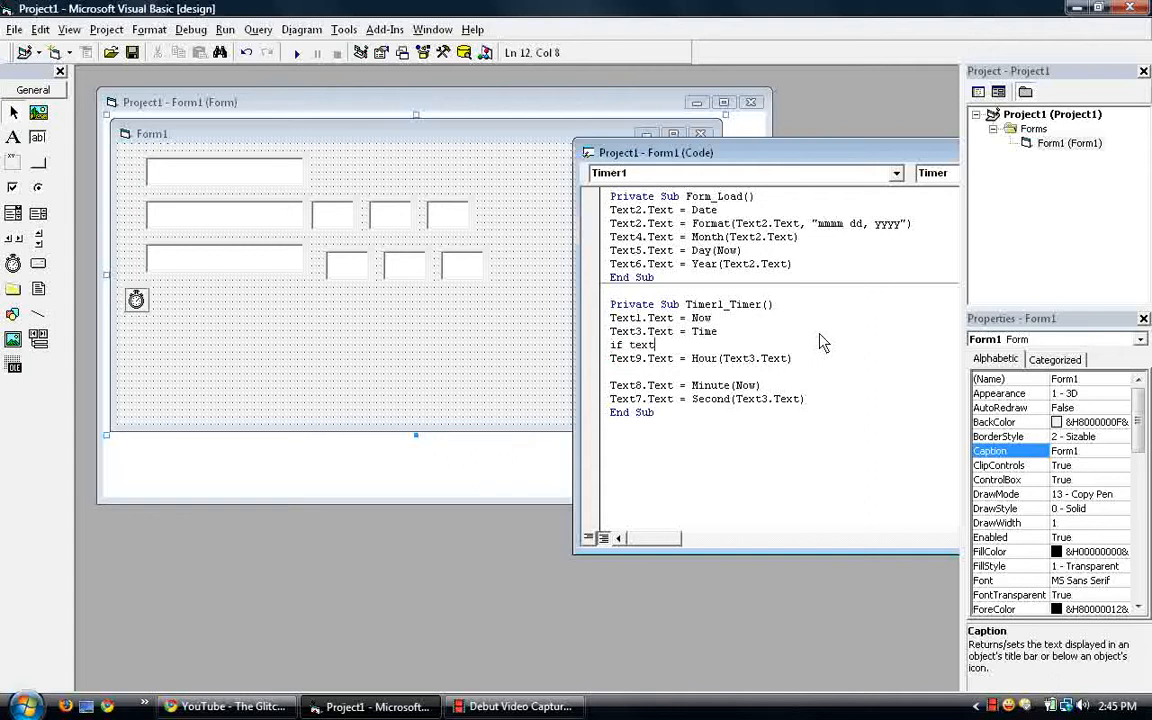
pyautogui.write('9.Text')
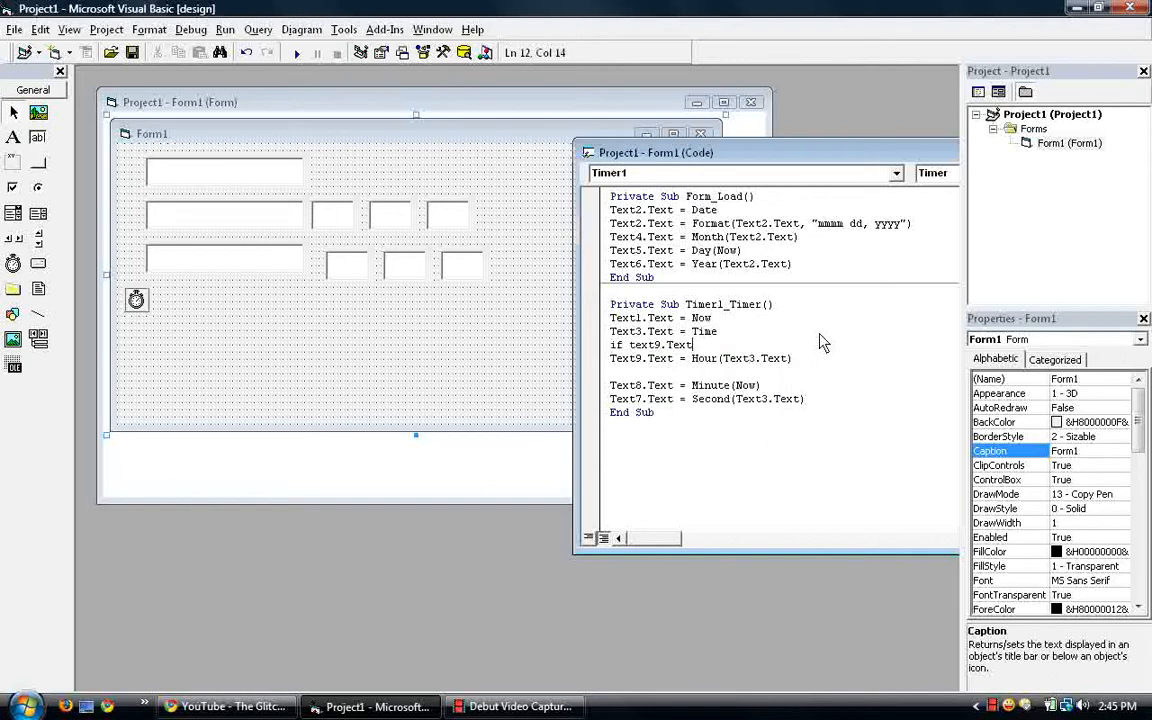
pyautogui.write('>1')
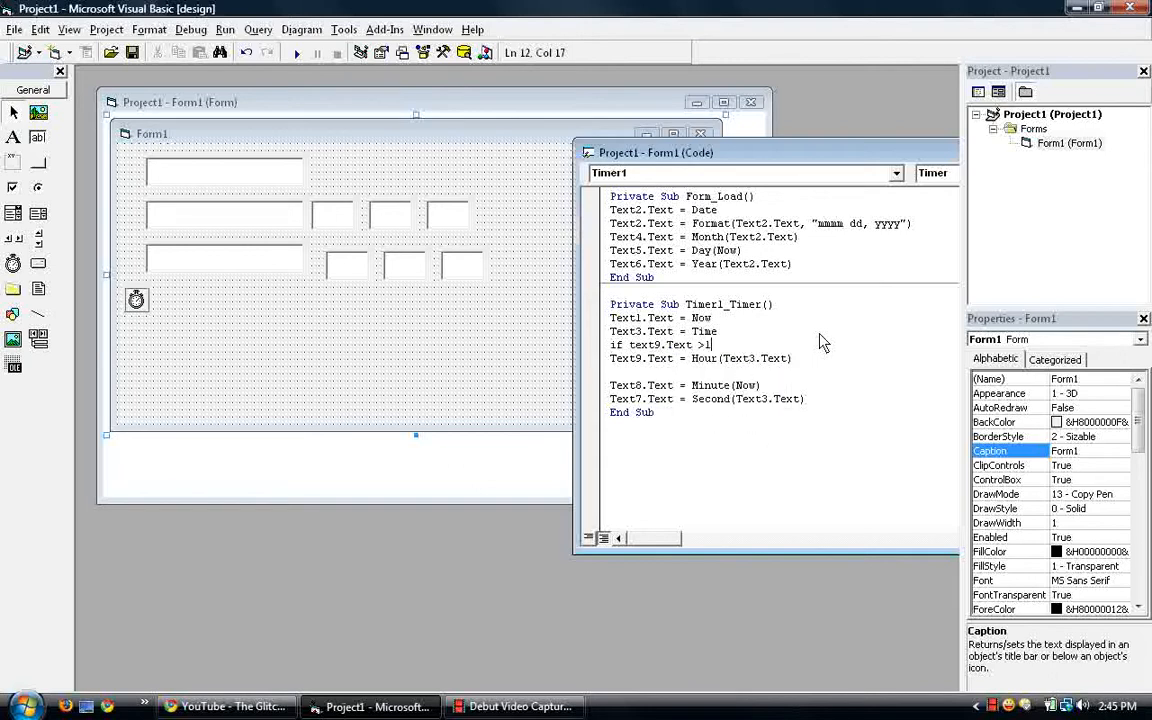
pyautogui.write('2 th')
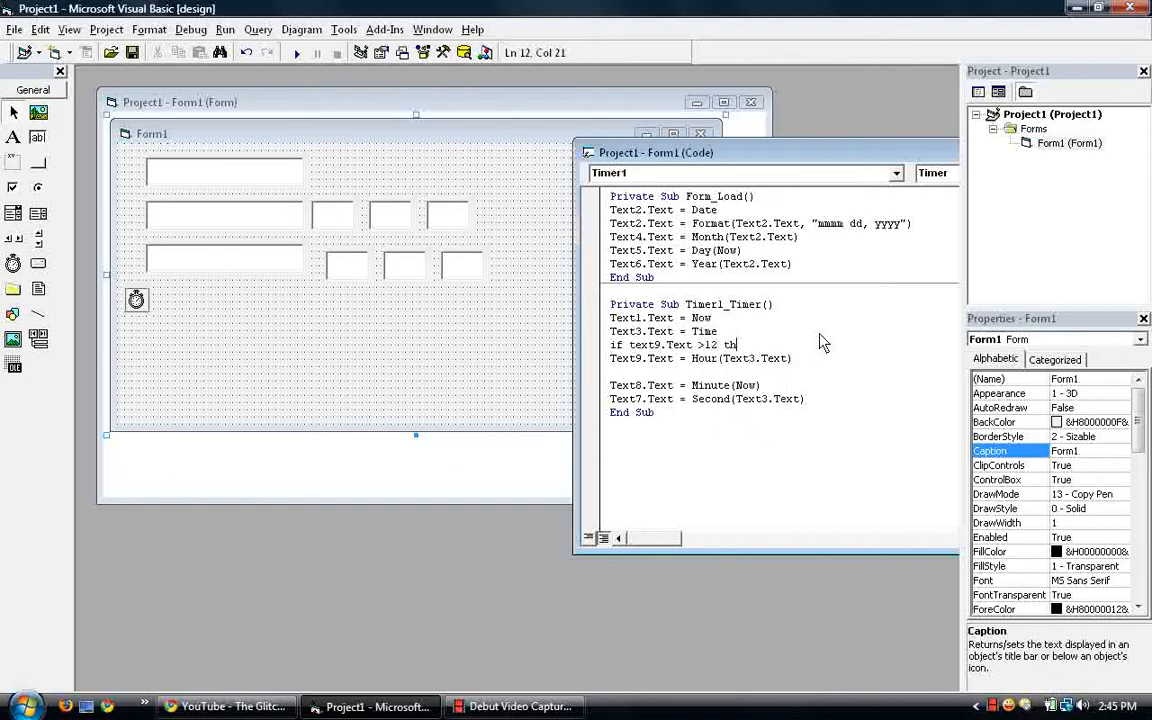
pyautogui.write('en')
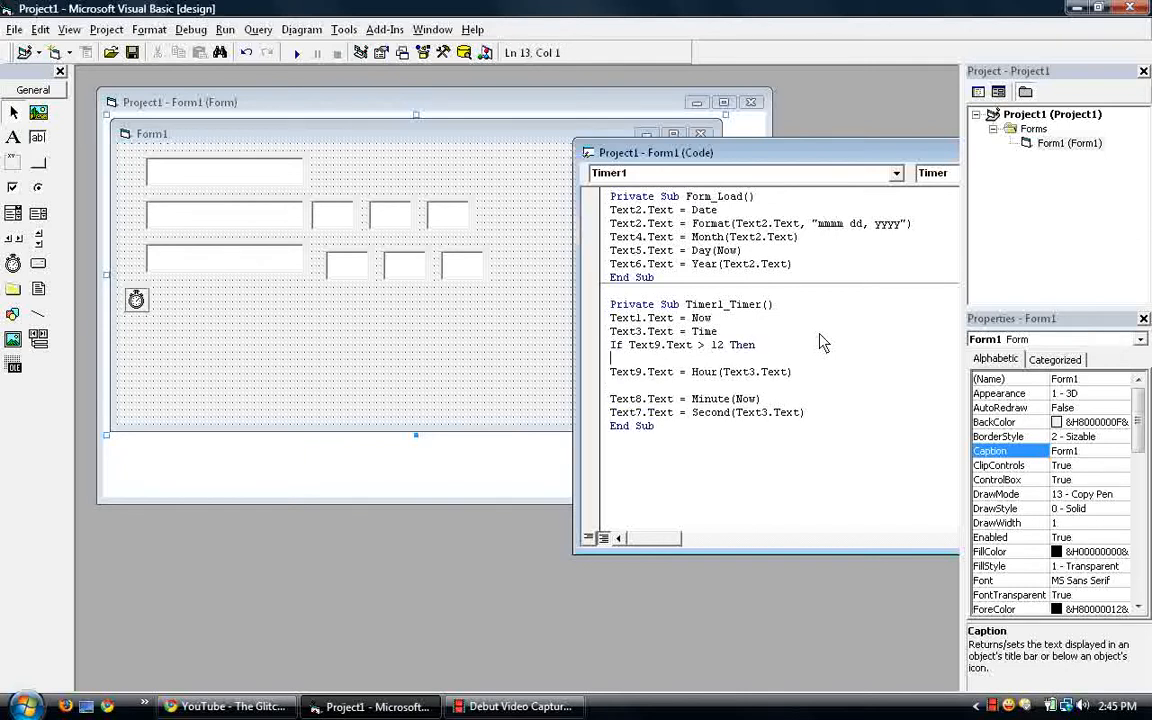
pyautogui.write('Else')
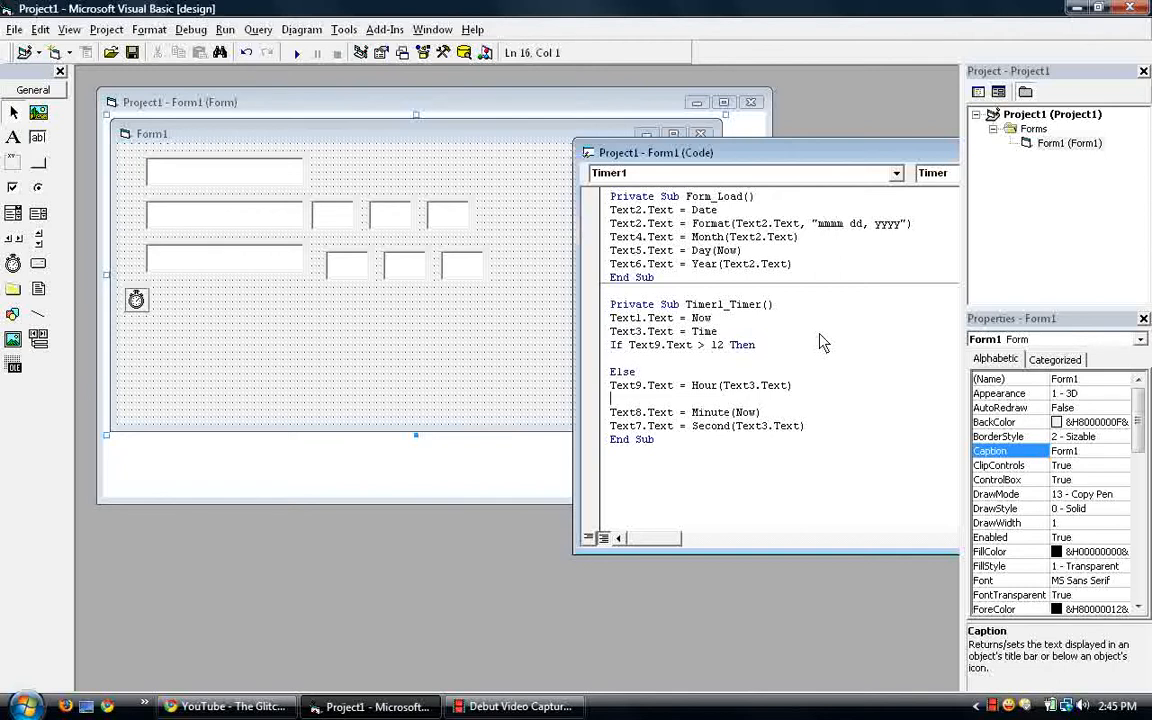
pyautogui.write('end if')
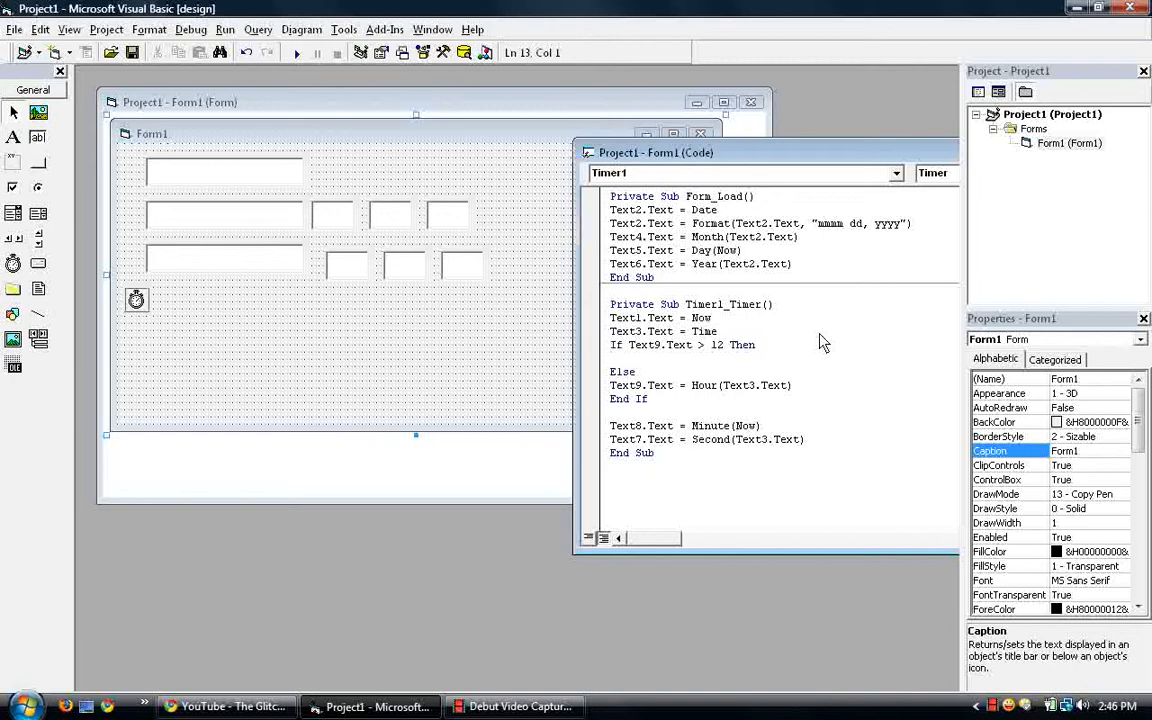
# - Inside the If, write Text9.Text = Val(Text9.Text) - 12
pyautogui.write('text9.Text')
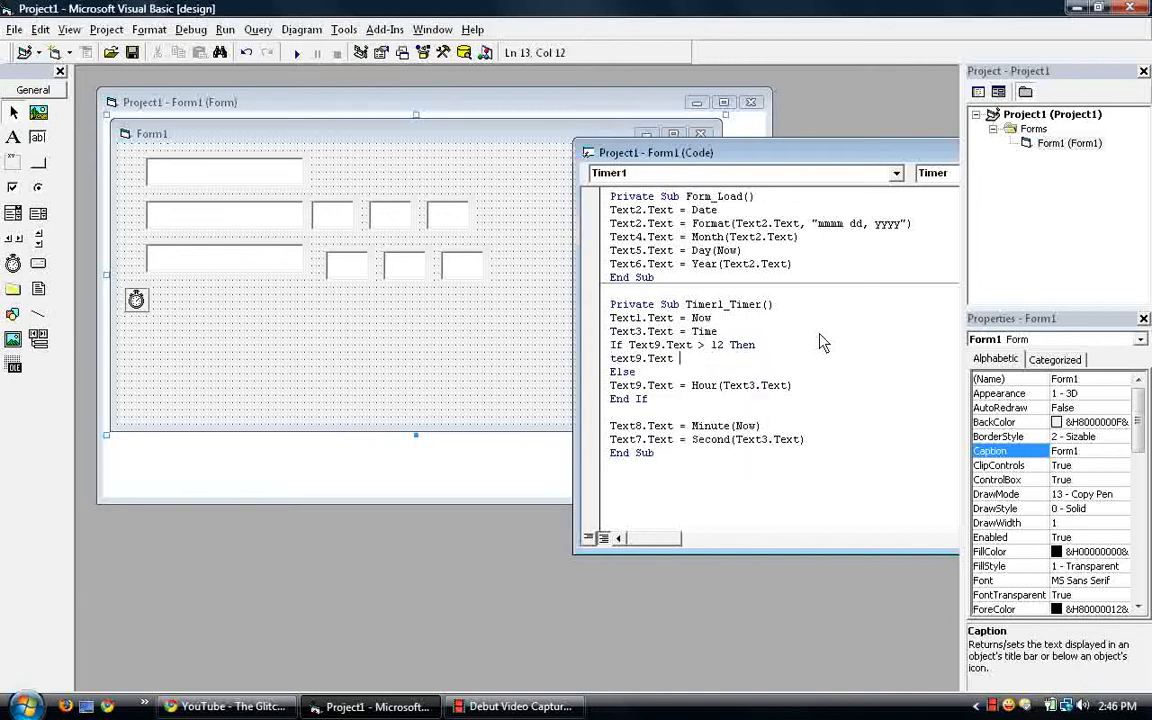
pyautogui.write('= text')
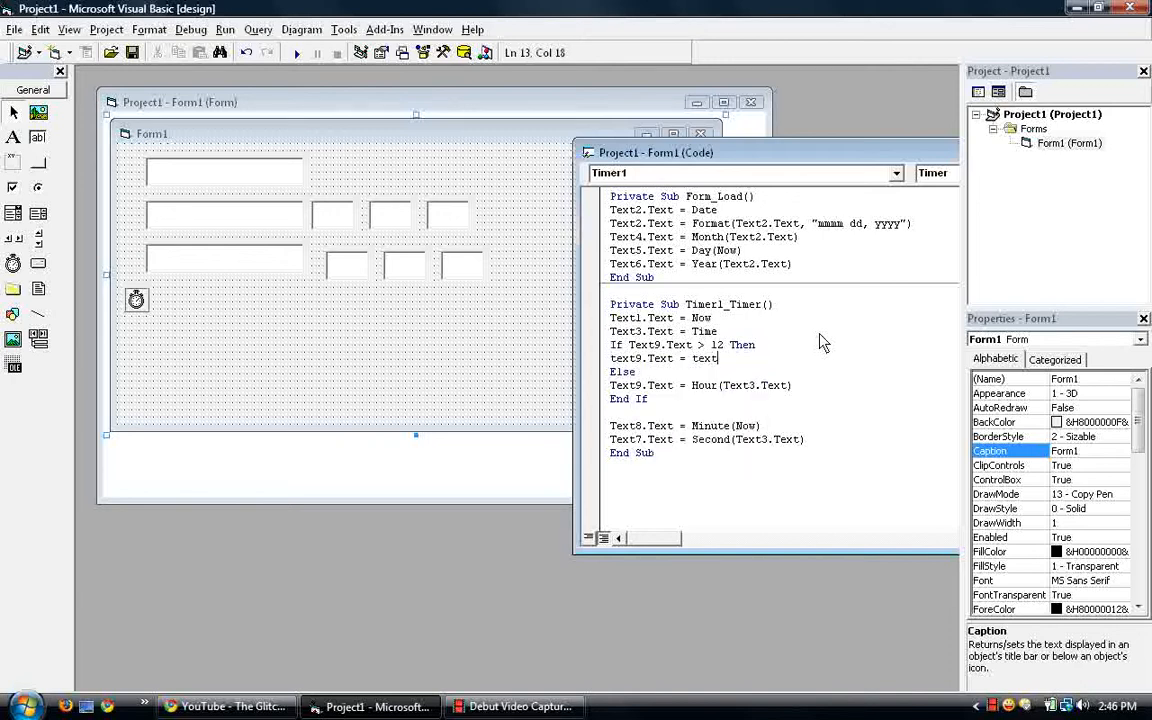
pyautogui.write('9')
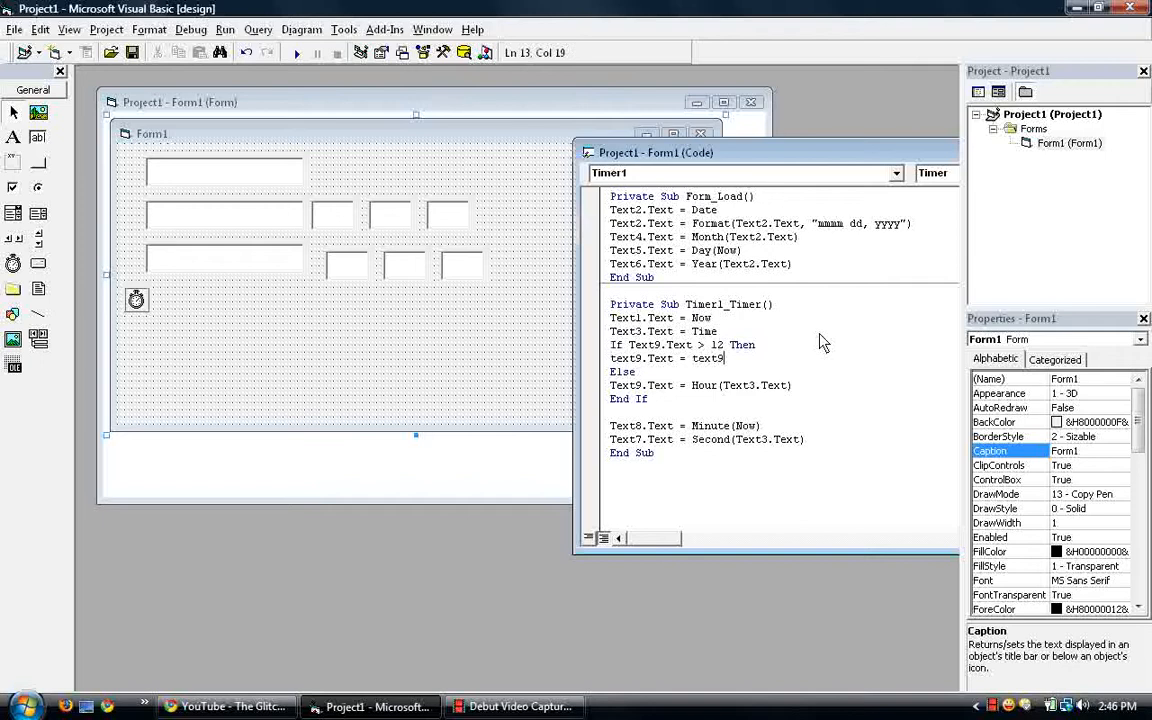
pyautogui.write('.Text')
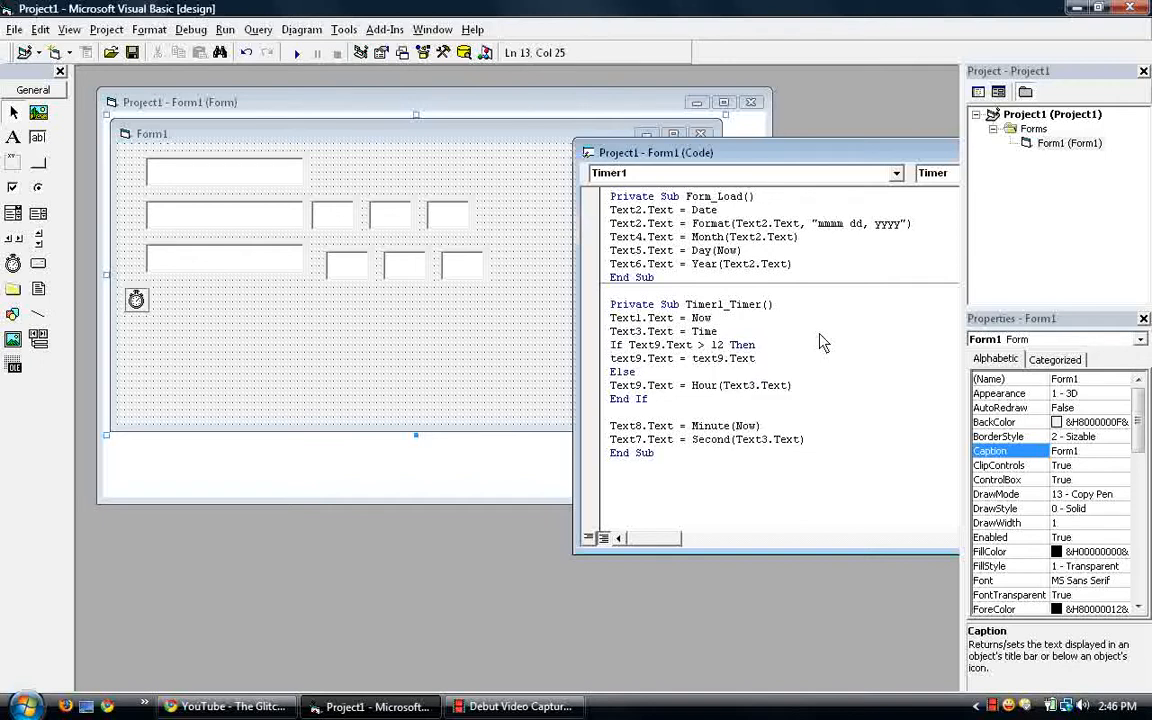
pyautogui.write('-12')
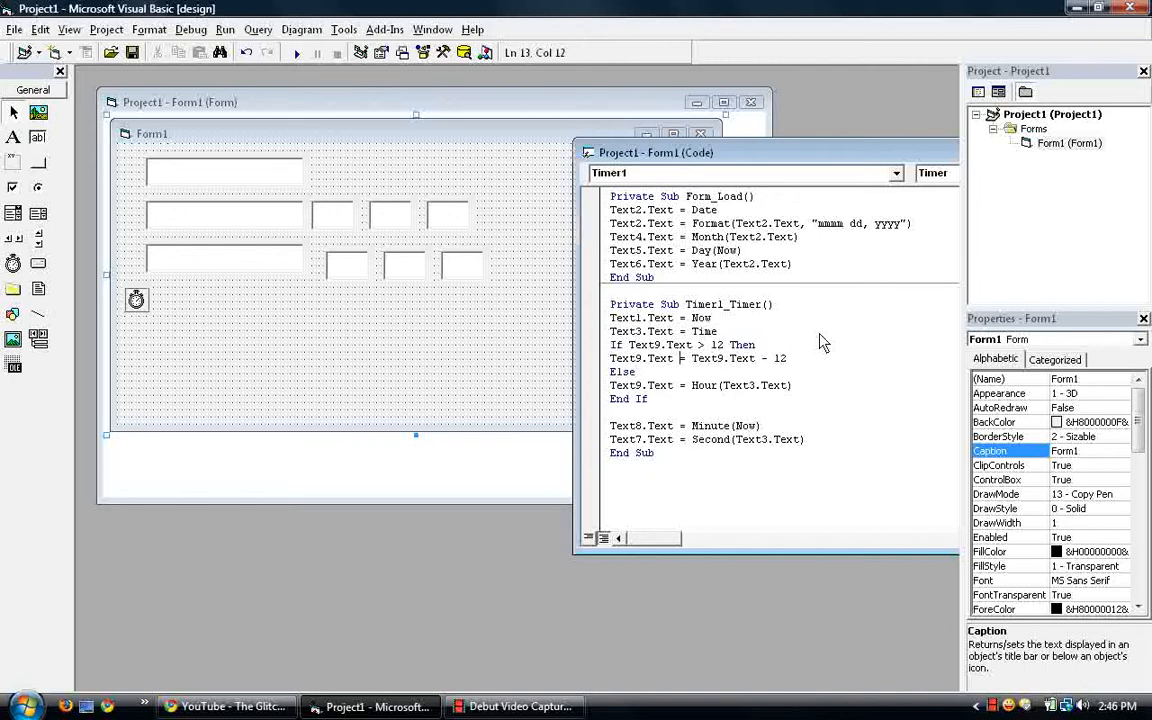
pyautogui.write('val(')
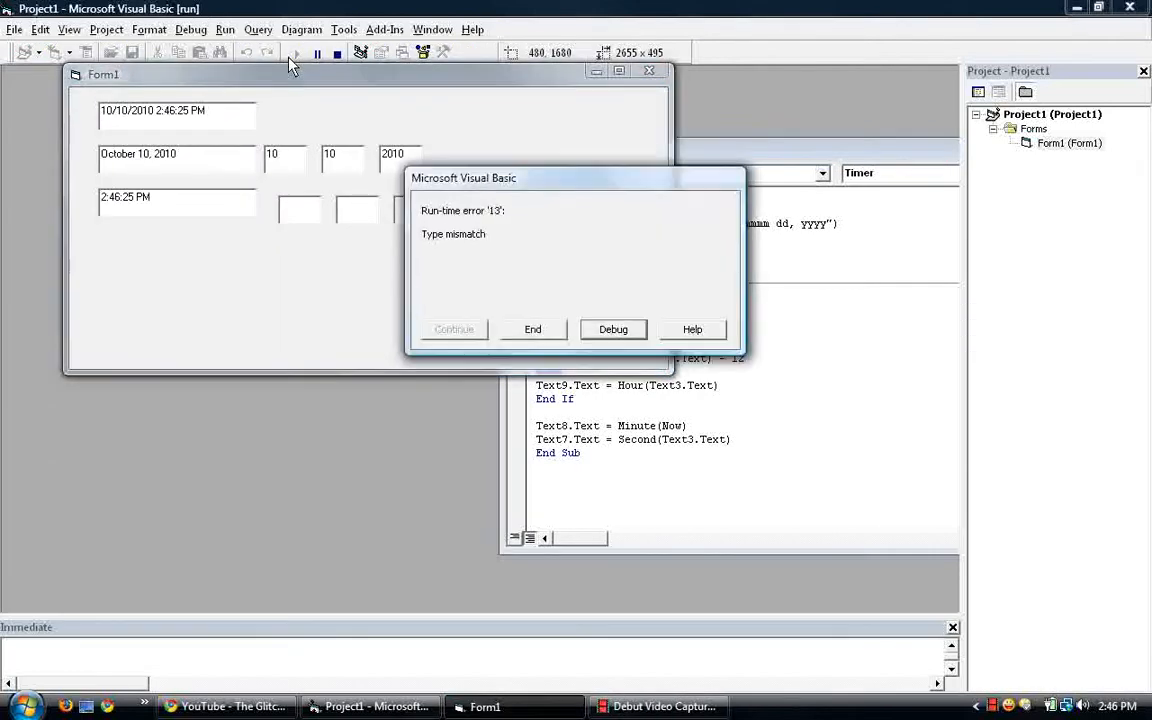
# - Debug the type-mismatch error at the If line, then end the program
pyautogui.click(613, 329)
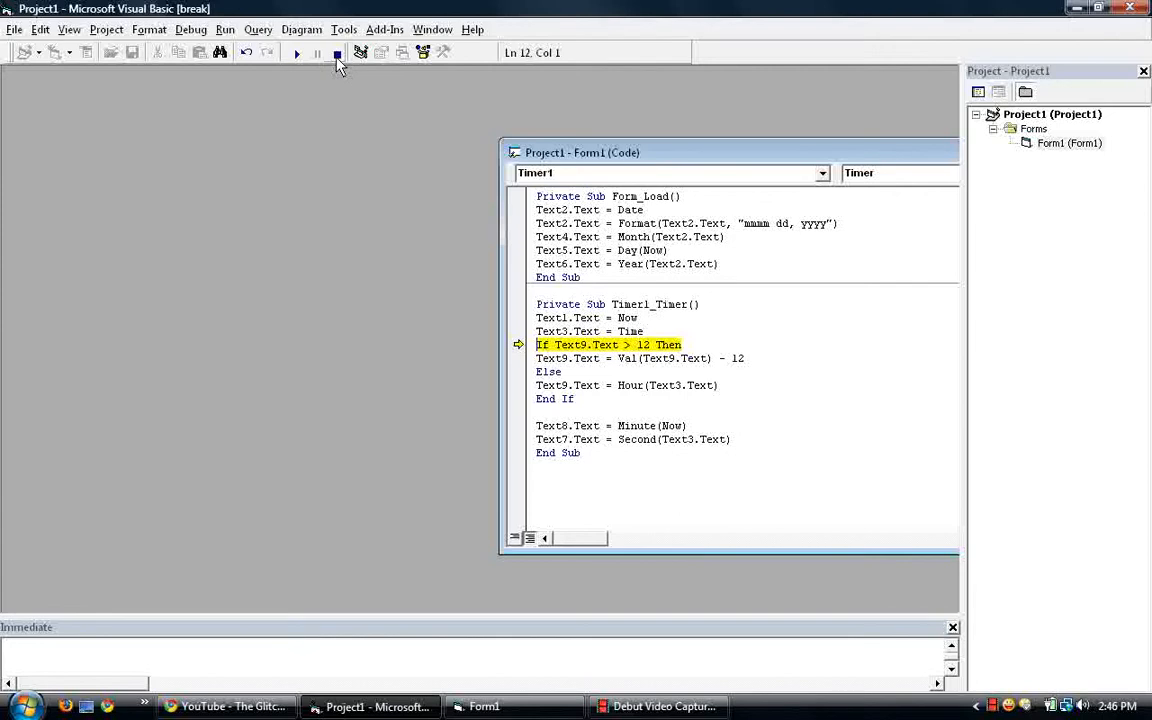
pyautogui.click(337, 53)
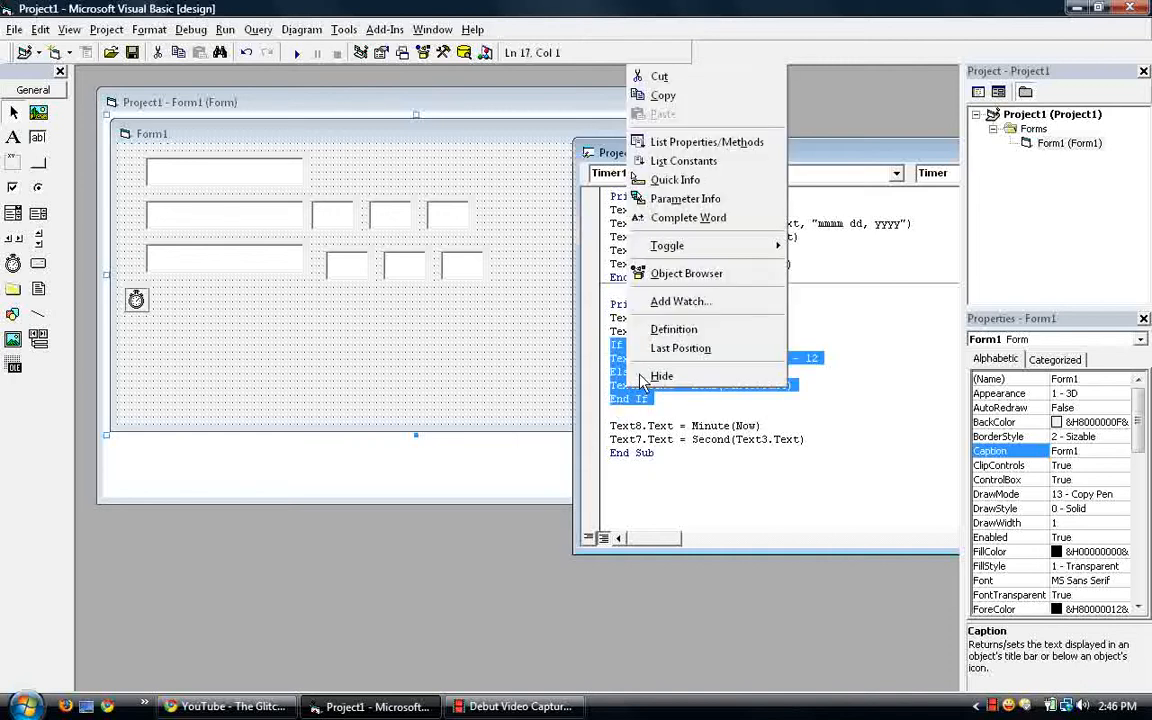
pyautogui.moveTo(660, 76)
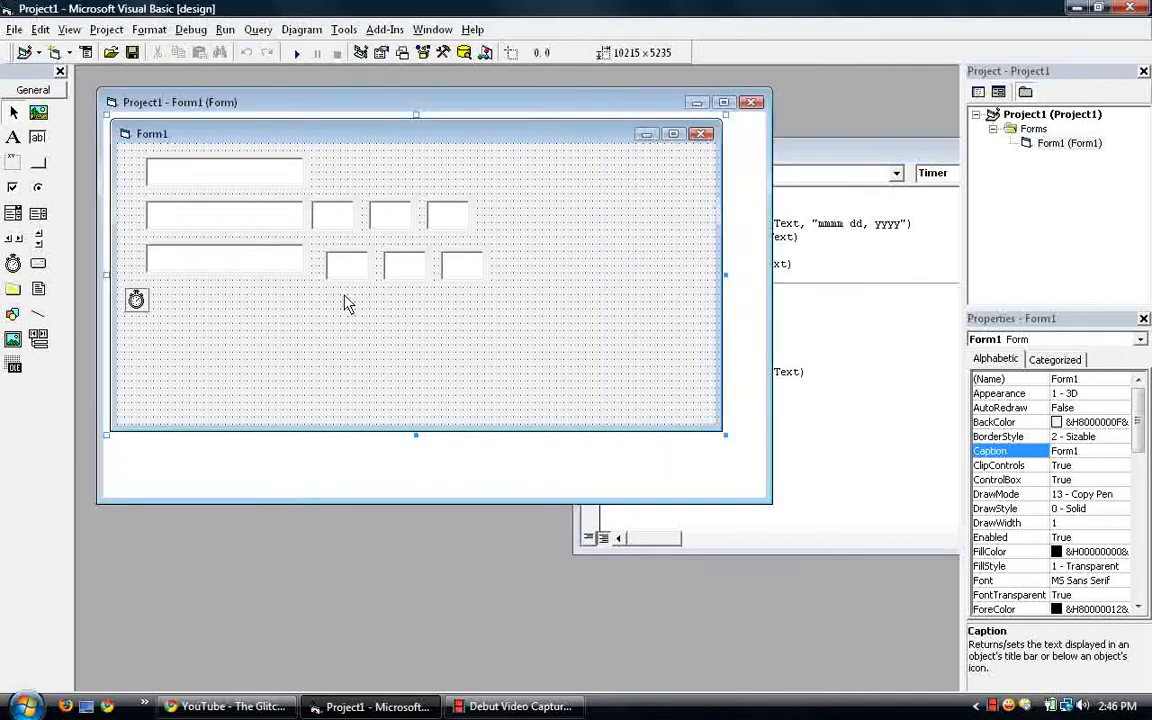
# - Double-click the Text9 box on the form to create the Text9_Change procedure
pyautogui.click(346, 265)
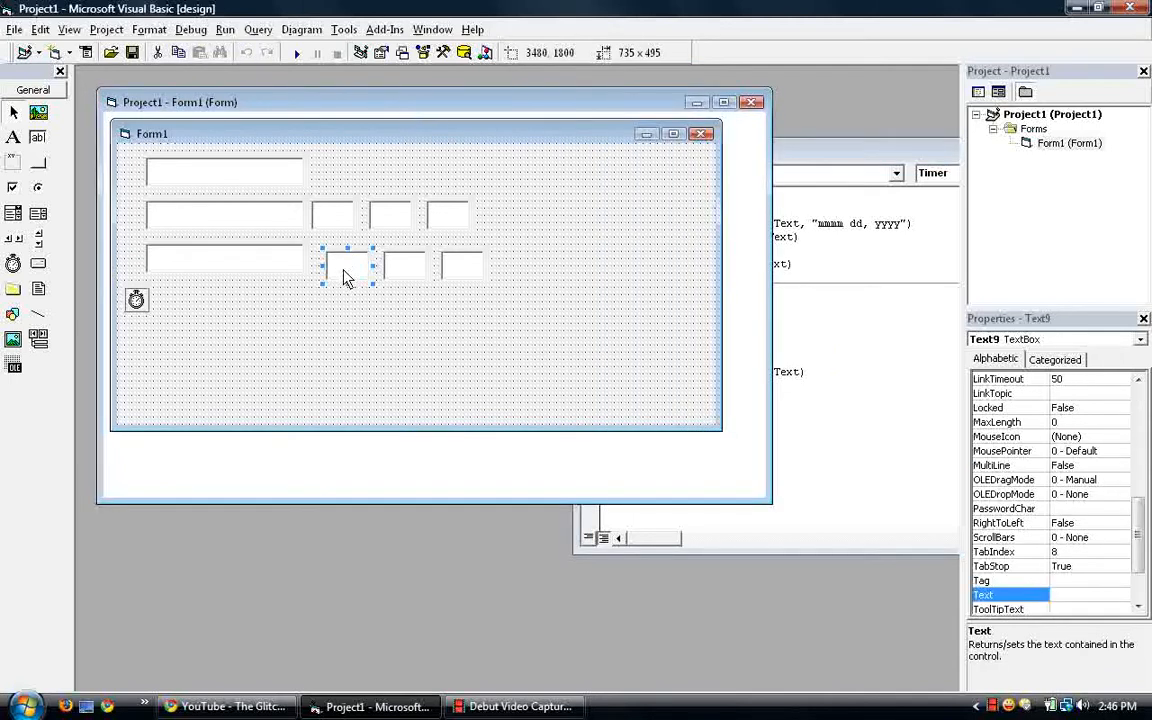
pyautogui.doubleClick(347, 265)
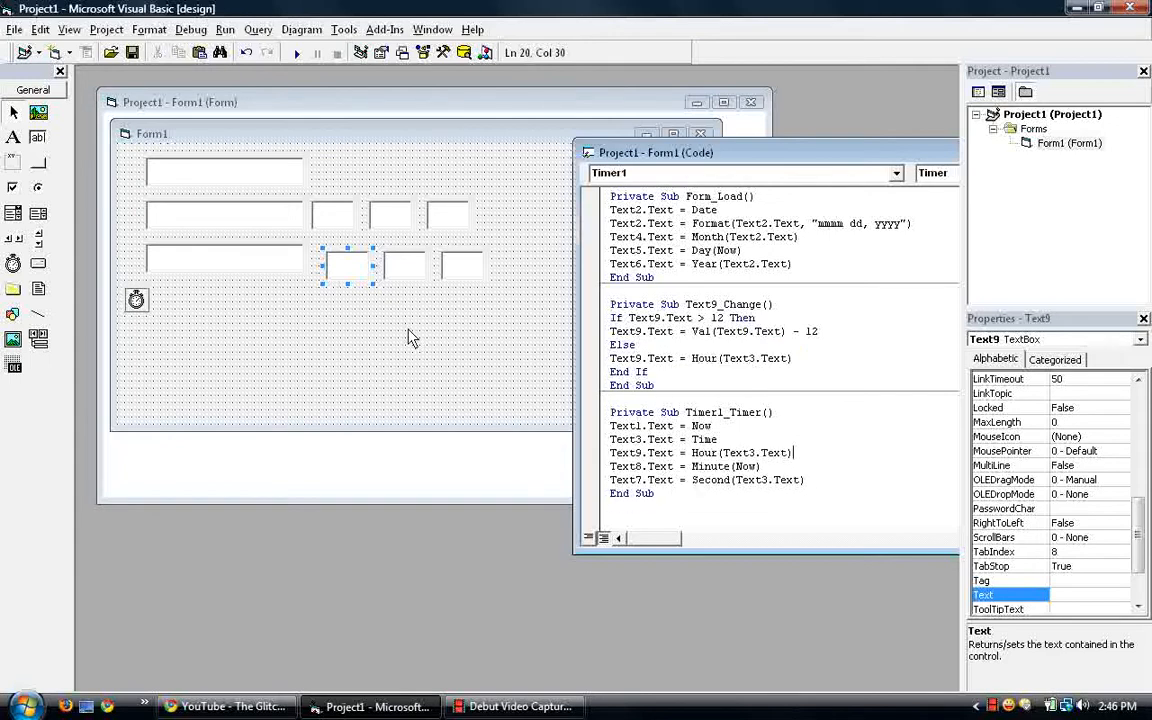
# - Run the project, then return to the code and place the caret on the subtract-12 line
pyautogui.click(296, 52)
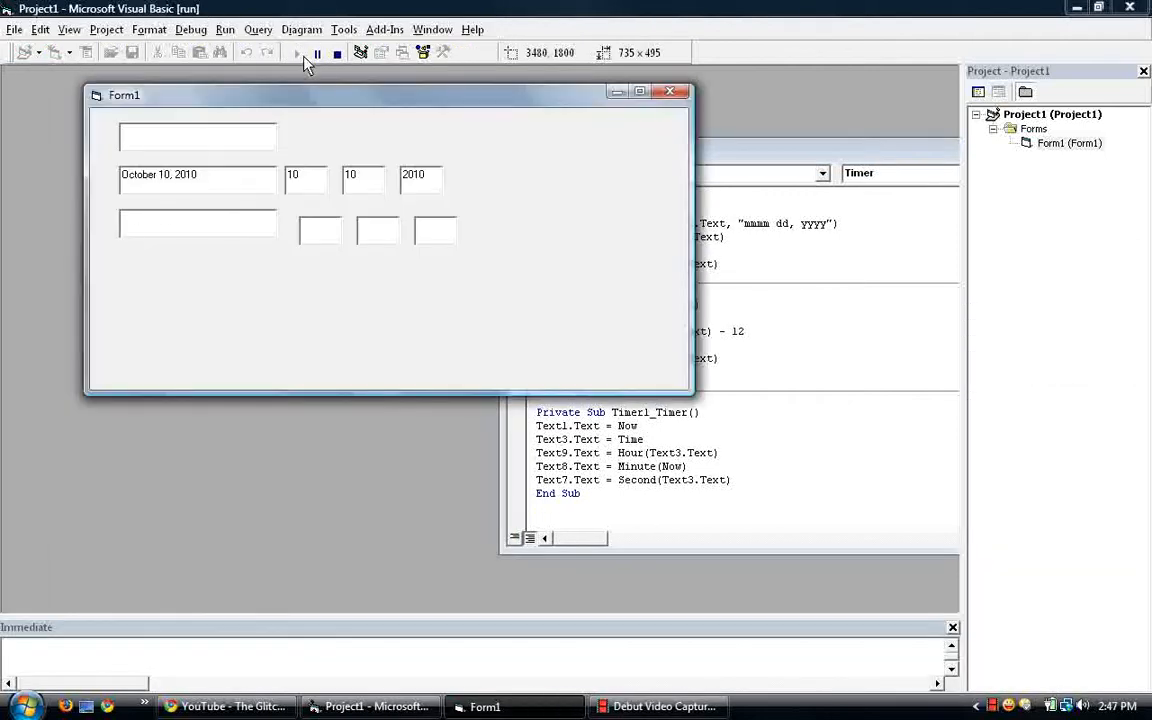
pyautogui.click(296, 52)
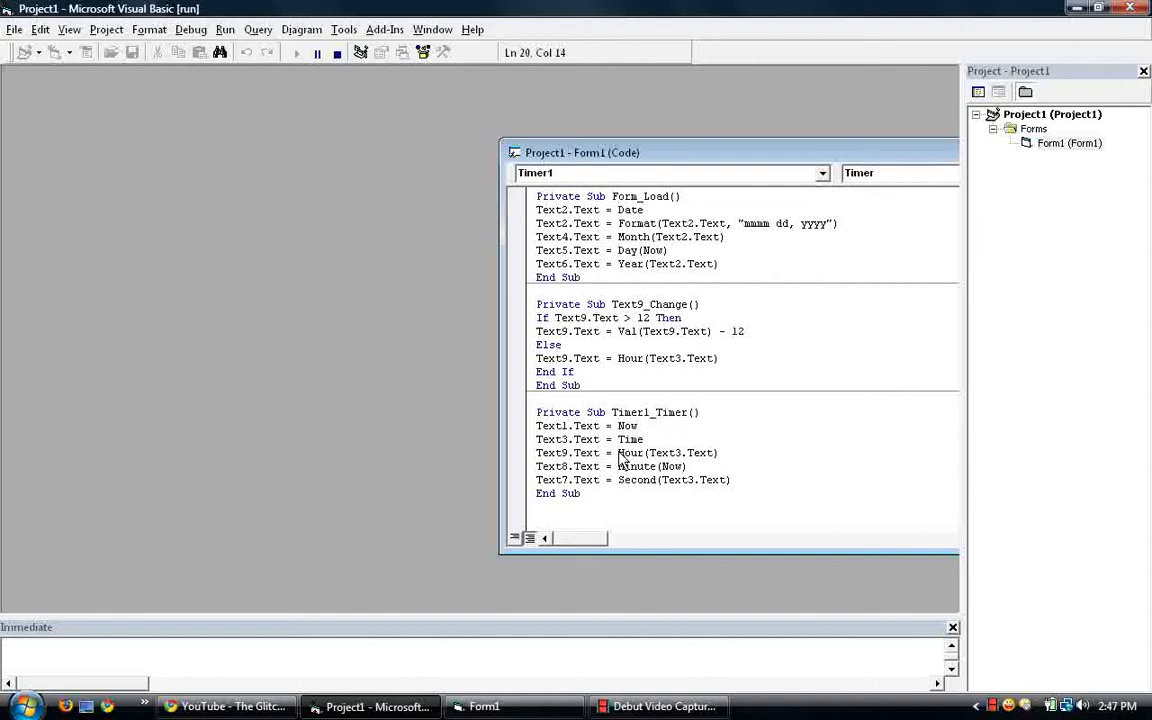
pyautogui.doubleClick(648, 452)
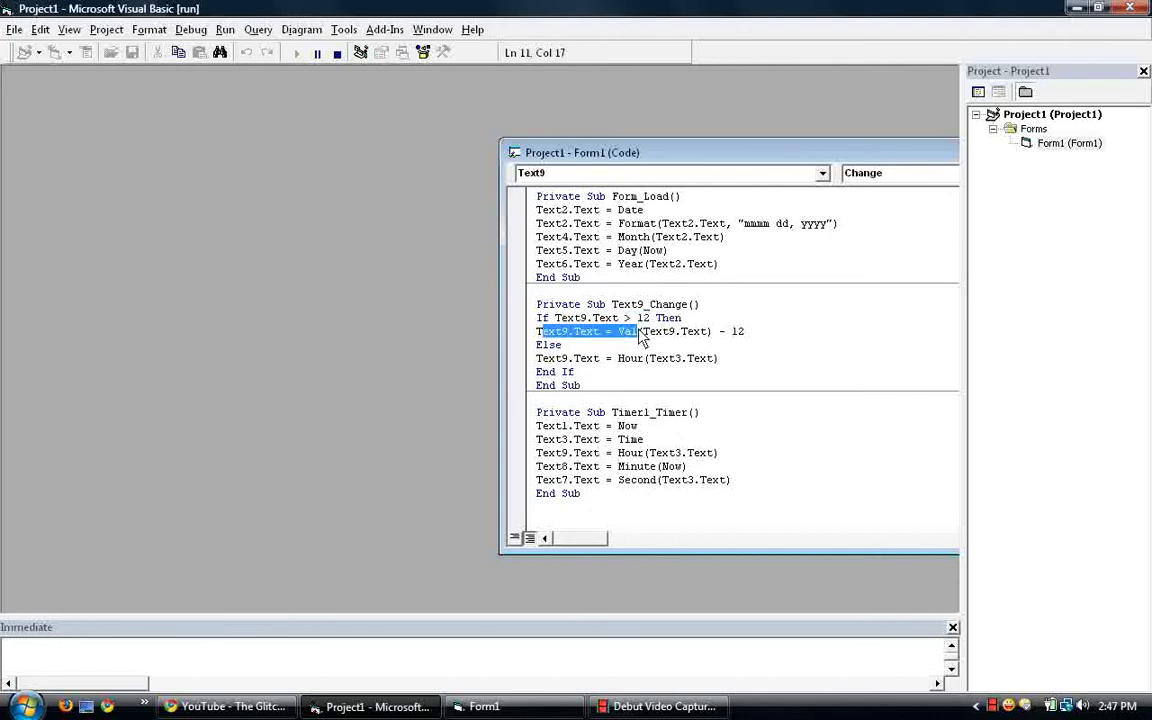
pyautogui.click(745, 331)
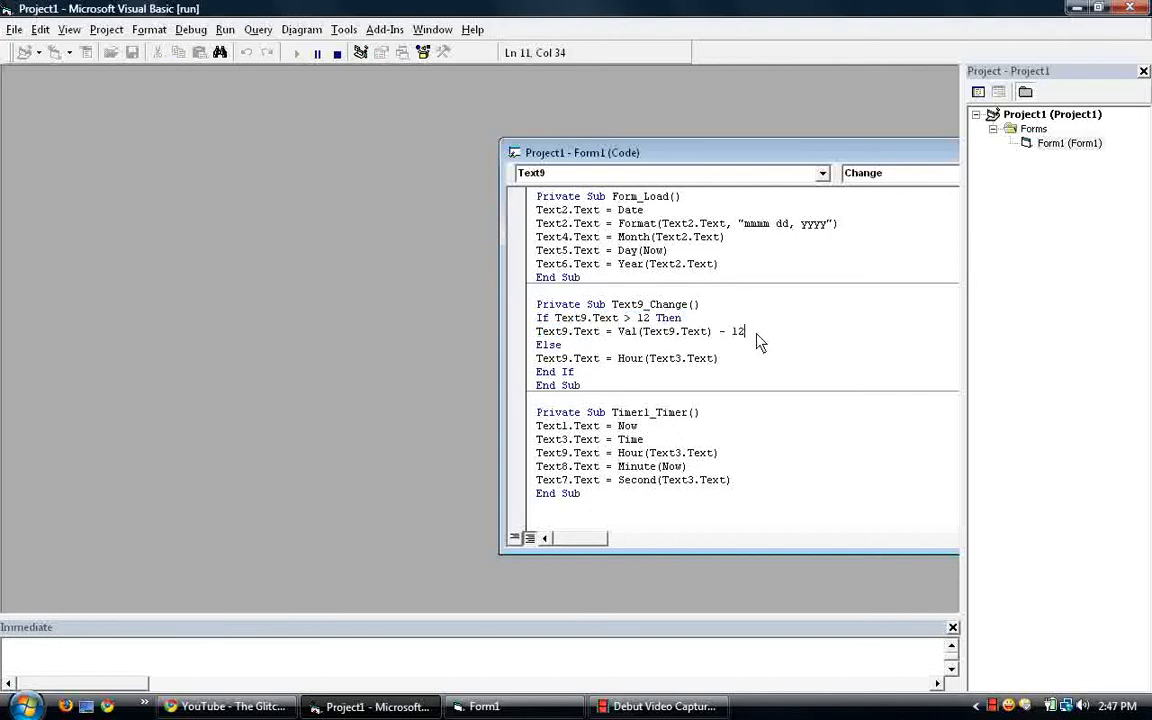
pyautogui.click(1105, 706)
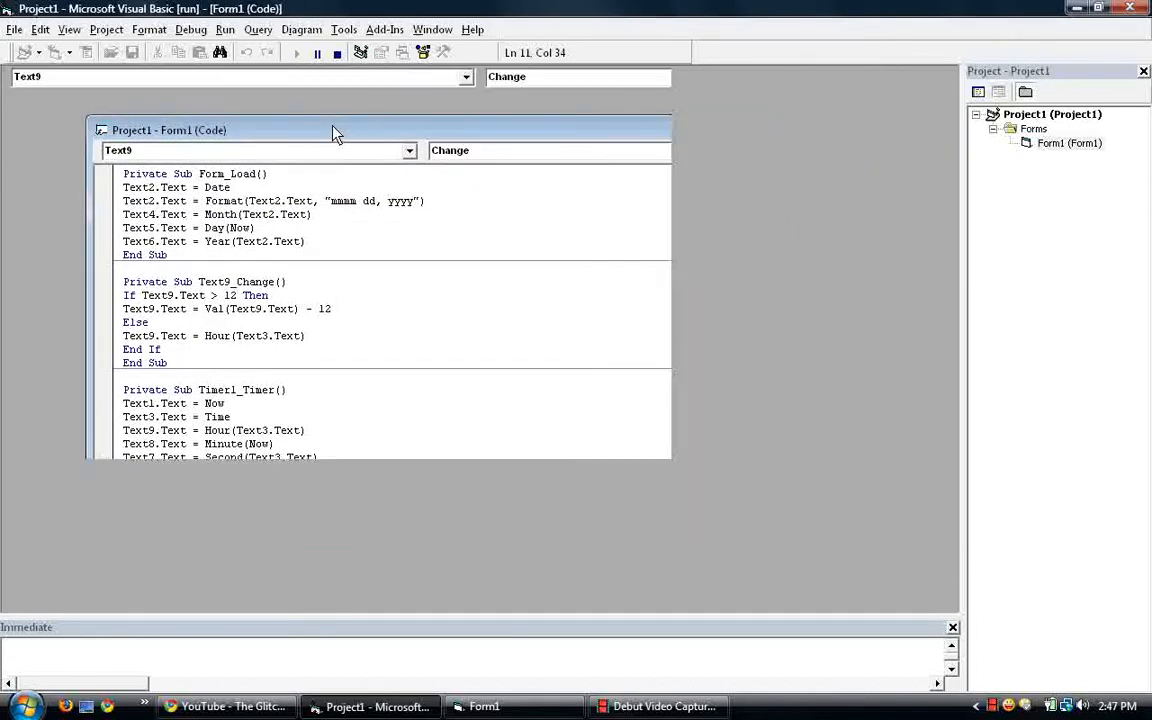
# - Bring the running Form1 forward and check the time boxes show 2:47:51 PM with hour 2
pyautogui.click(337, 52)
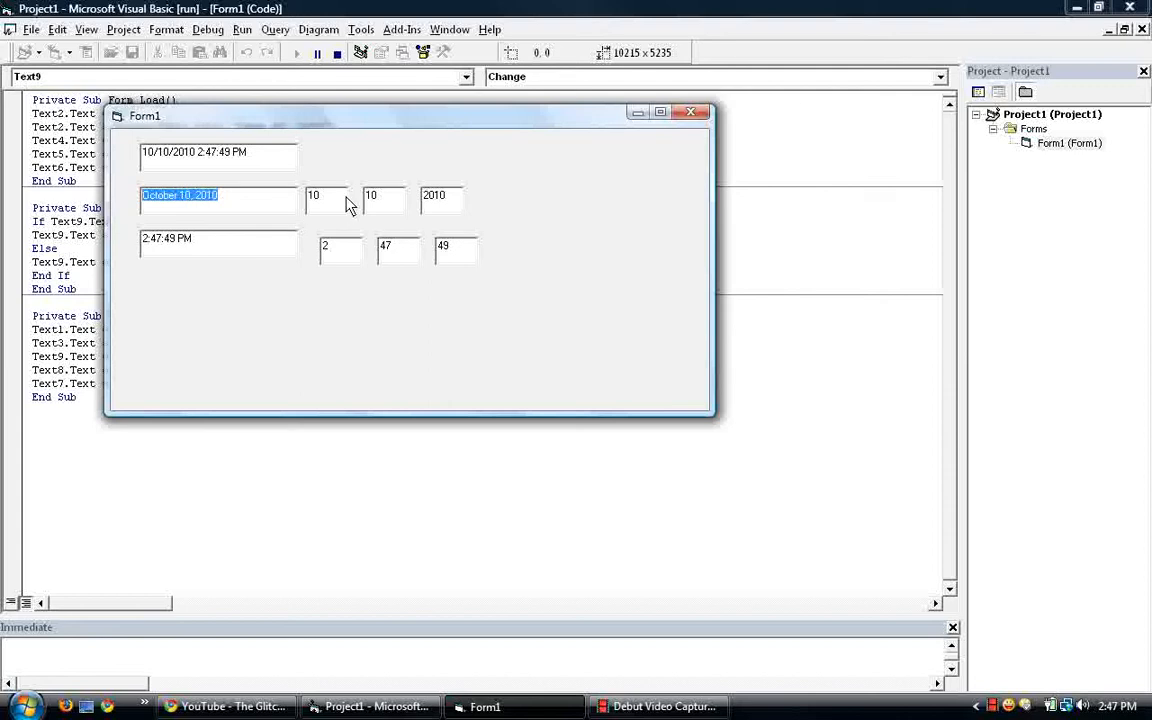
pyautogui.click(325, 195)
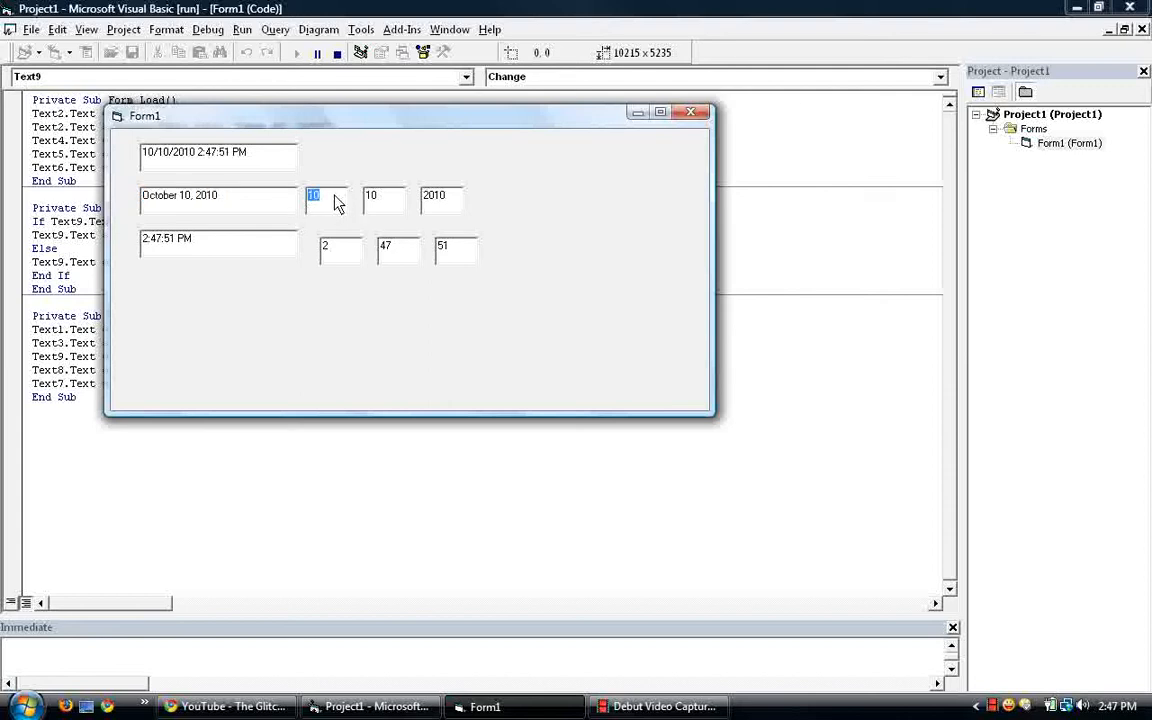